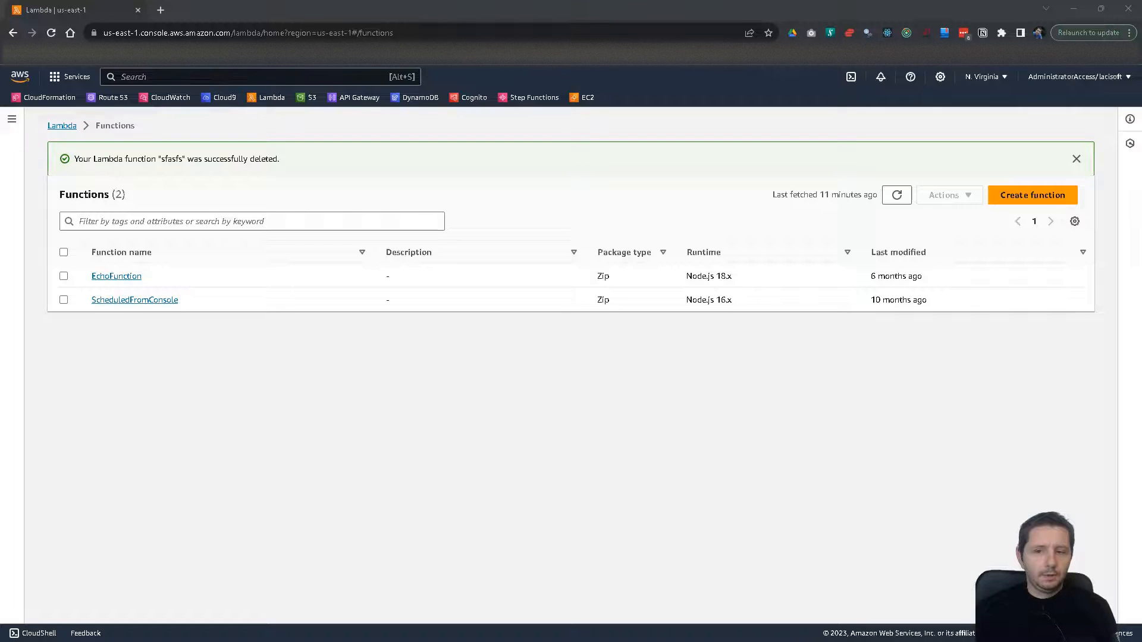
{"action": "mouse_move", "coordinate": [355, 332]}
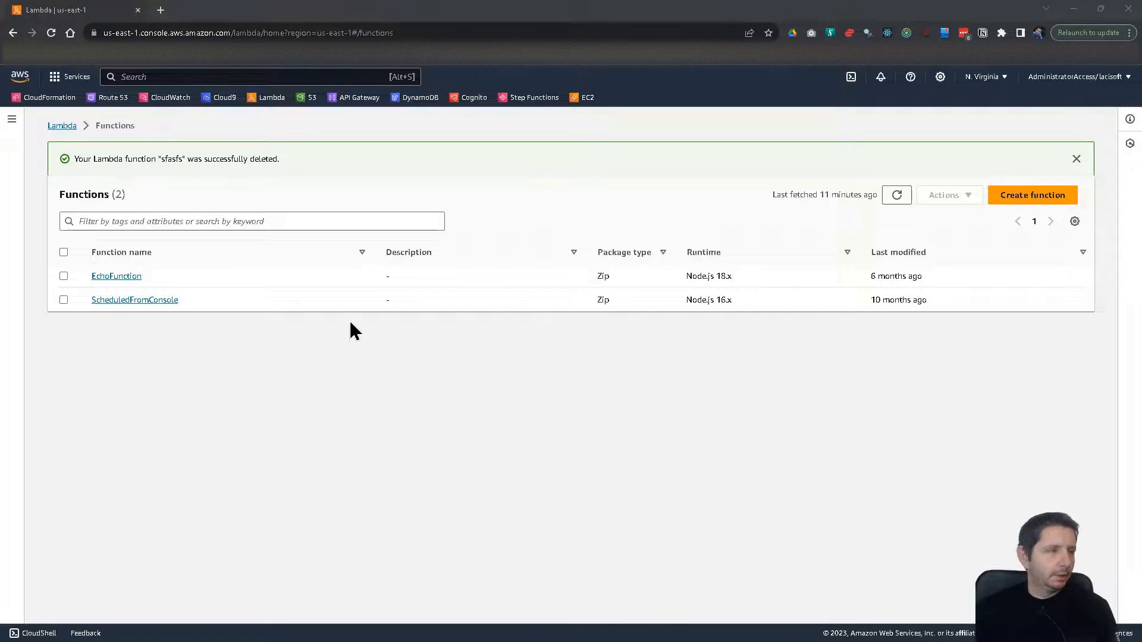
{"action": "mouse_move", "coordinate": [713, 236]}
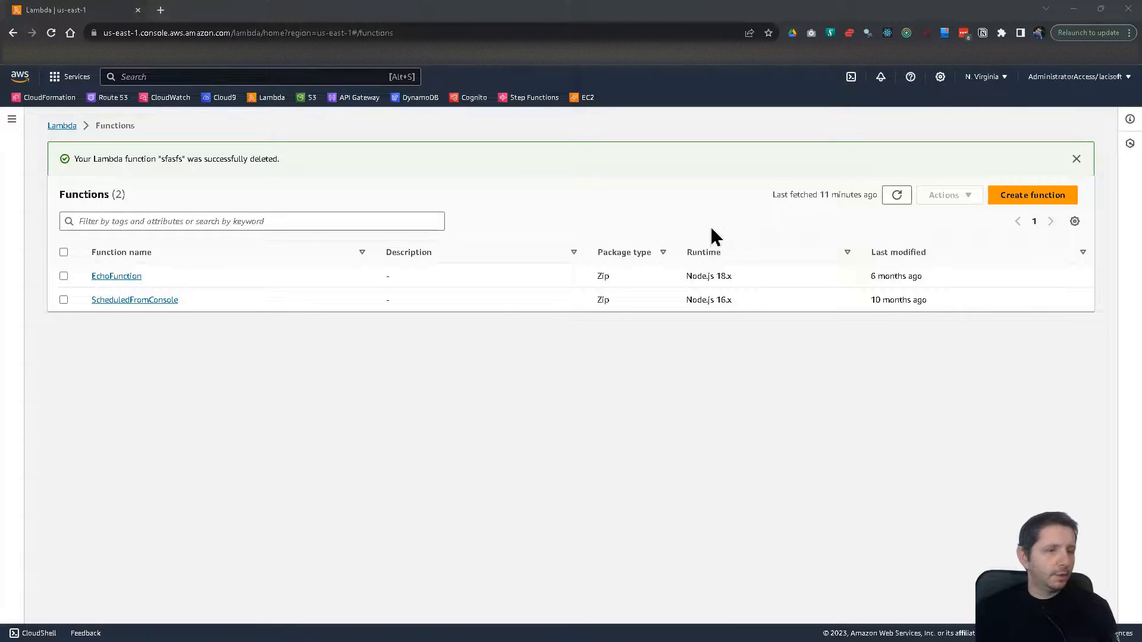
Step: Start a new function authored from scratch and name it personalDataLogGenerator
{"action": "left_click", "coordinate": [1031, 194]}
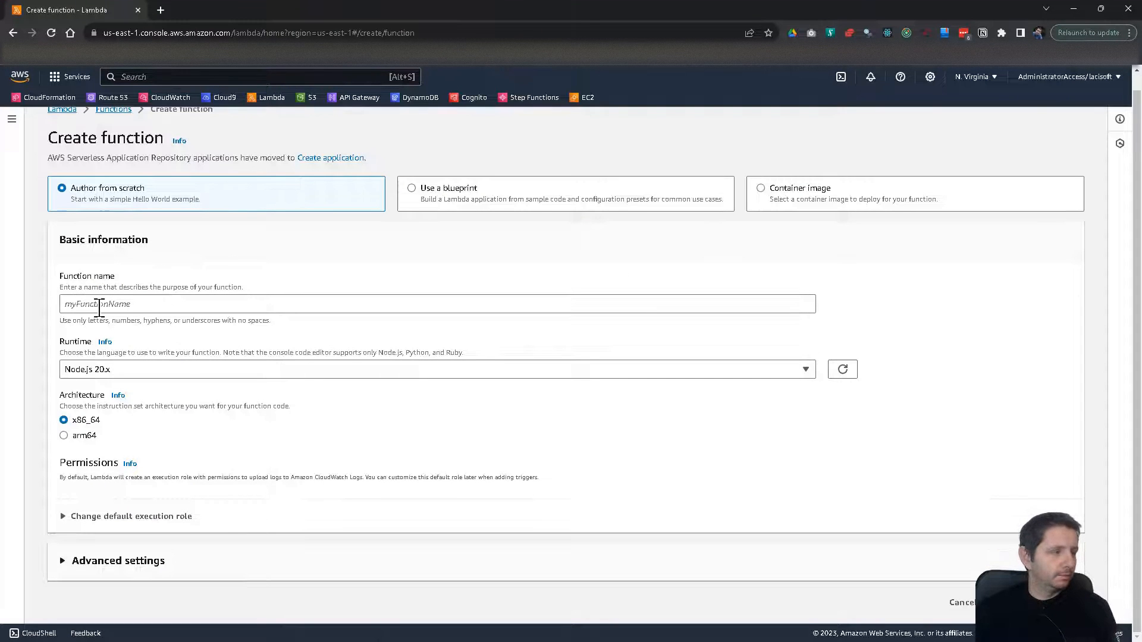
{"action": "type", "text": "personalDataG"}
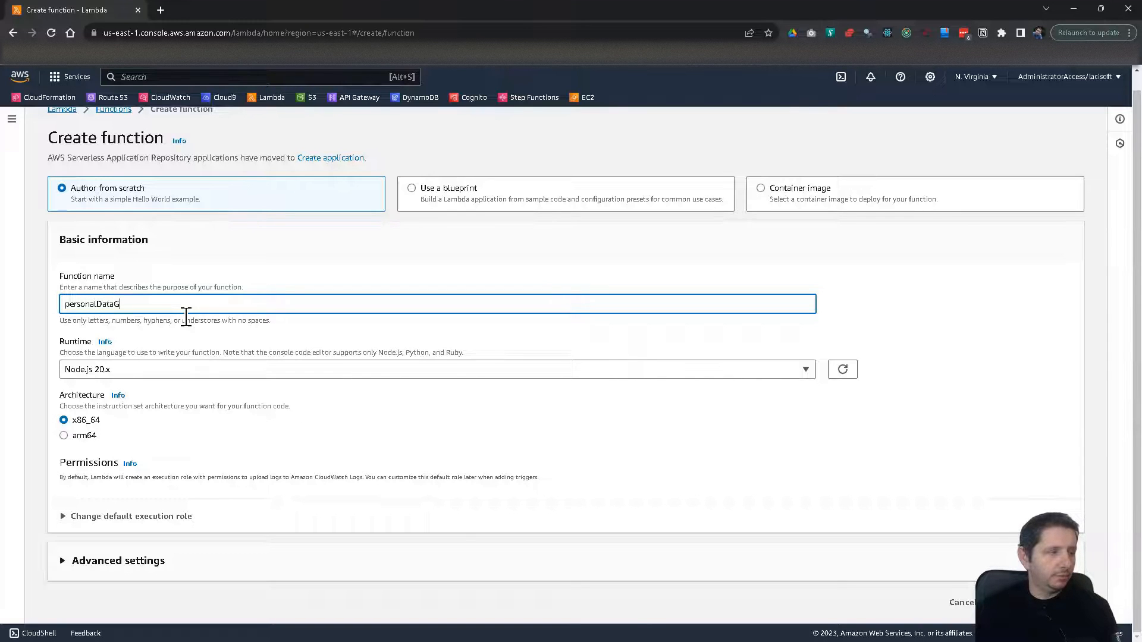
{"action": "type", "text": "enerator"}
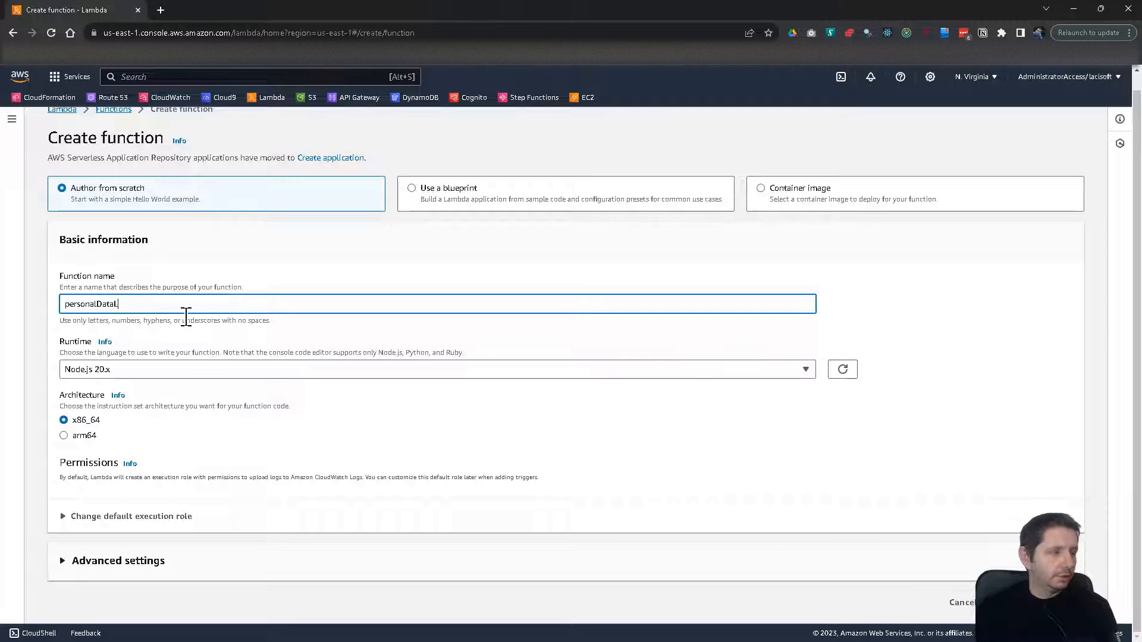
{"action": "type", "text": "LogGenerator"}
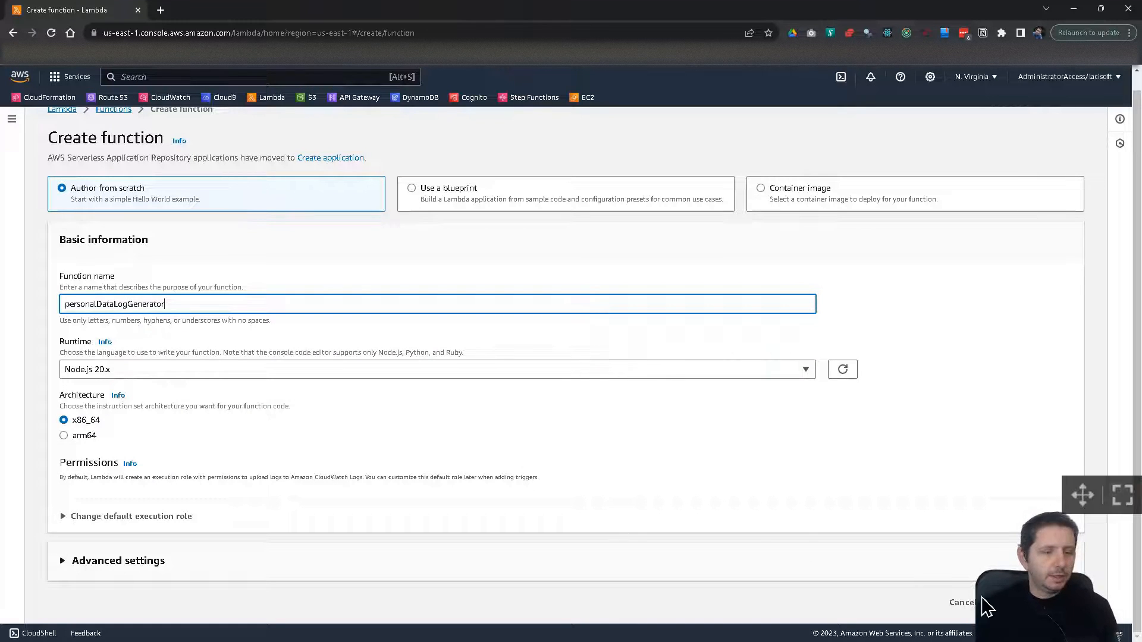
{"action": "mouse_move", "coordinate": [1012, 542]}
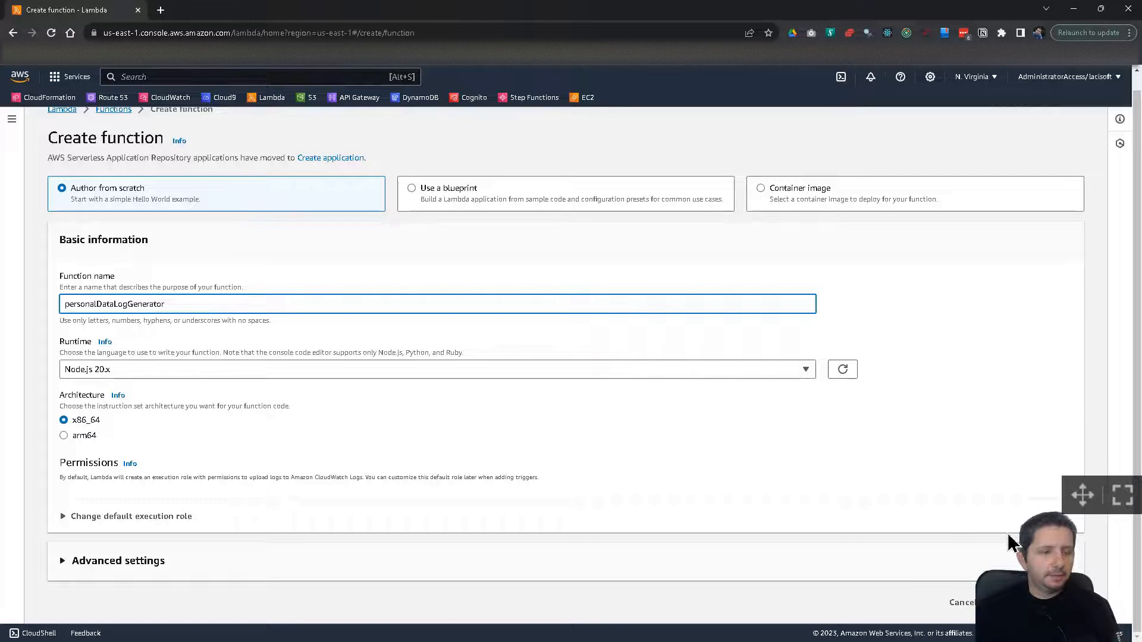
{"action": "mouse_move", "coordinate": [1064, 610]}
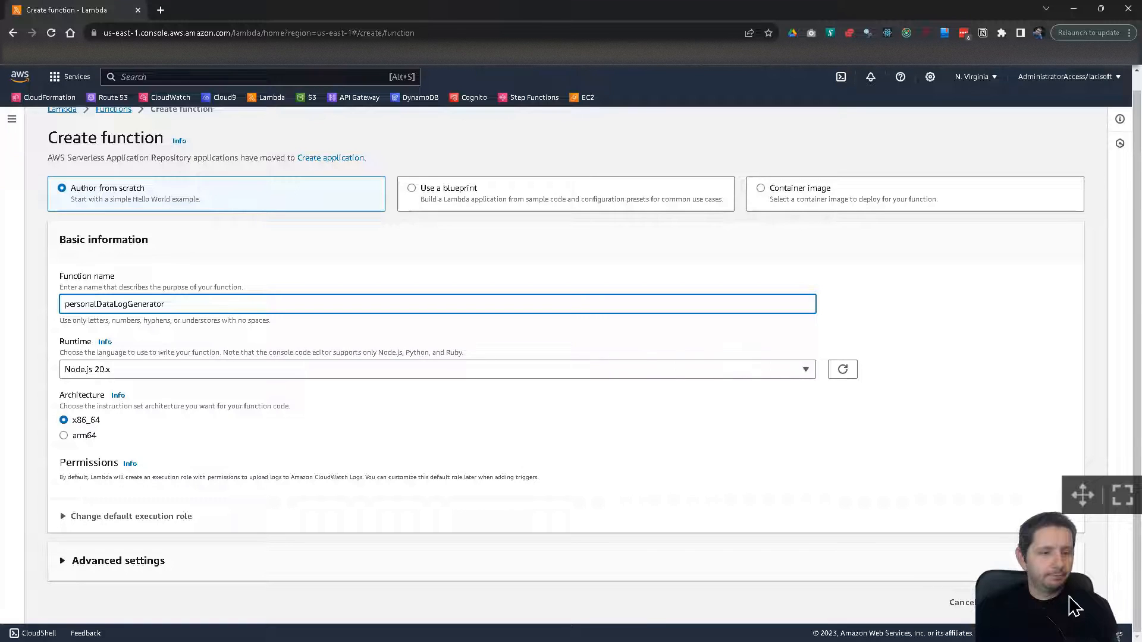
{"action": "mouse_move", "coordinate": [1091, 348]}
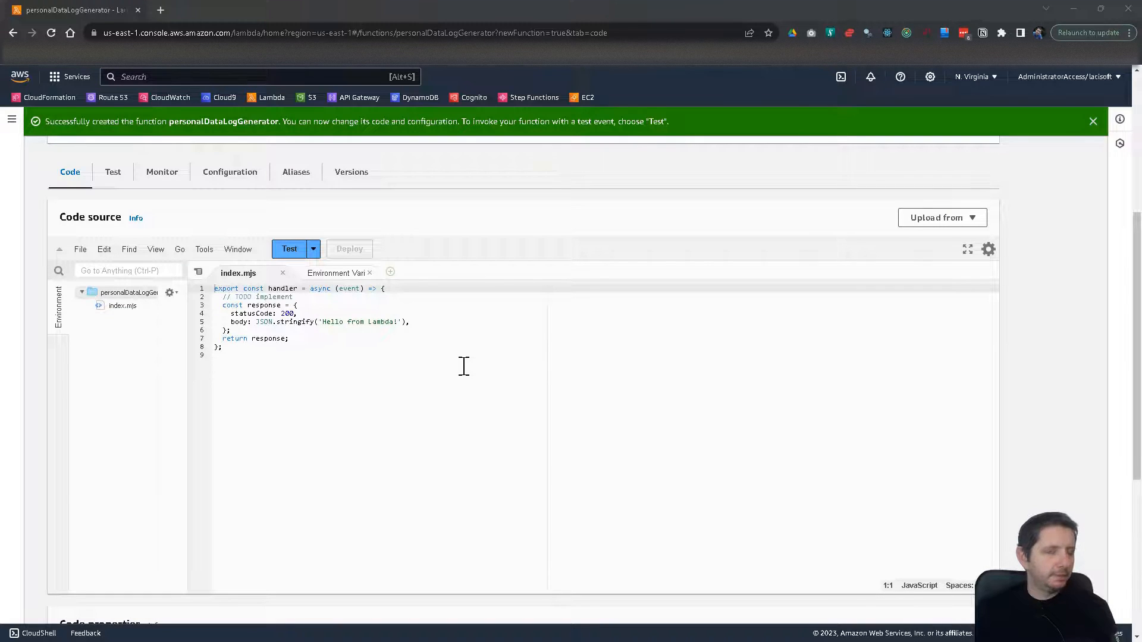
{"action": "mouse_move", "coordinate": [374, 346]}
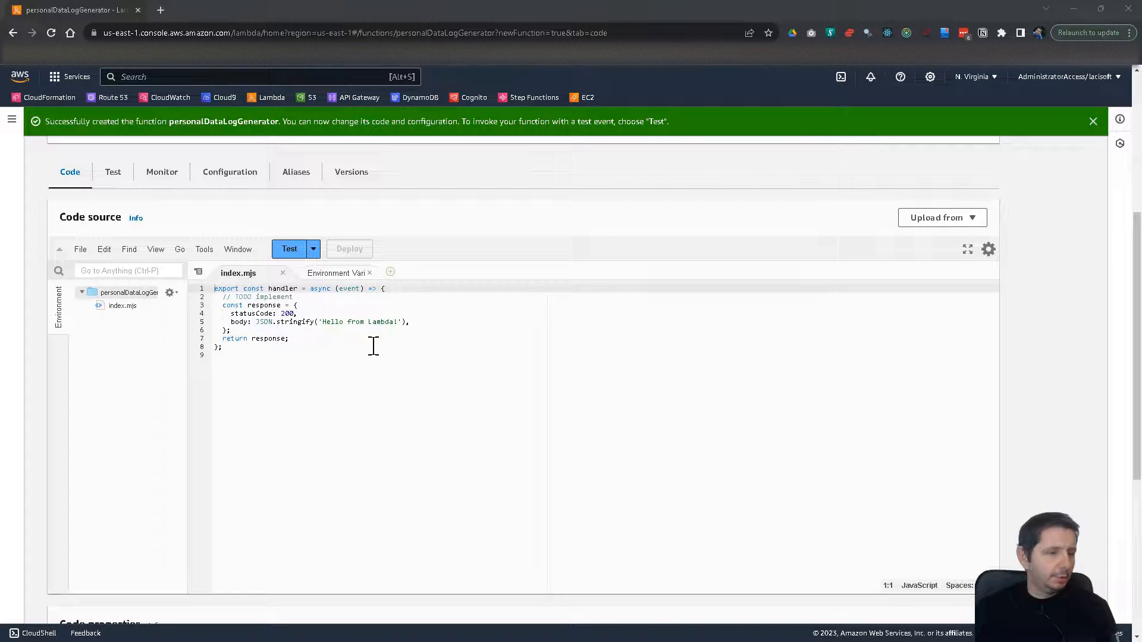
{"action": "mouse_move", "coordinate": [306, 303]}
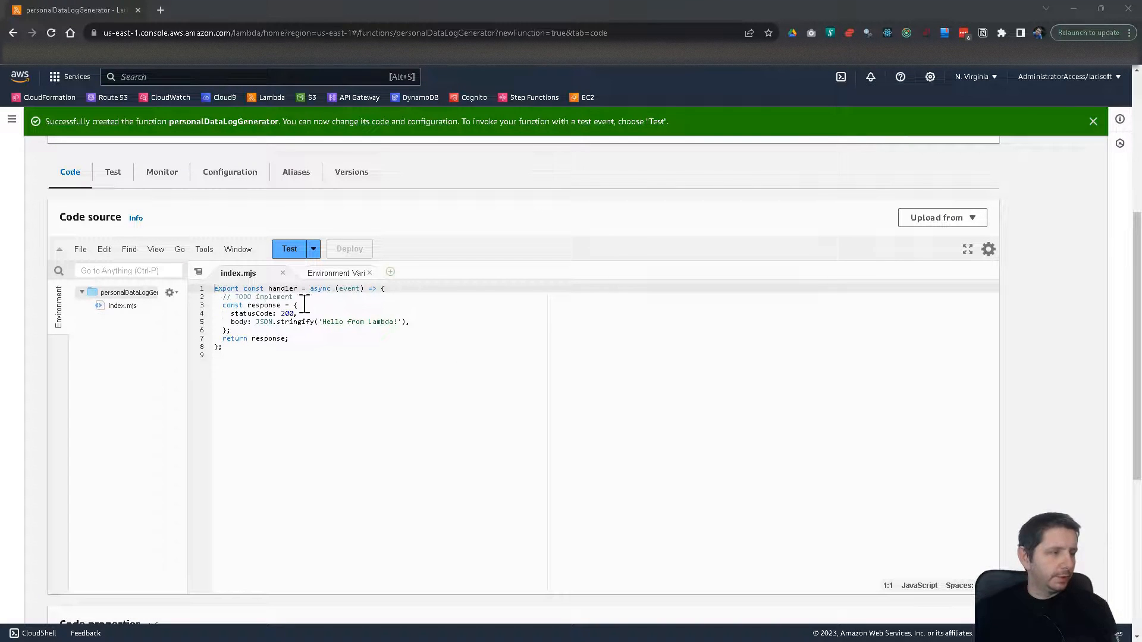
Step: Add console.log(event) to the index.mjs handler and deploy the change
{"action": "type", "text": "console.log(event);"}
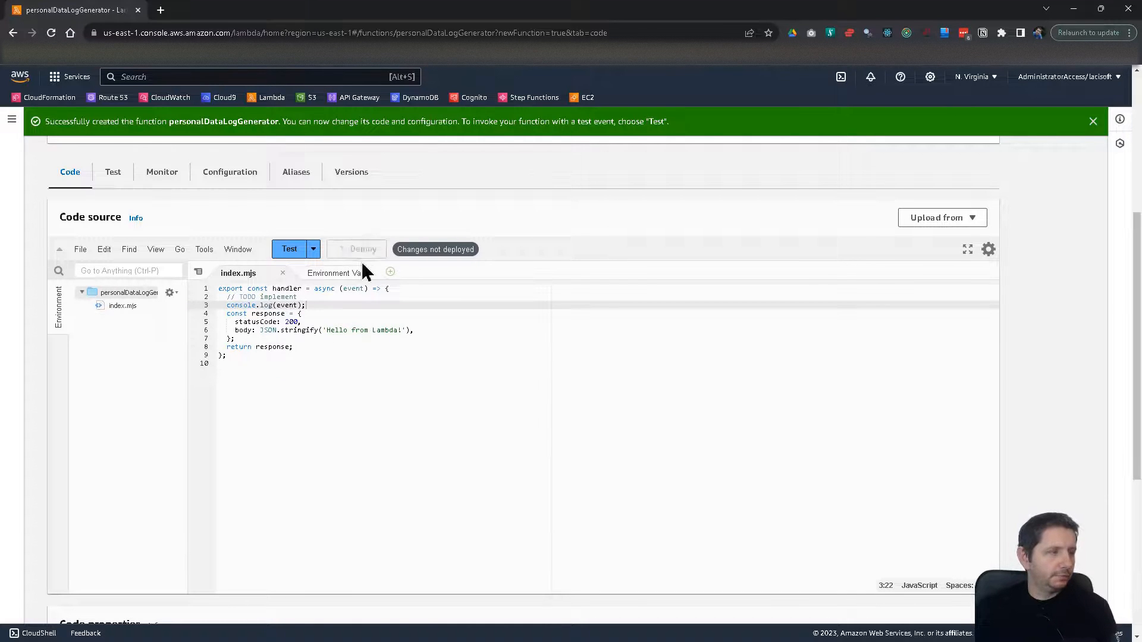
{"action": "left_click", "coordinate": [355, 248]}
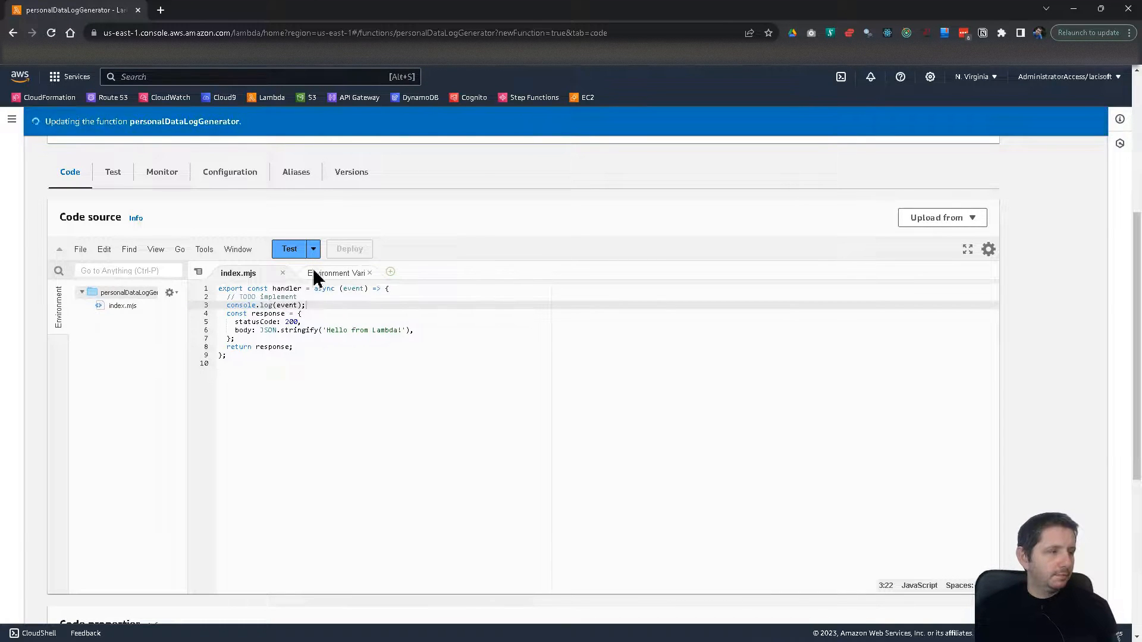
{"action": "left_click", "coordinate": [313, 249]}
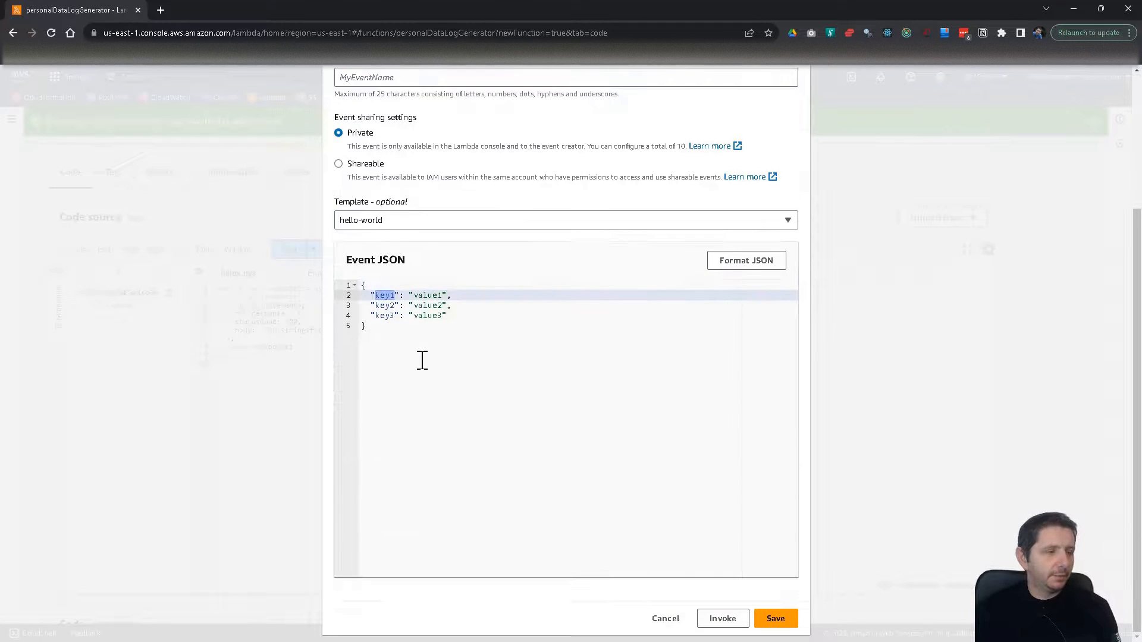
{"action": "type", "text": "name"}
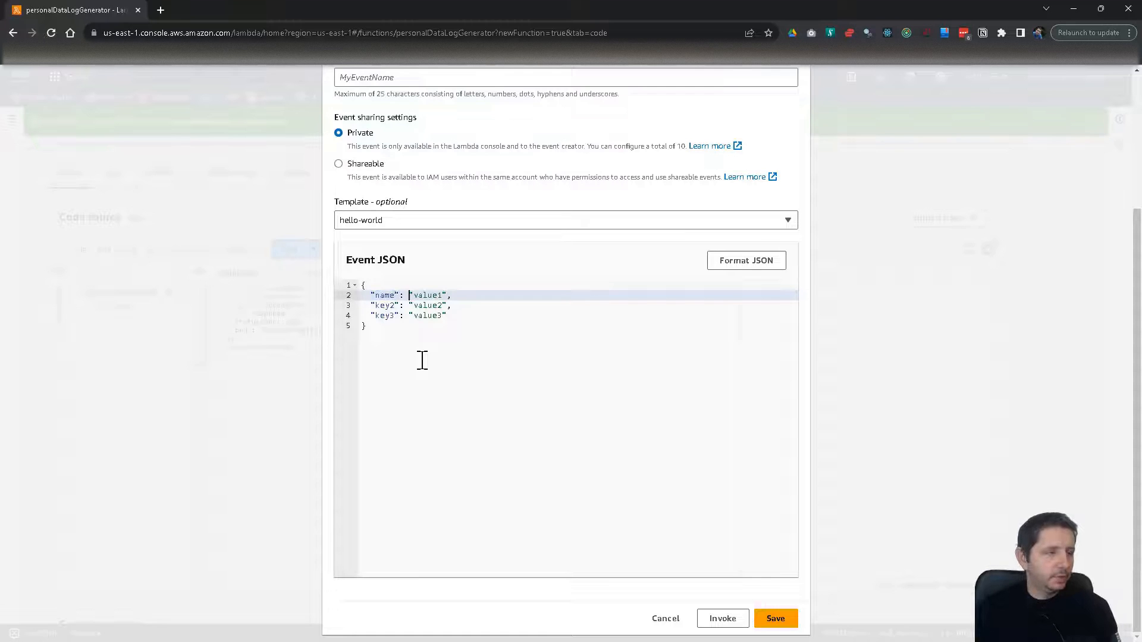
{"action": "type", "text": "Jo"}
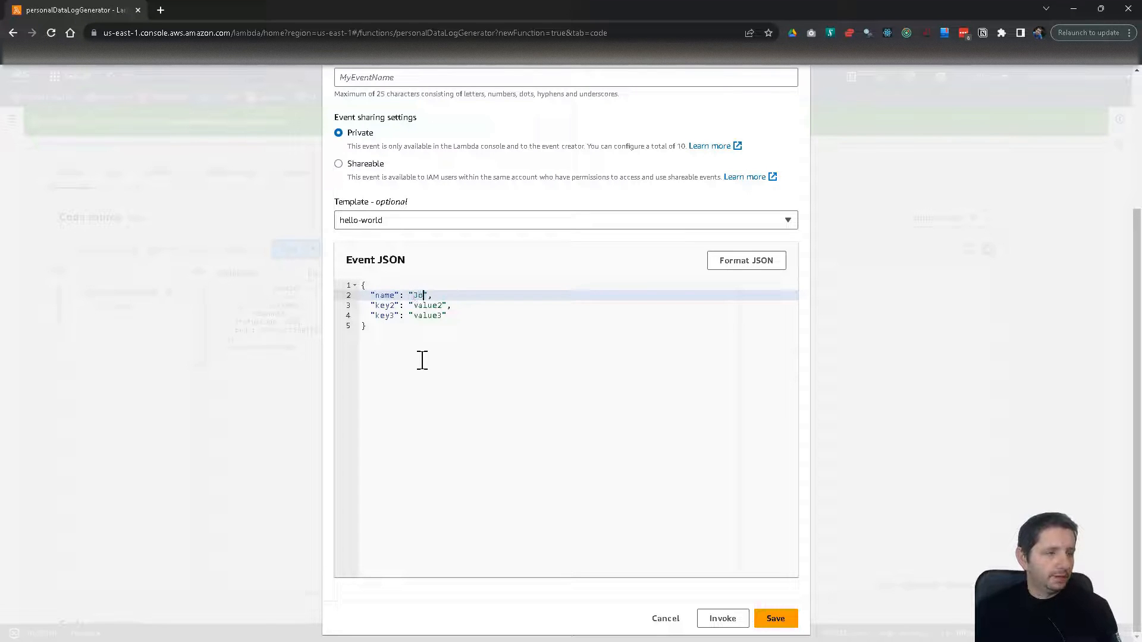
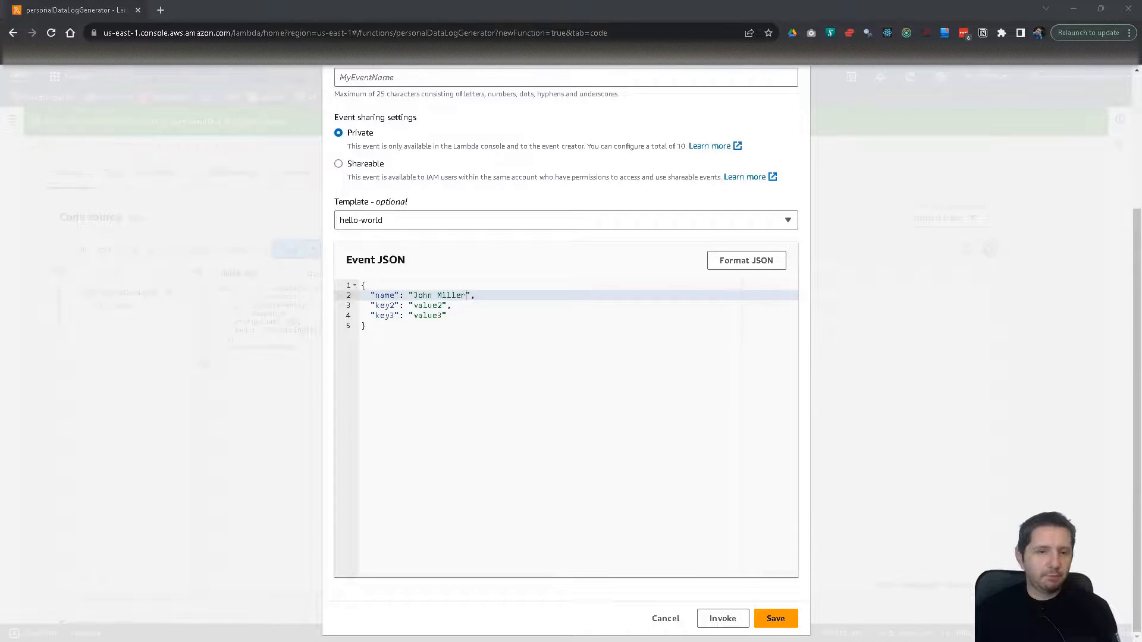
{"action": "double_click", "coordinate": [425, 305]}
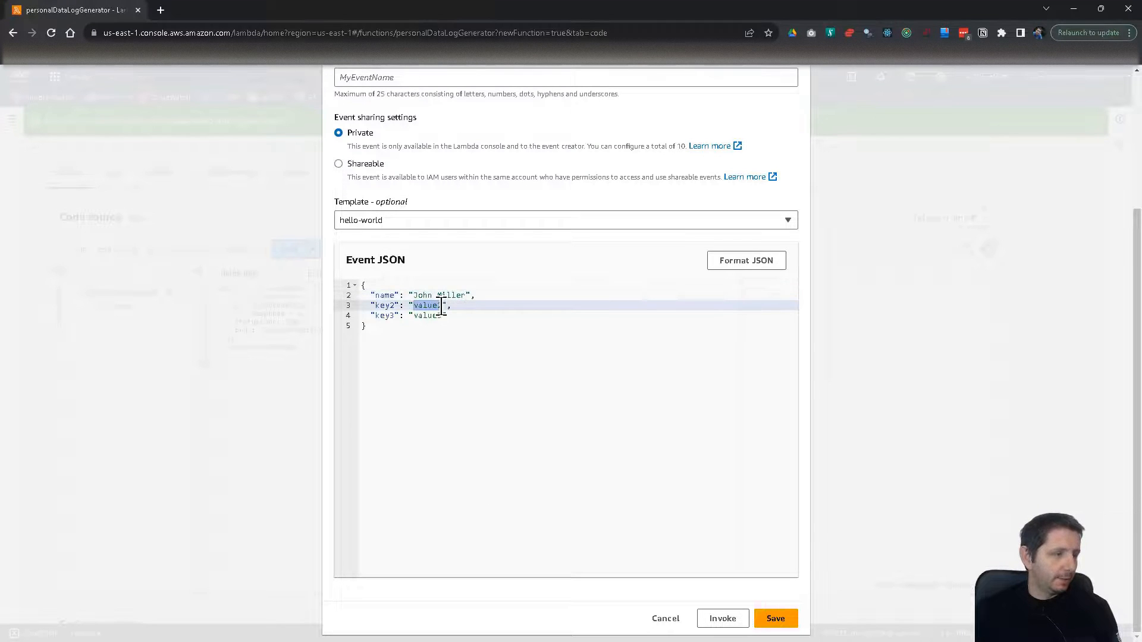
{"action": "type", "text": "410 Terry Ave N, Seattle 98109, WA"}
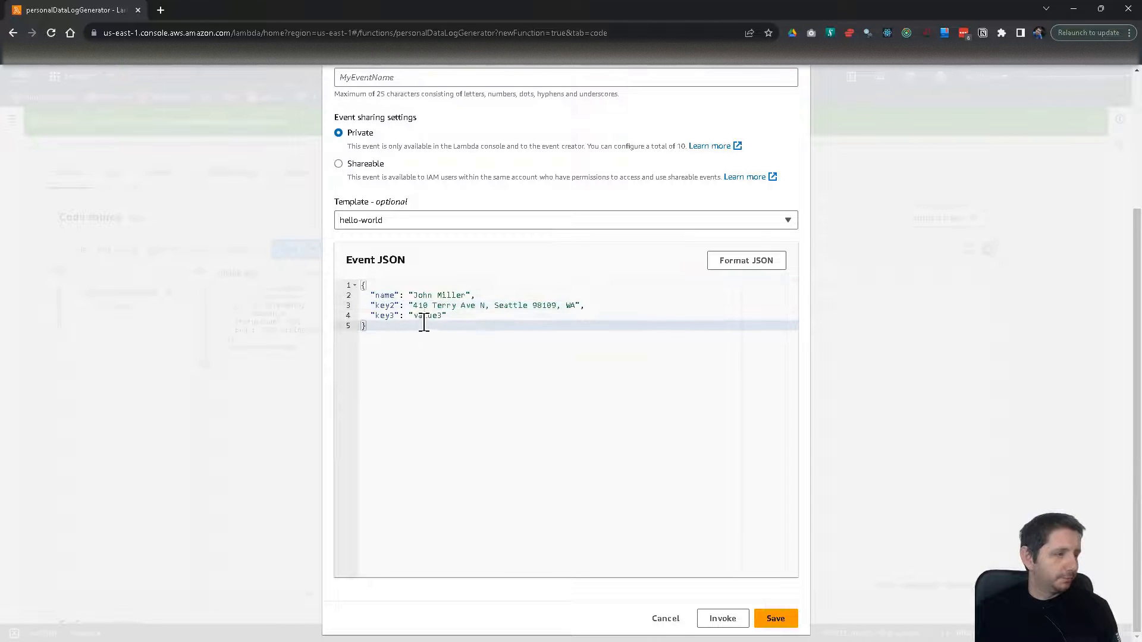
Step: Add an email value at example.com and rename the second key to address
{"action": "double_click", "coordinate": [427, 315]}
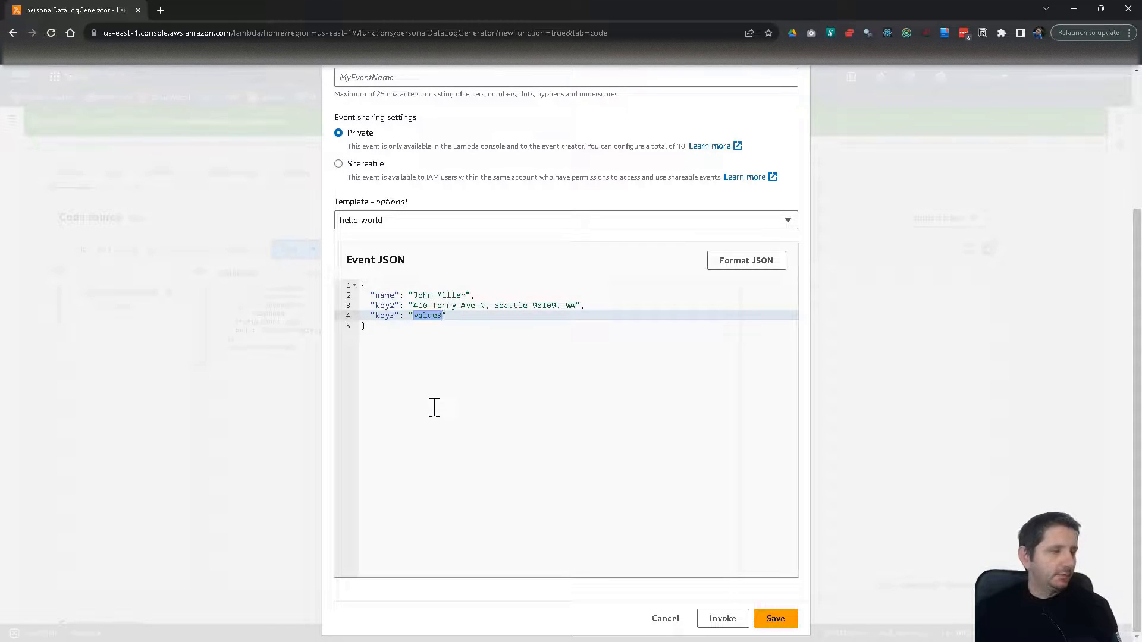
{"action": "type", "text": "email"}
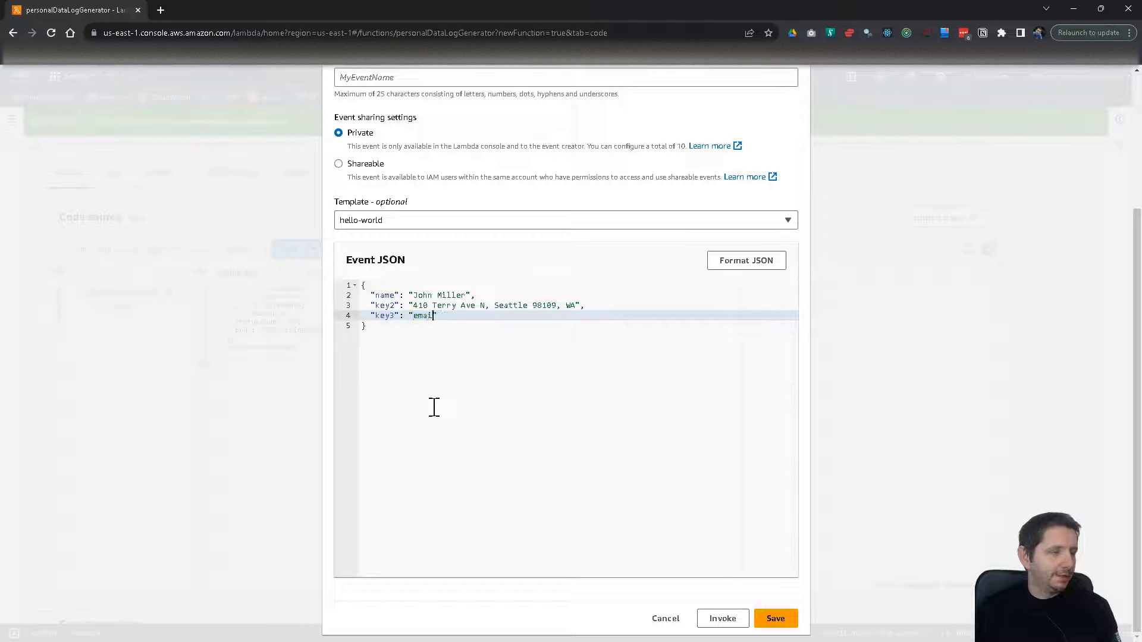
{"action": "type", "text": "someone@exmp"}
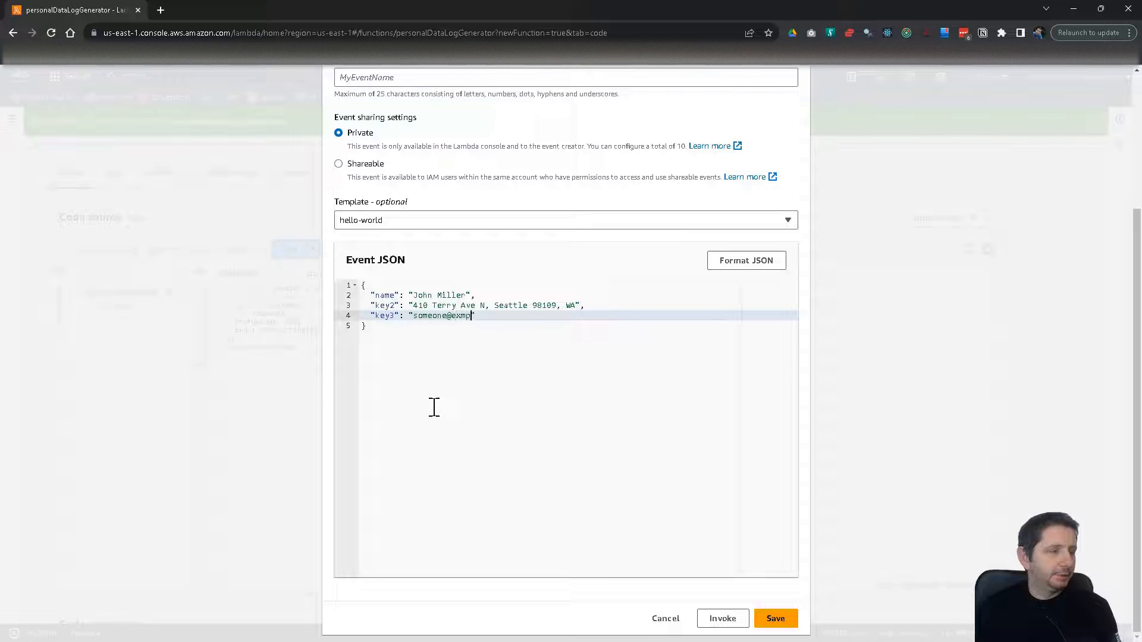
{"action": "type", "text": "le.com\""}
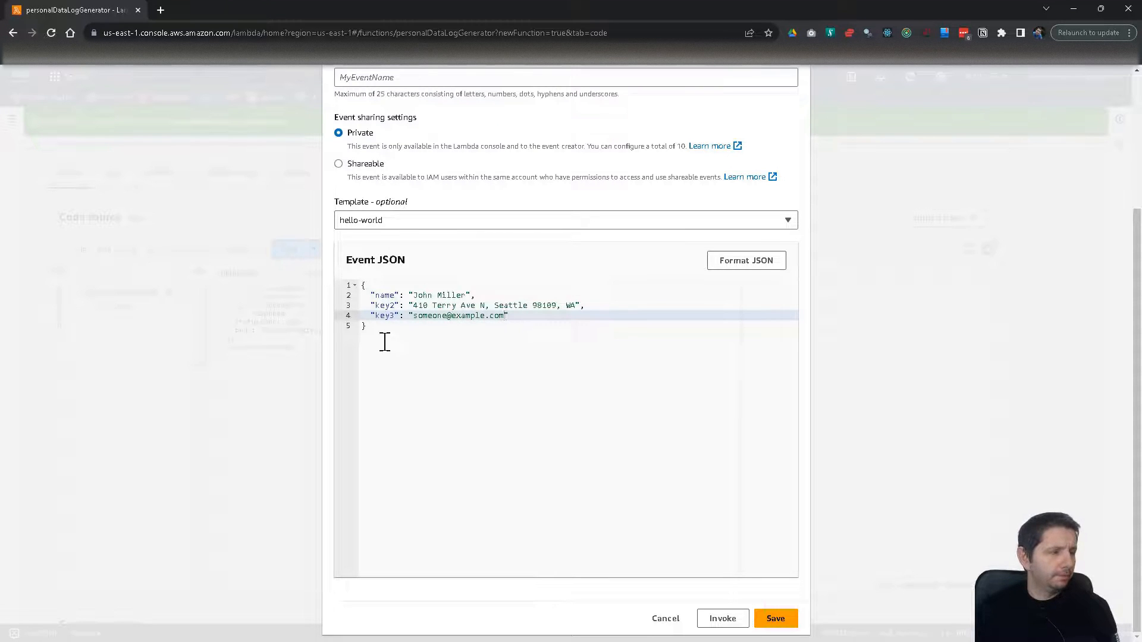
{"action": "double_click", "coordinate": [384, 306]}
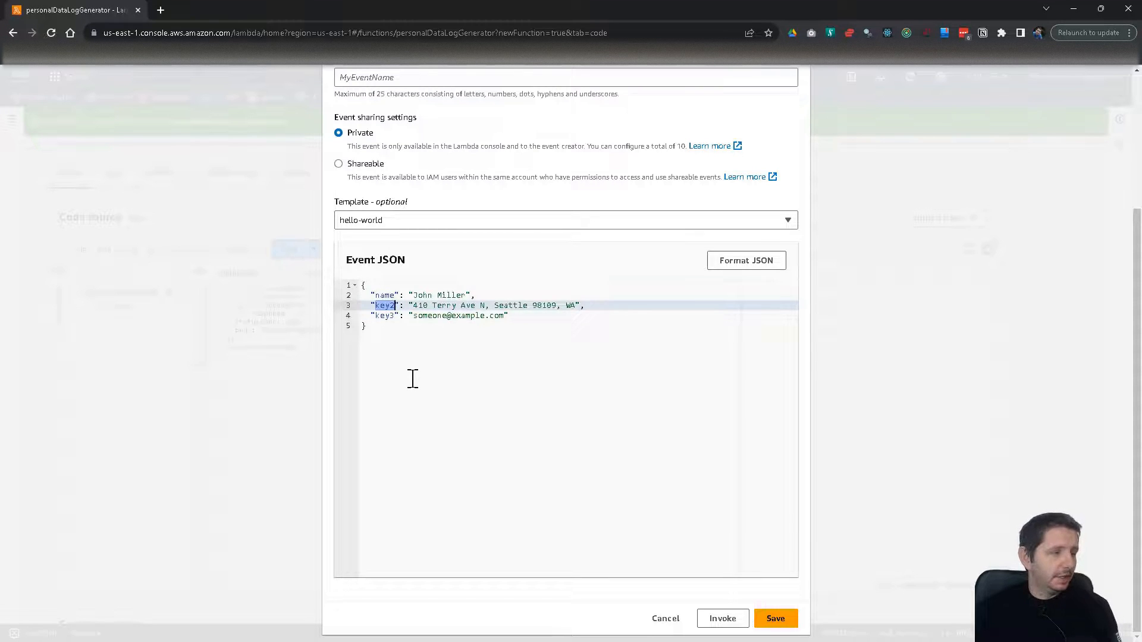
{"action": "type", "text": "address"}
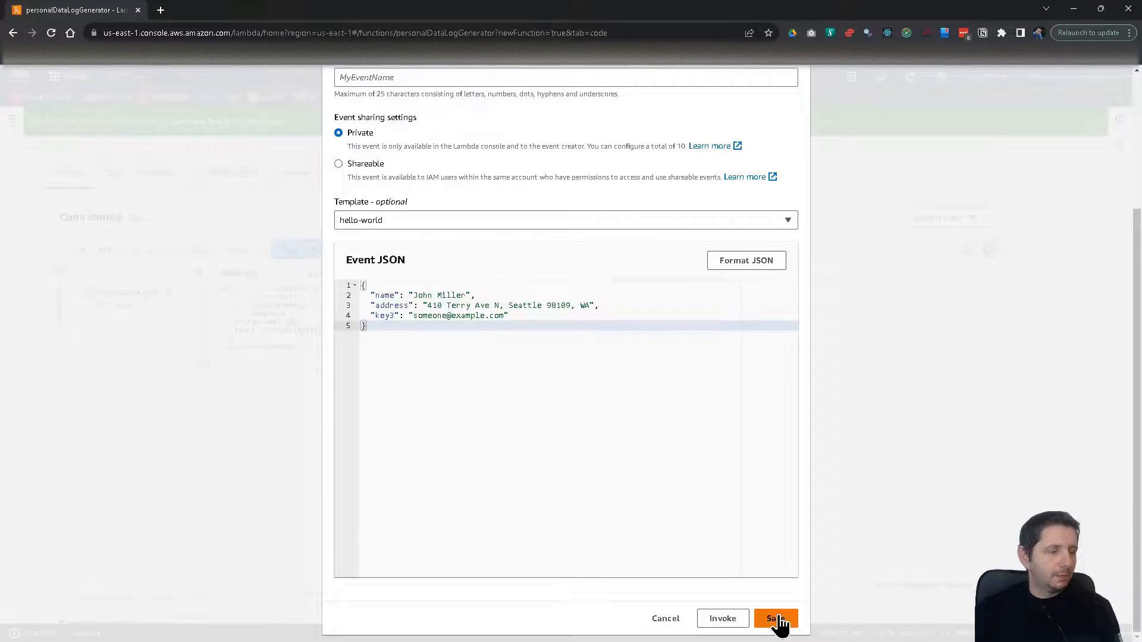
Step: Name the test event personaldata and save it
{"action": "left_click", "coordinate": [774, 619]}
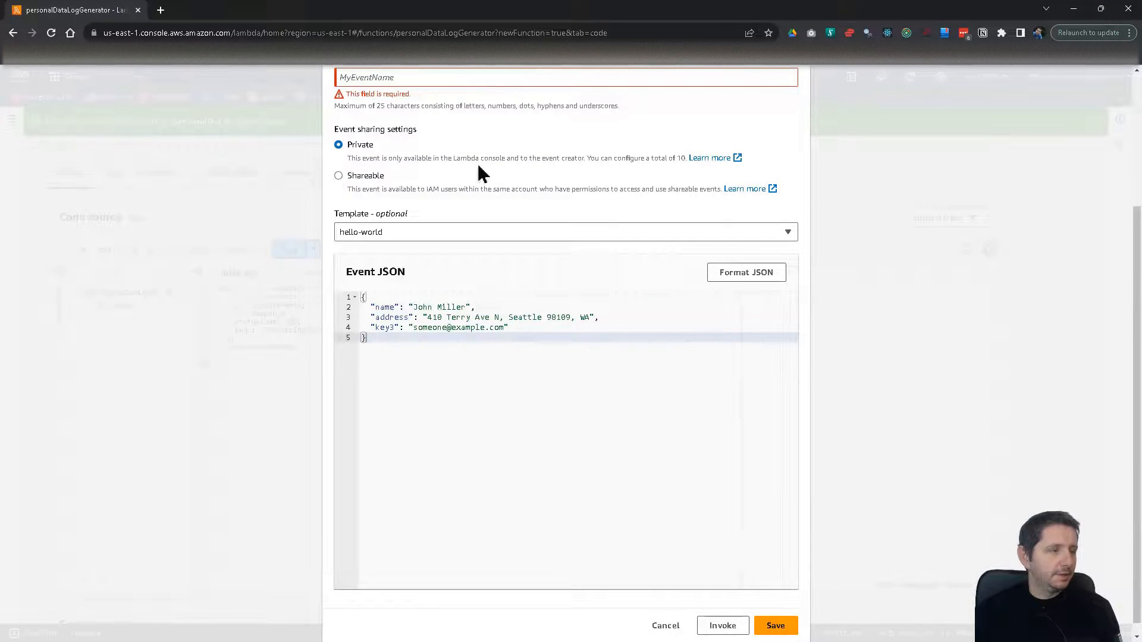
{"action": "type", "text": "personaldata"}
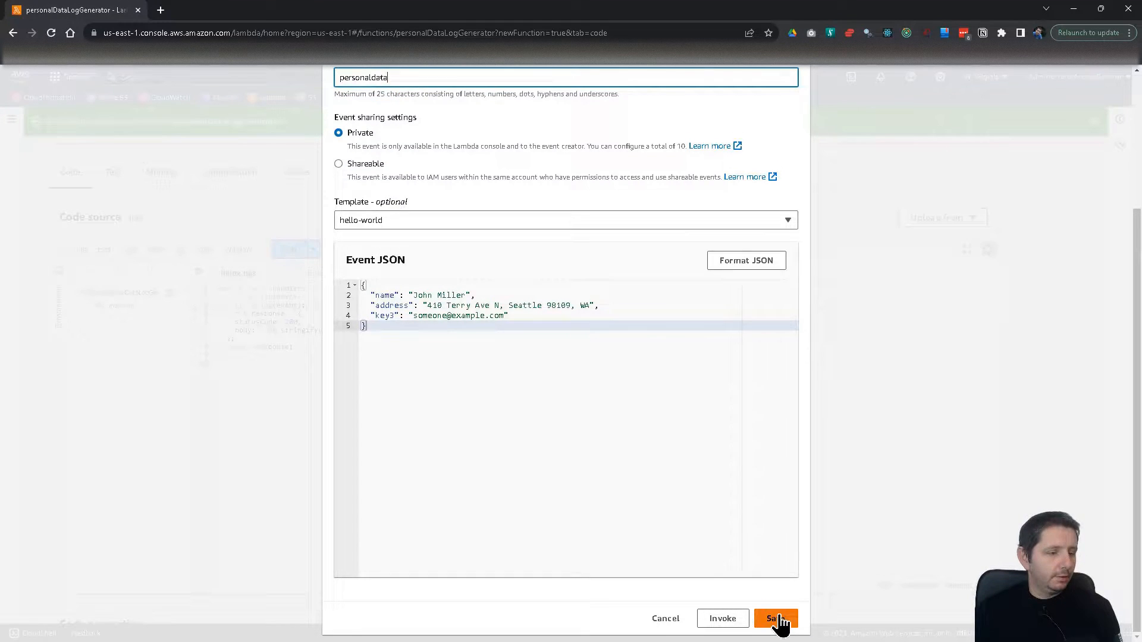
{"action": "left_click", "coordinate": [776, 618]}
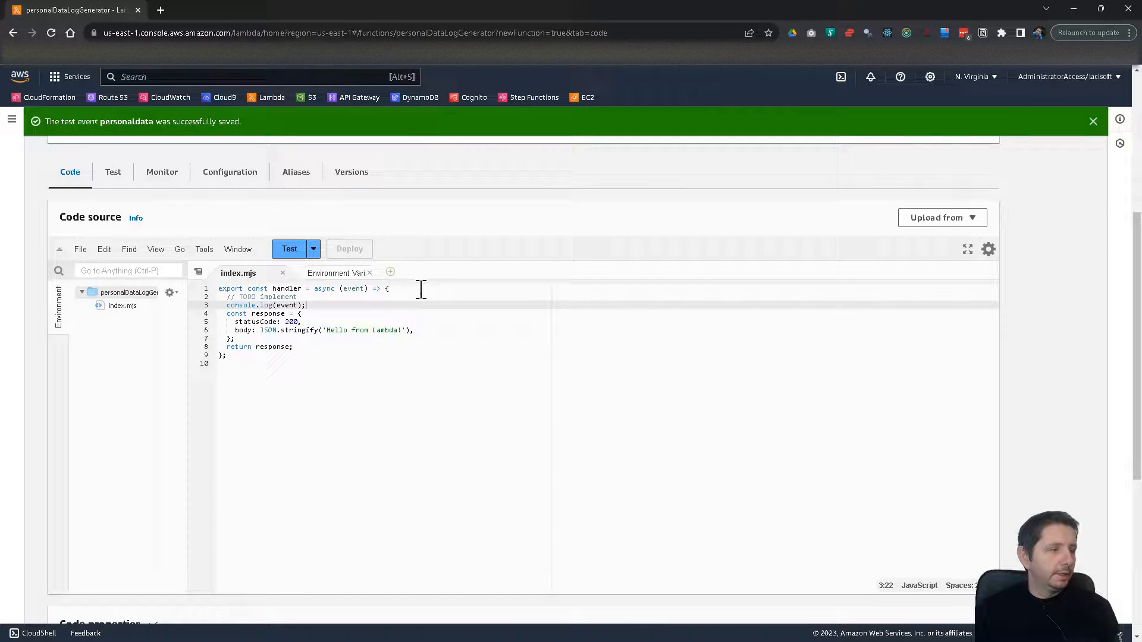
{"action": "mouse_move", "coordinate": [292, 265]}
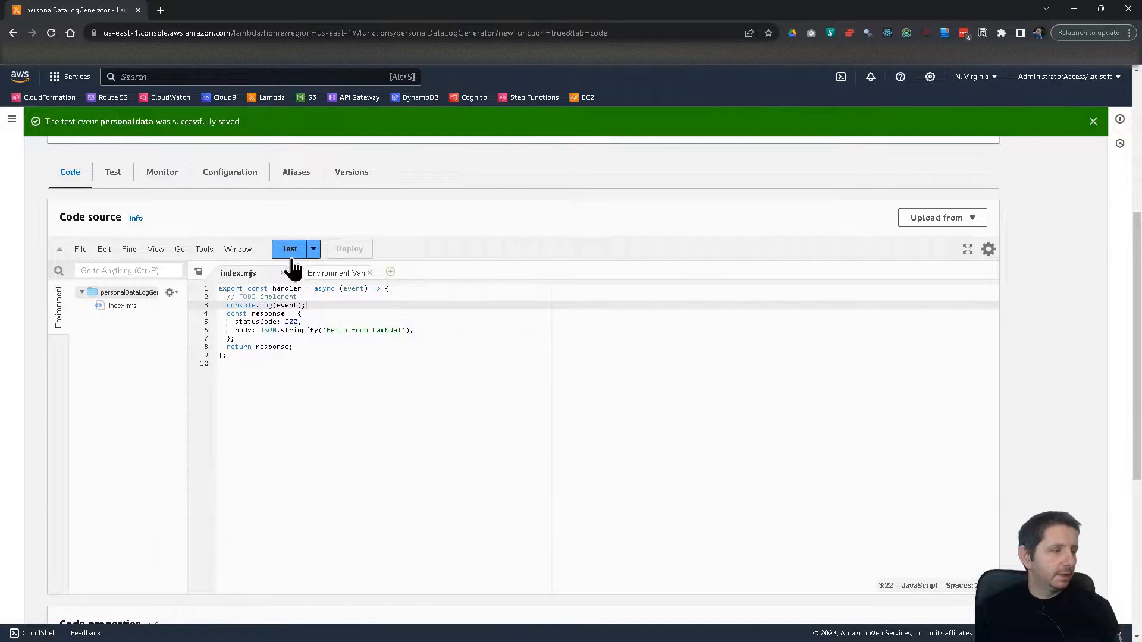
Step: Run the personaldata test, then view the function's CloudWatch logs from the Monitor tab
{"action": "left_click", "coordinate": [288, 249]}
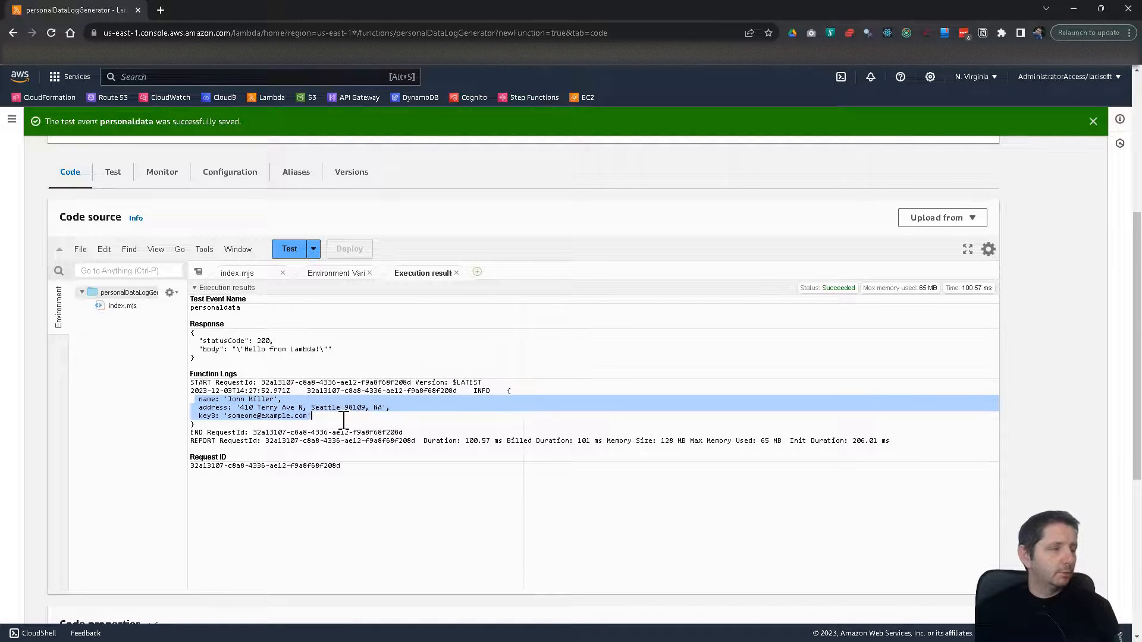
{"action": "mouse_move", "coordinate": [146, 180]}
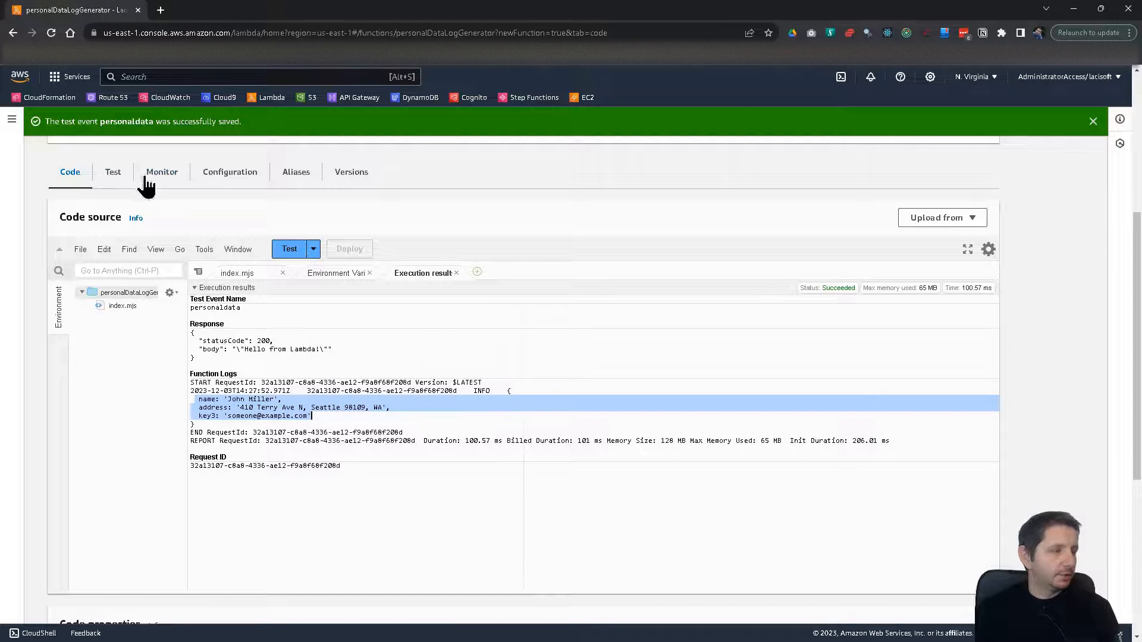
{"action": "left_click", "coordinate": [162, 172]}
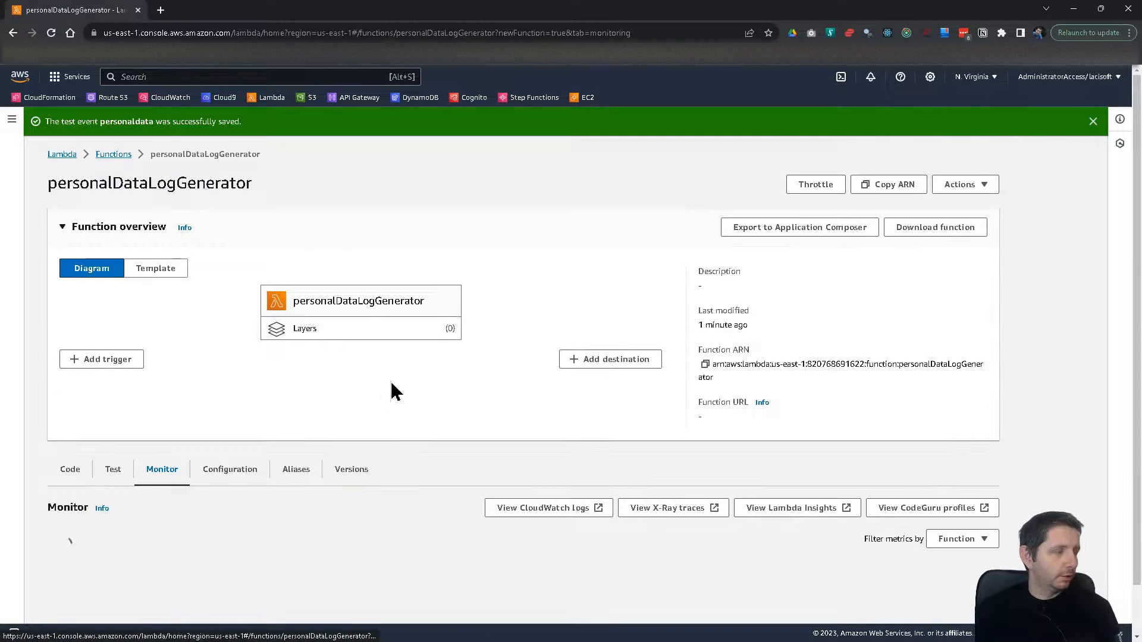
{"action": "scroll", "scroll_direction": "down", "scroll_amount": 3}
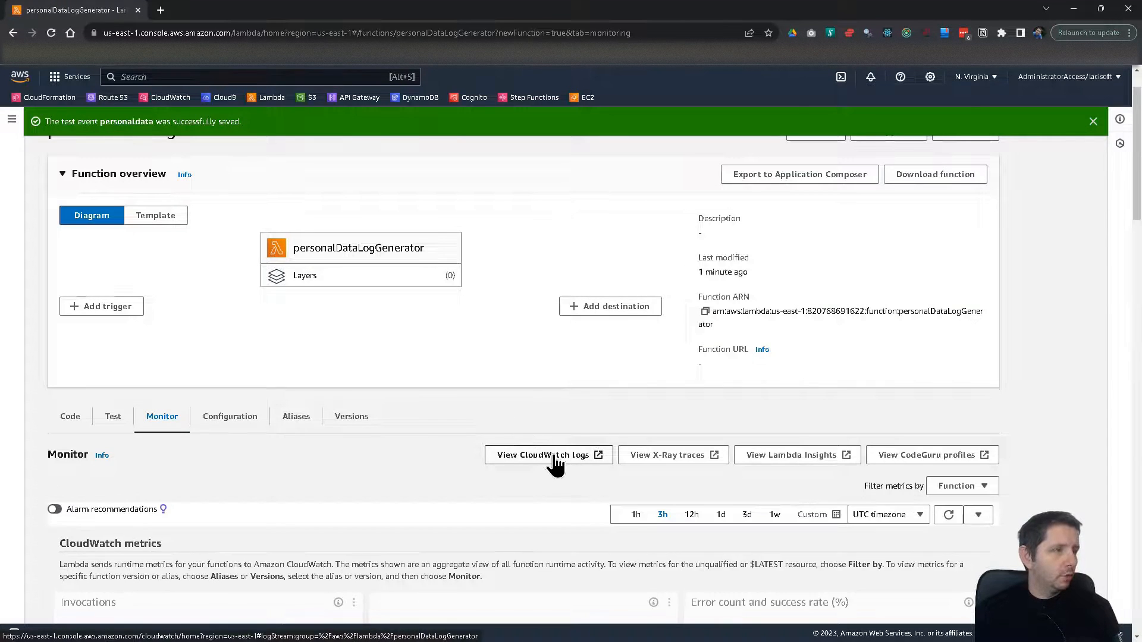
{"action": "left_click", "coordinate": [542, 455]}
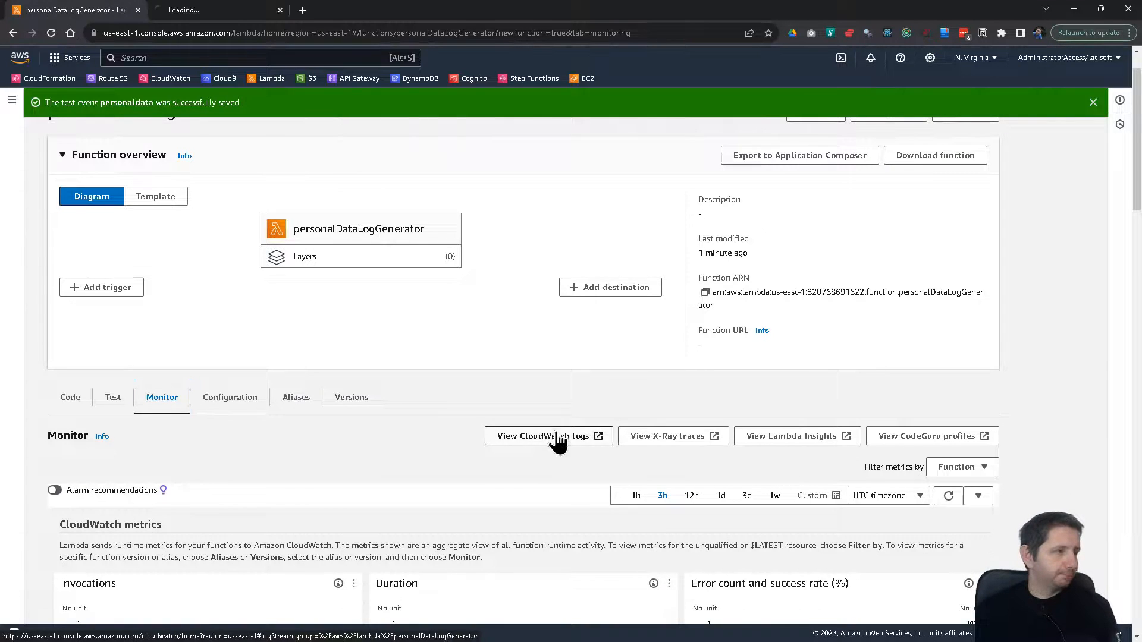
Step: Inspect the log stream event showing the unmasked name, address and email, then return to the log group
{"action": "left_click", "coordinate": [542, 436]}
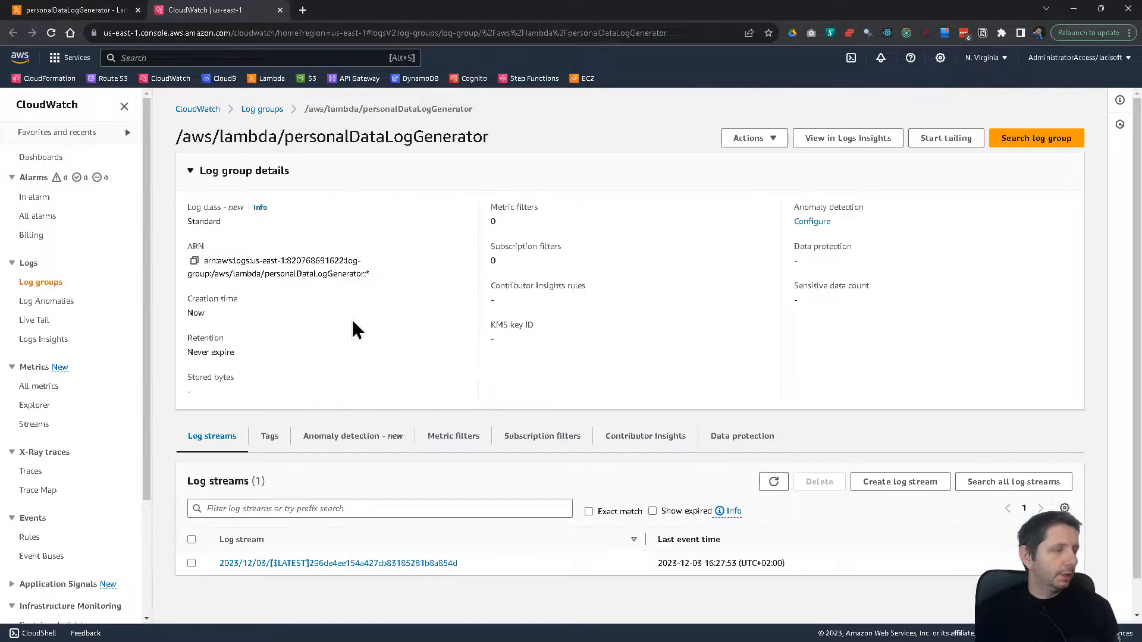
{"action": "left_click", "coordinate": [336, 563]}
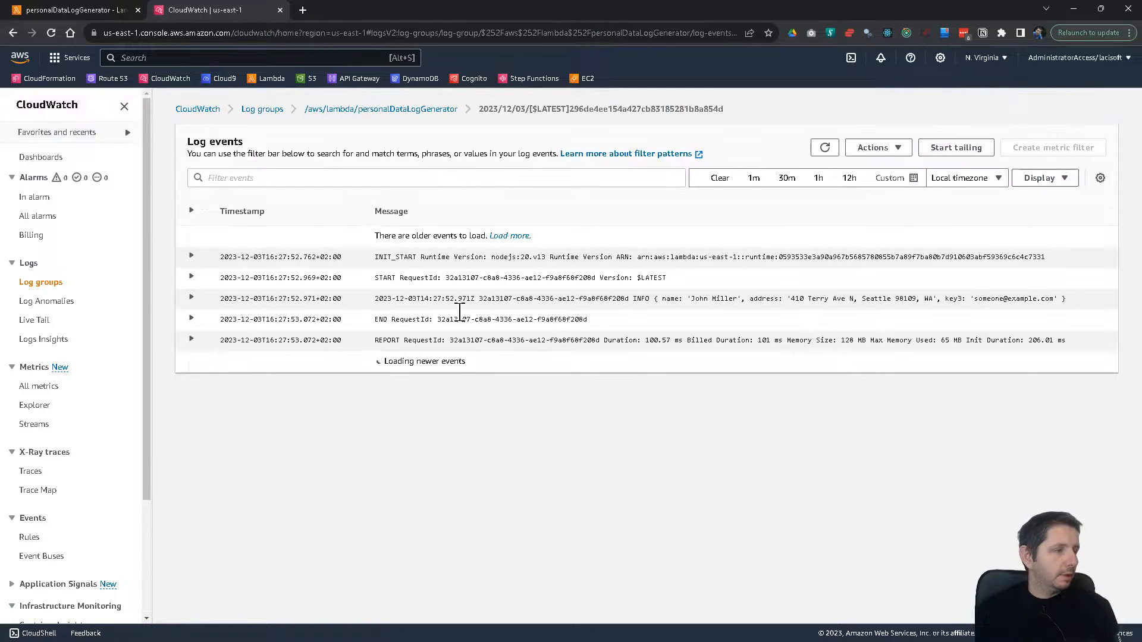
{"action": "left_click", "coordinate": [190, 297]}
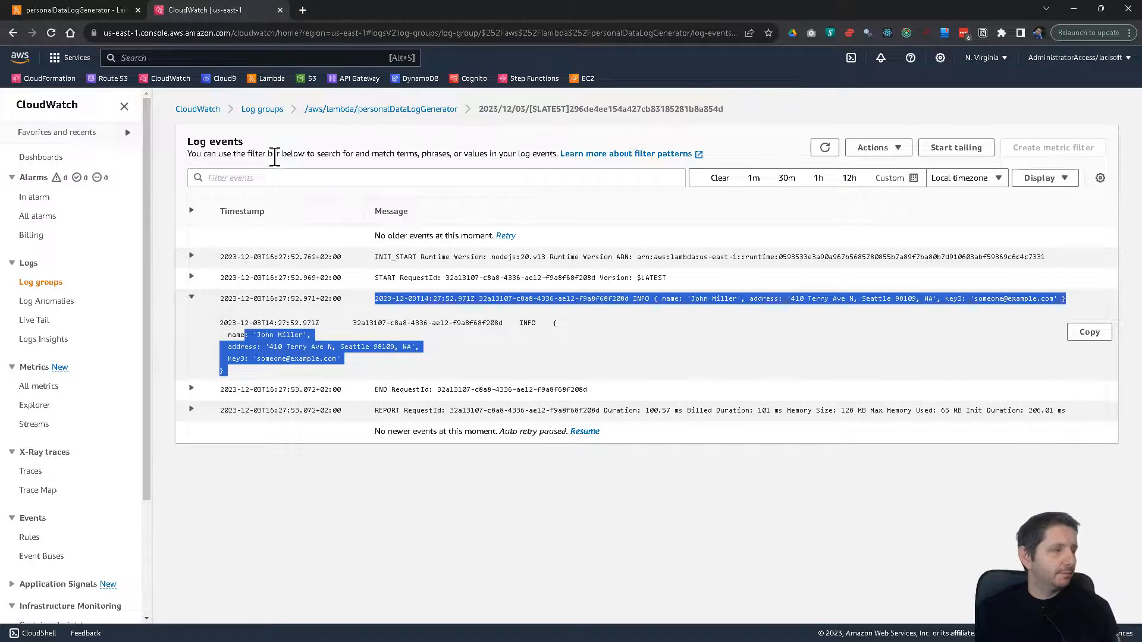
{"action": "left_click", "coordinate": [379, 108]}
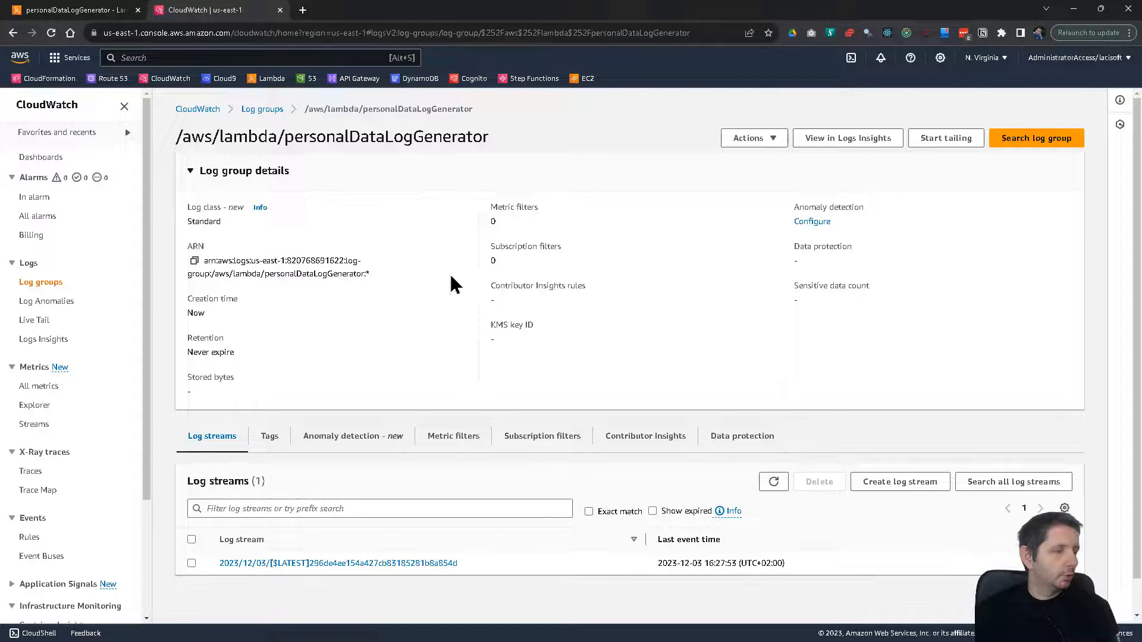
Step: Start creating a data protection policy from the log group's Data protection settings
{"action": "scroll", "scroll_direction": "down", "scroll_amount": 3}
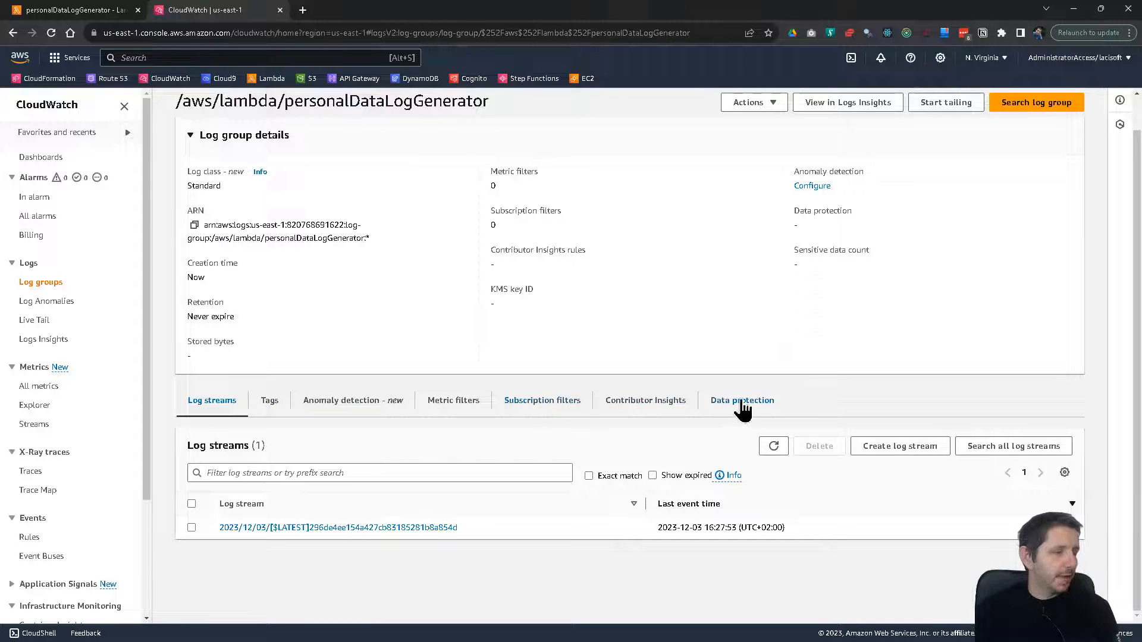
{"action": "left_click", "coordinate": [741, 400]}
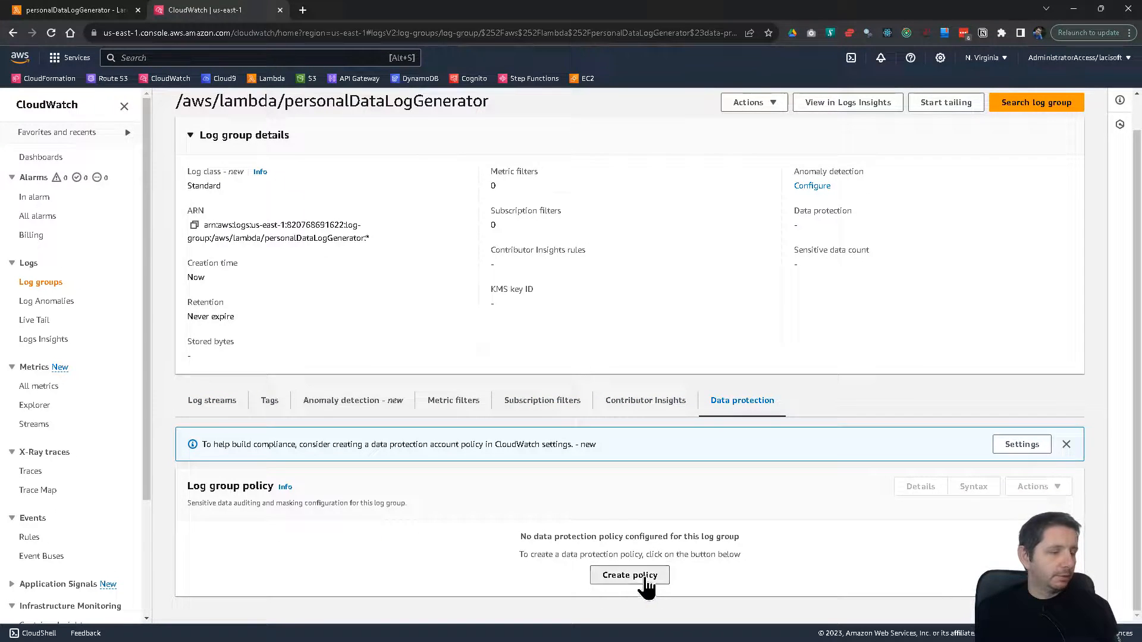
{"action": "left_click", "coordinate": [629, 574]}
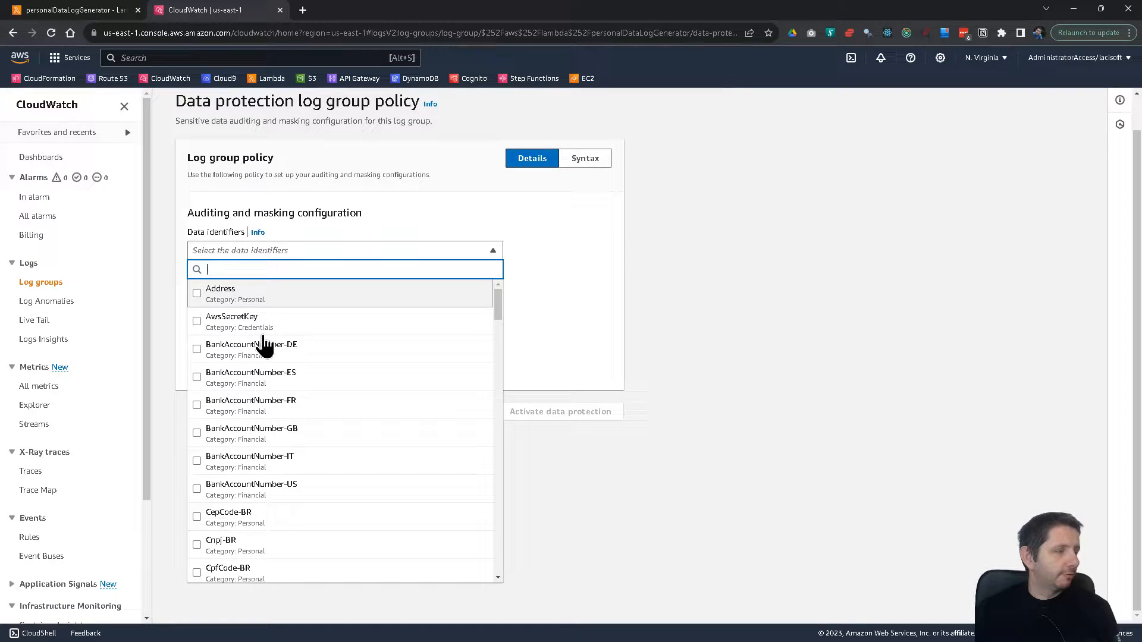
{"action": "mouse_move", "coordinate": [196, 301]}
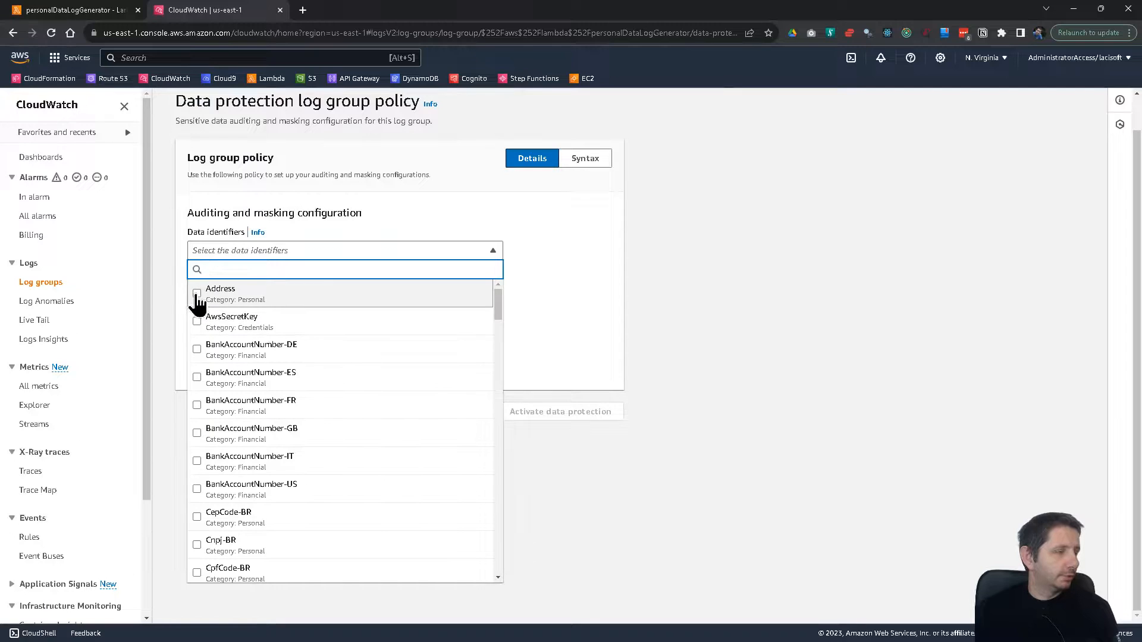
Step: Select Address, EmailAddress and Name as the policy's data identifiers
{"action": "left_click", "coordinate": [196, 292]}
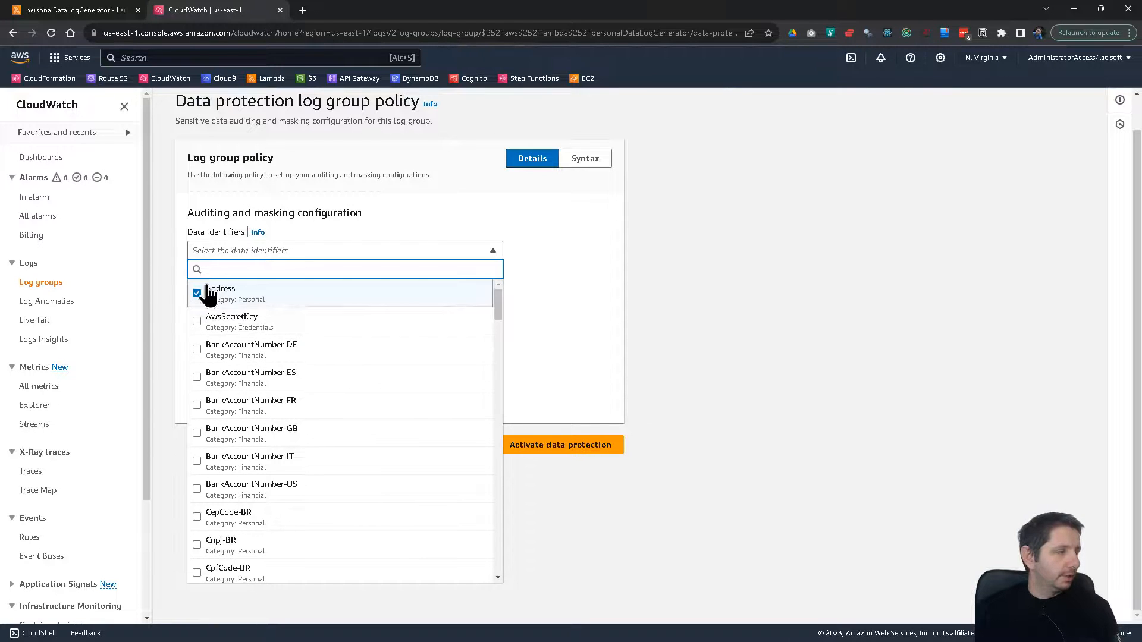
{"action": "mouse_move", "coordinate": [203, 322]}
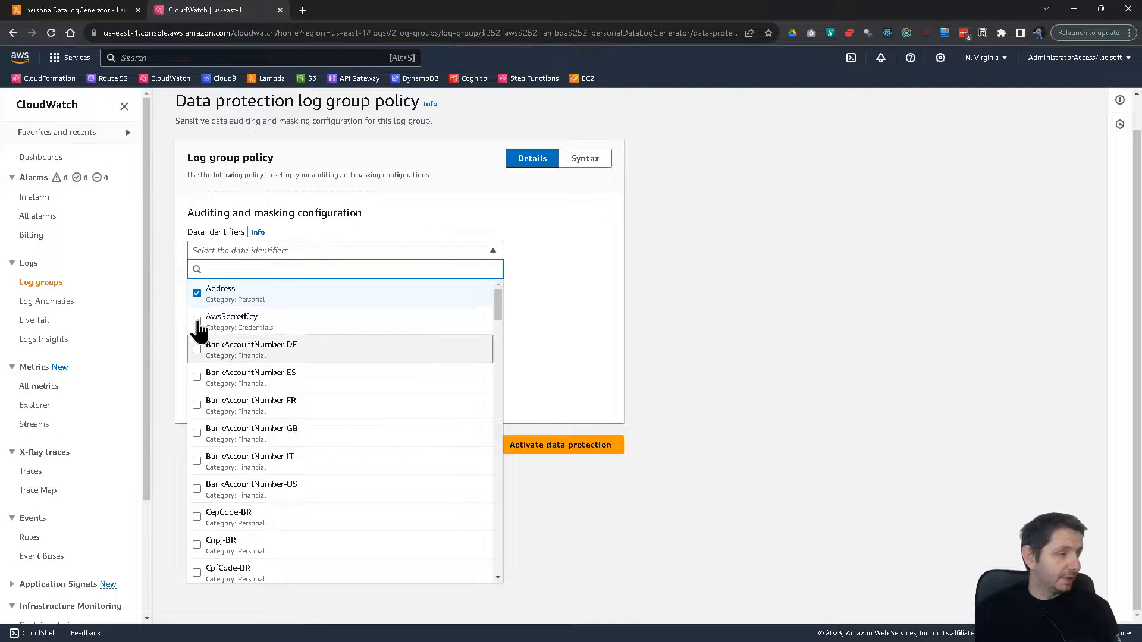
{"action": "scroll", "scroll_direction": "down", "scroll_amount": 3}
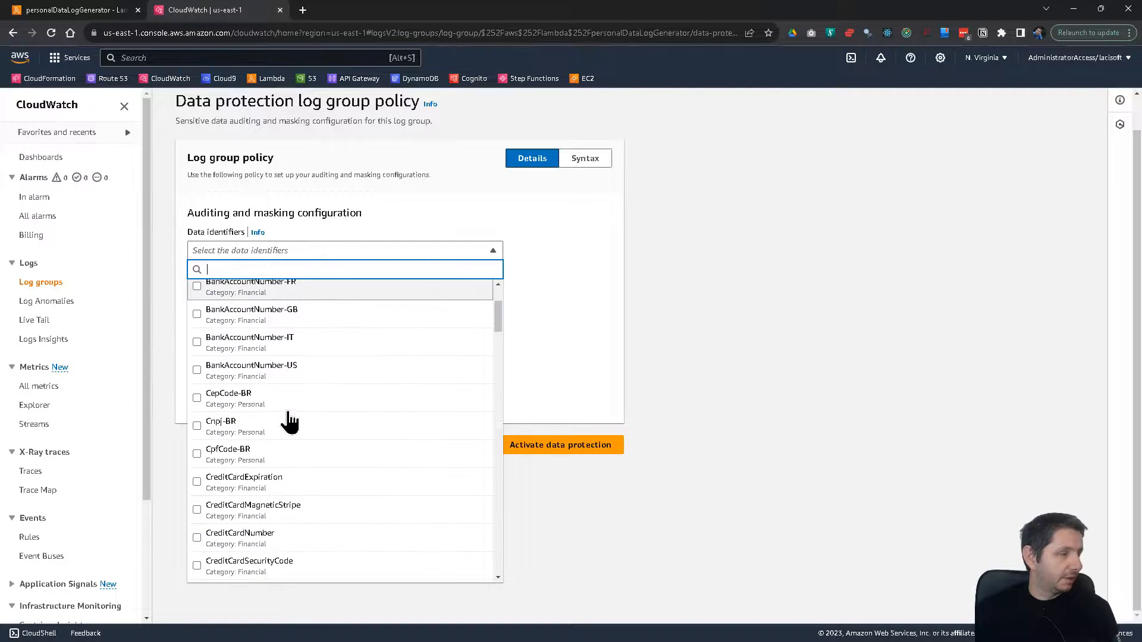
{"action": "scroll", "scroll_direction": "down", "scroll_amount": 3}
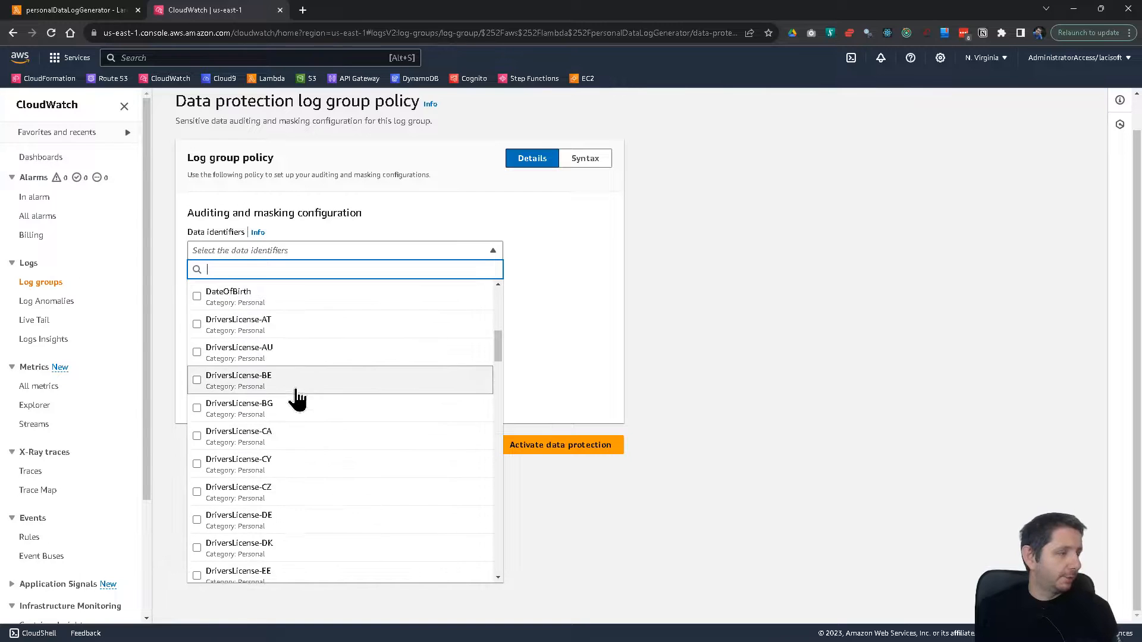
{"action": "scroll", "scroll_direction": "down", "scroll_amount": 3}
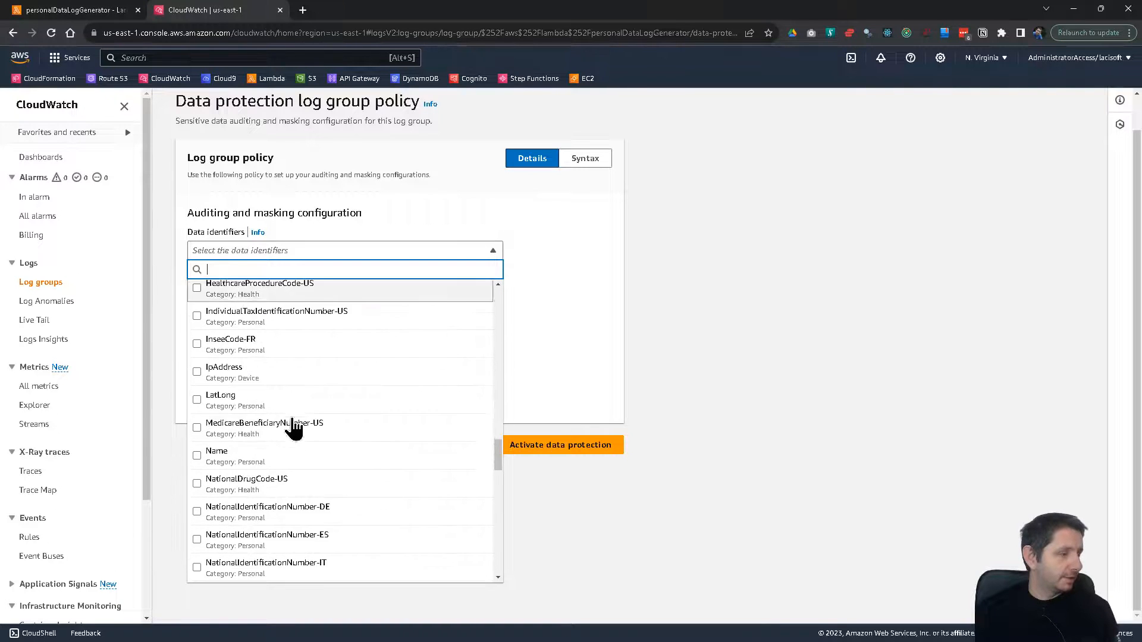
{"action": "scroll", "scroll_direction": "up", "scroll_amount": 3}
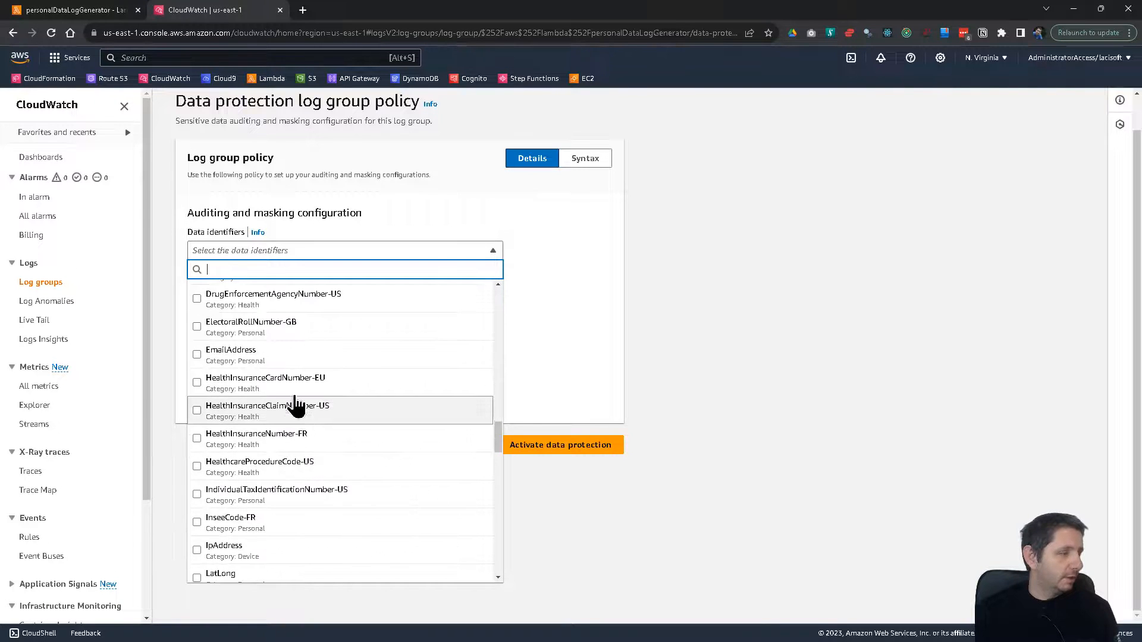
{"action": "scroll", "scroll_direction": "down", "scroll_amount": 3}
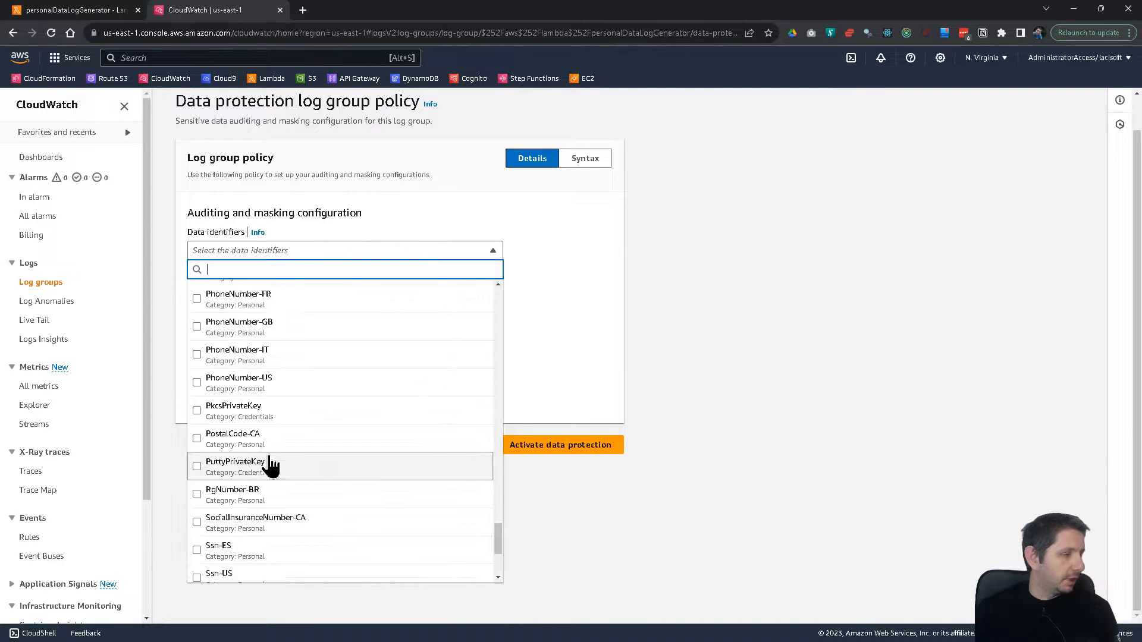
{"action": "scroll", "scroll_direction": "down", "scroll_amount": 3}
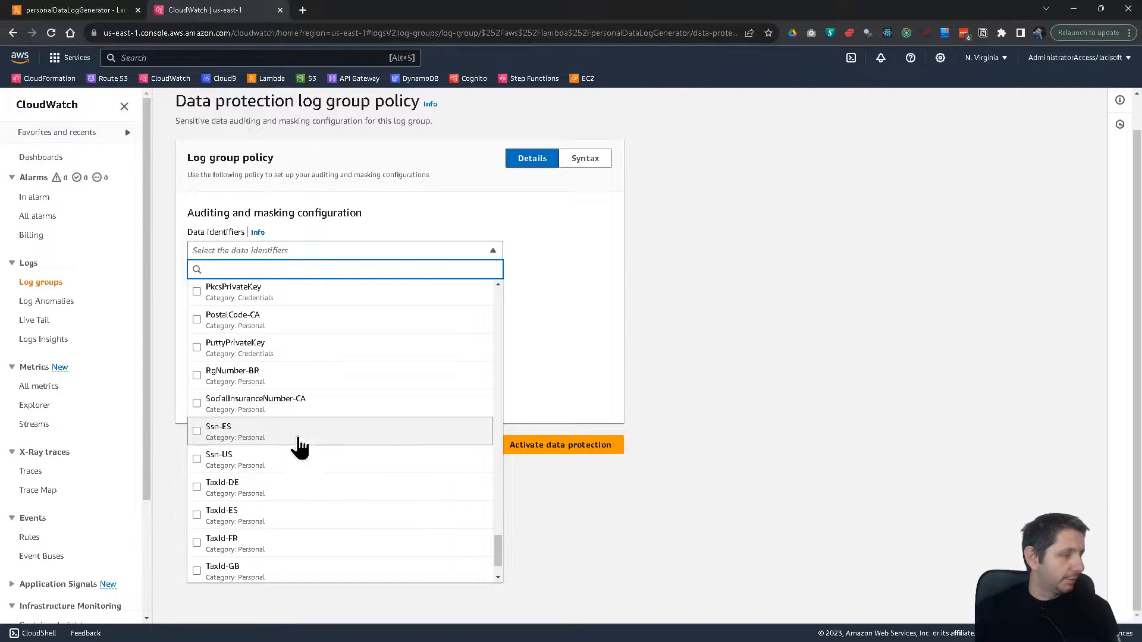
{"action": "scroll", "scroll_direction": "down", "scroll_amount": 3}
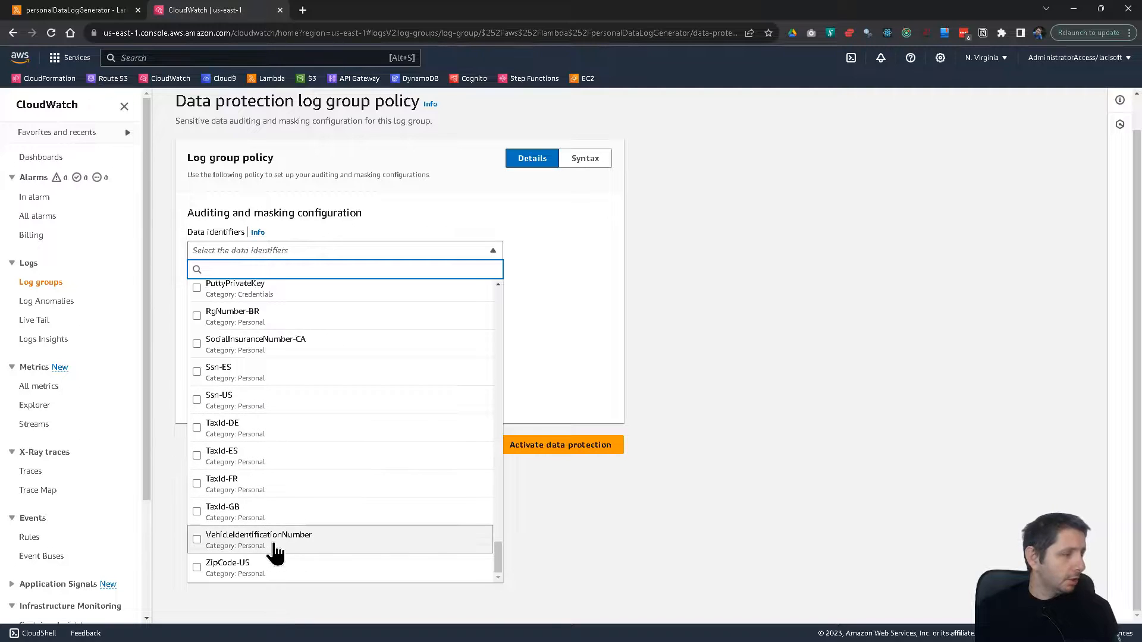
{"action": "scroll", "scroll_direction": "up", "scroll_amount": 3}
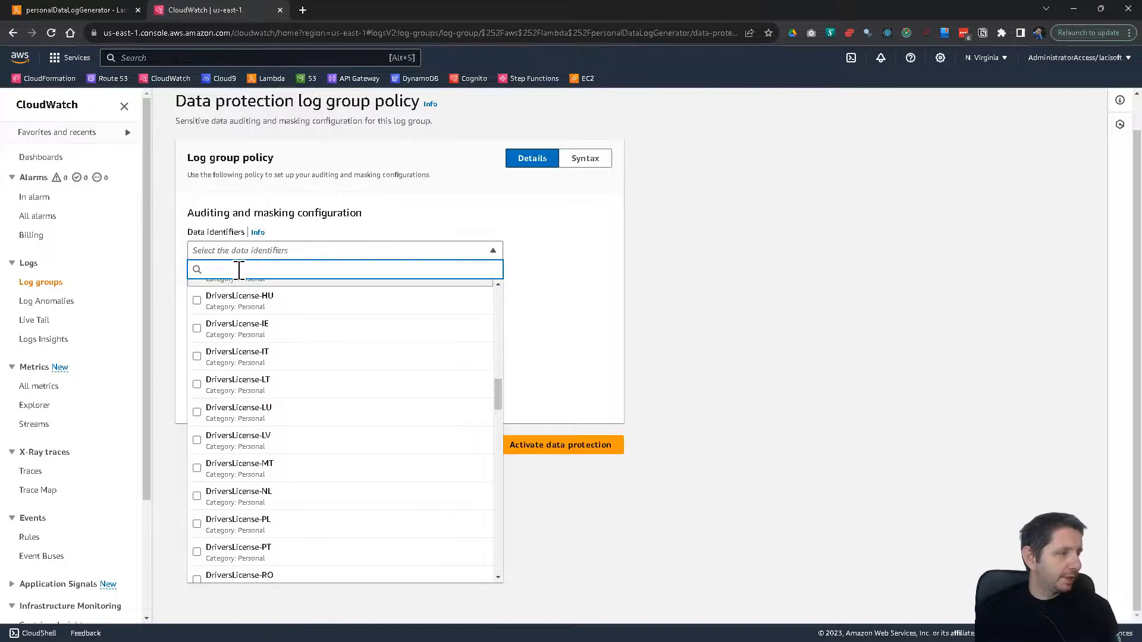
{"action": "type", "text": "name"}
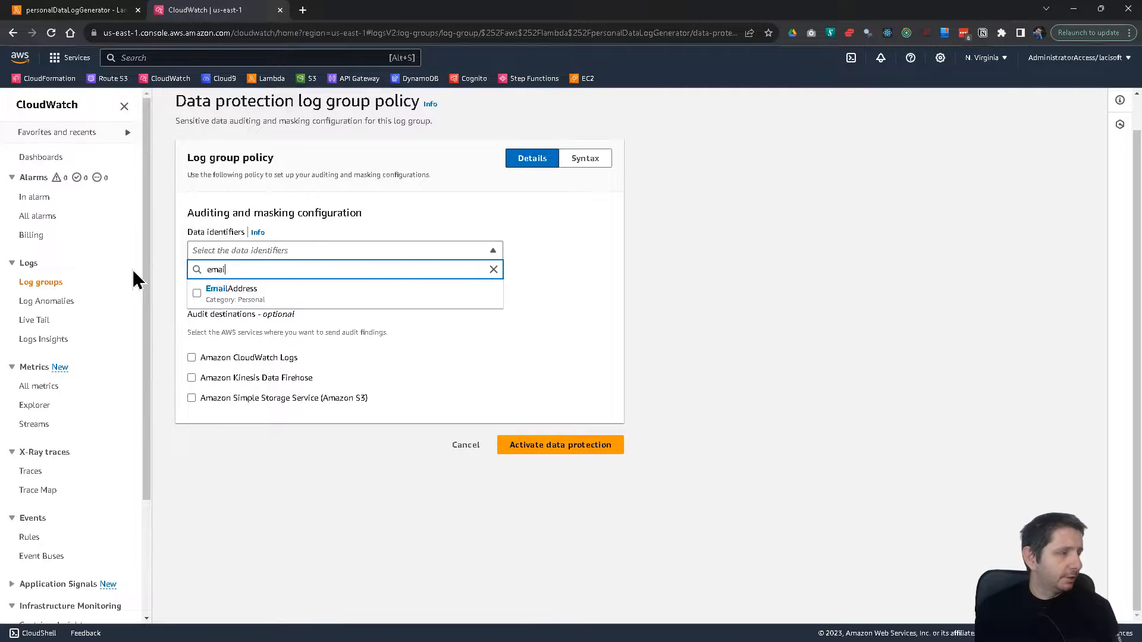
{"action": "left_click", "coordinate": [196, 292]}
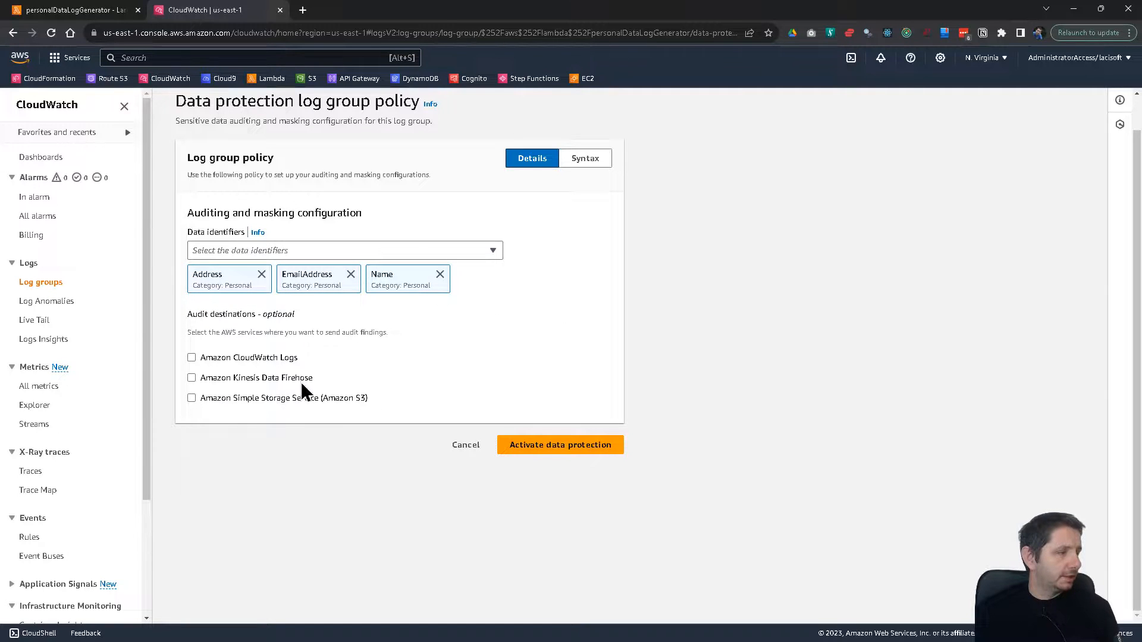
{"action": "mouse_move", "coordinate": [193, 364]}
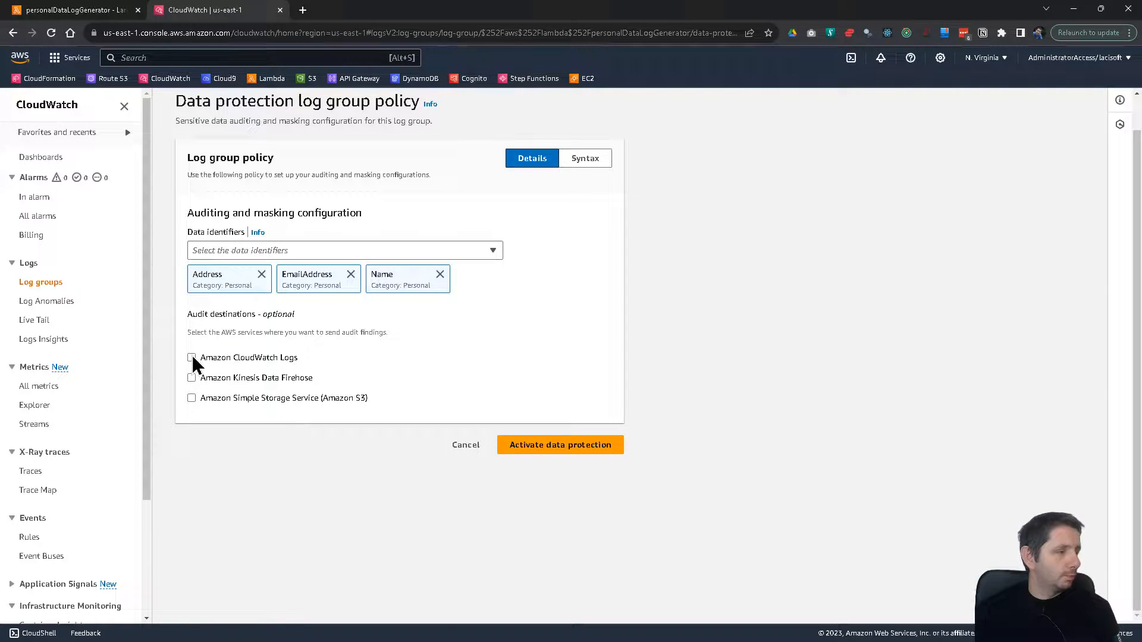
Step: Choose Amazon CloudWatch Logs as the audit destination and begin creating a new log group for it
{"action": "left_click", "coordinate": [191, 356]}
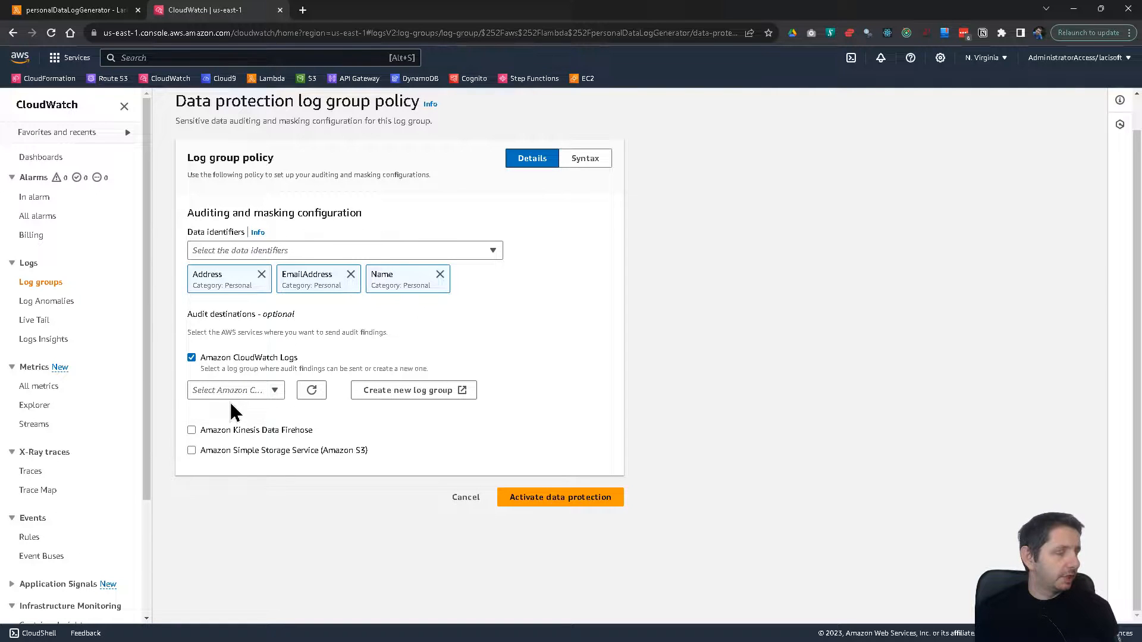
{"action": "mouse_move", "coordinate": [235, 390]}
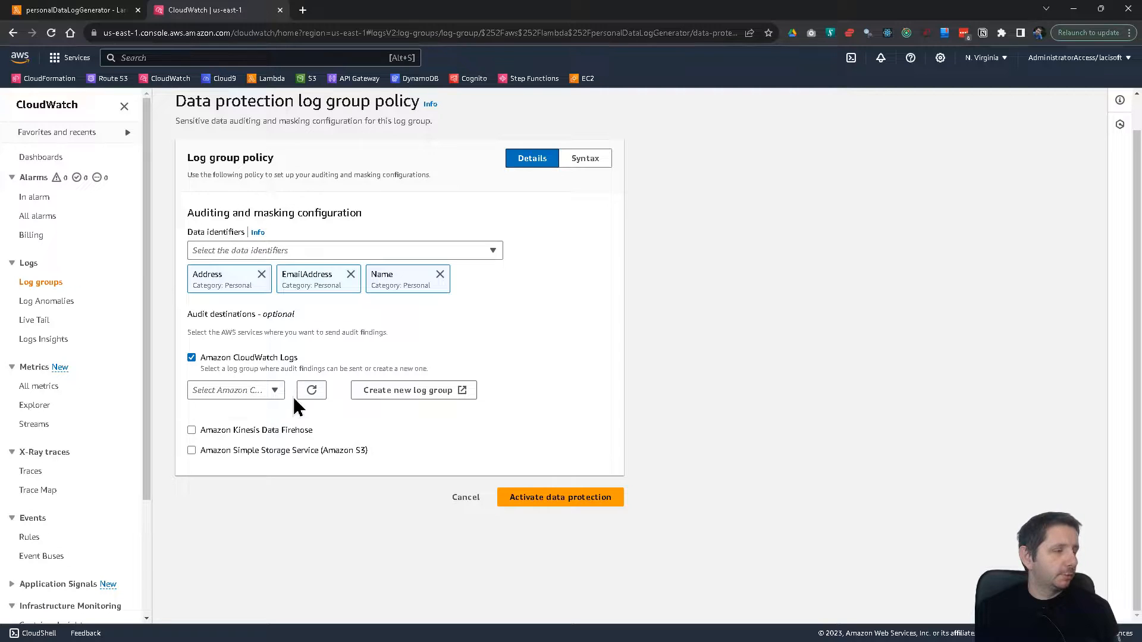
{"action": "mouse_move", "coordinate": [309, 382]}
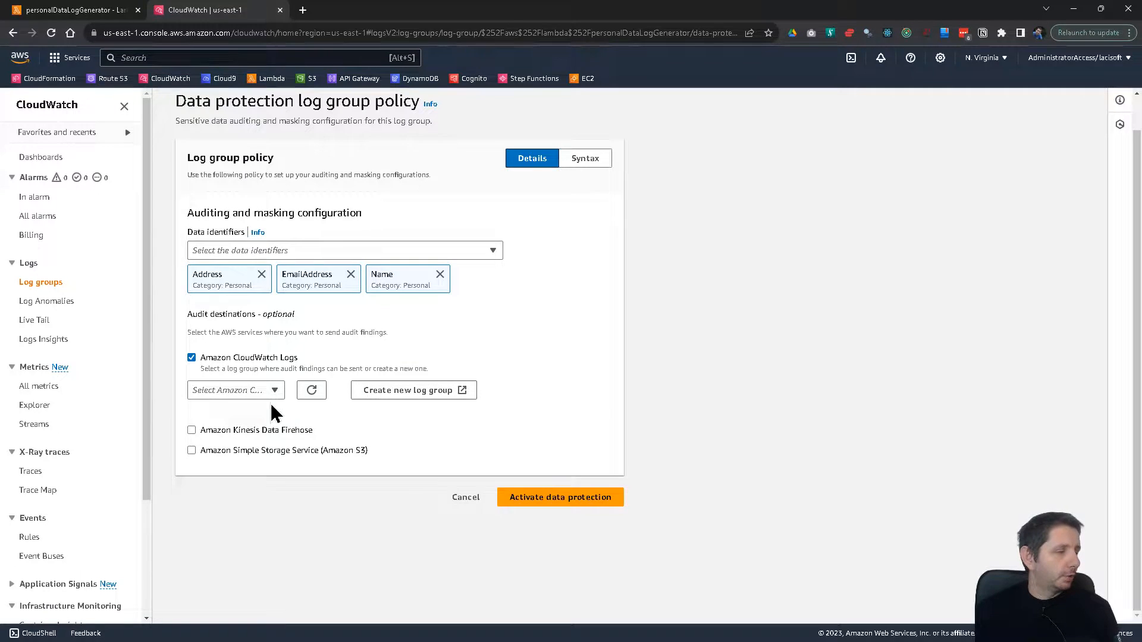
{"action": "left_click", "coordinate": [412, 390]}
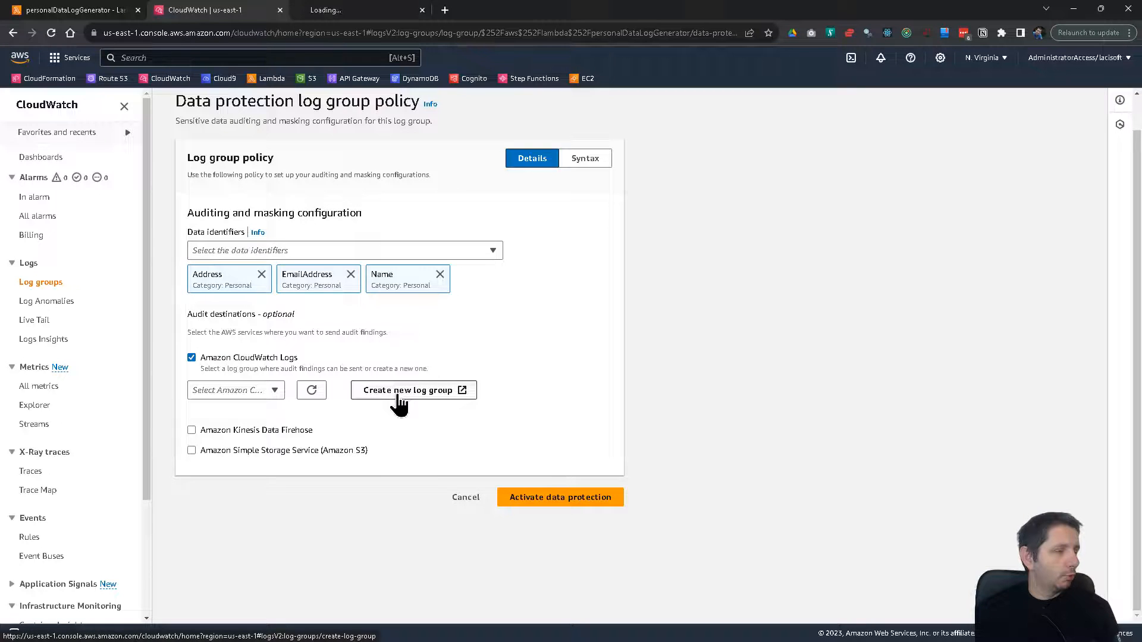
{"action": "left_click", "coordinate": [413, 390]}
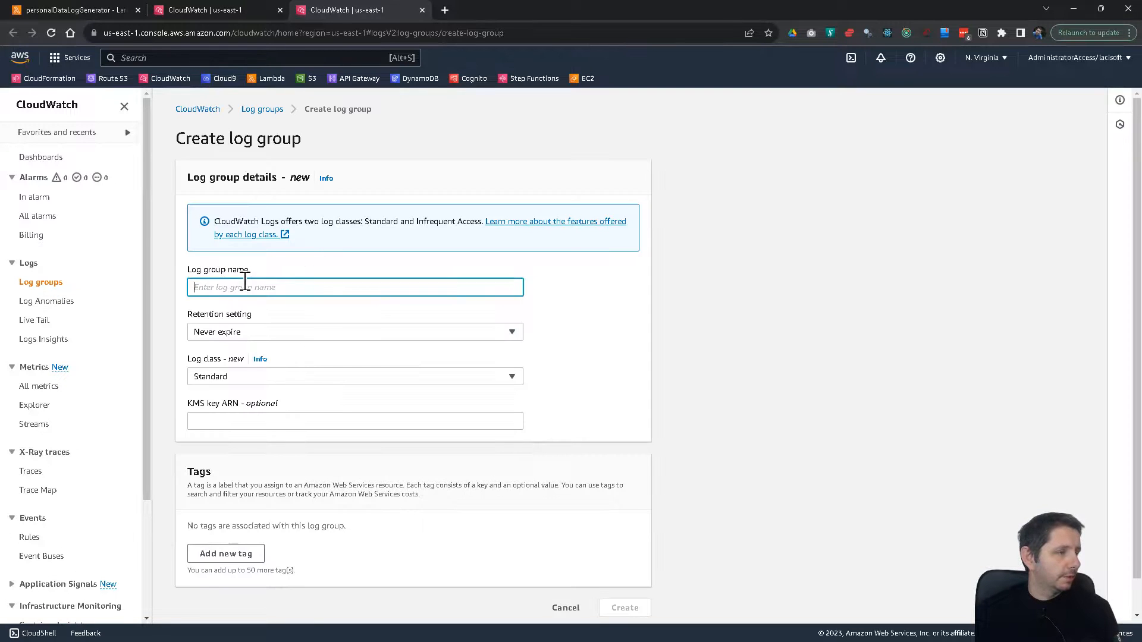
Step: Create the log group piidetected with 1 month (30 days) retention
{"action": "type", "text": "pii"}
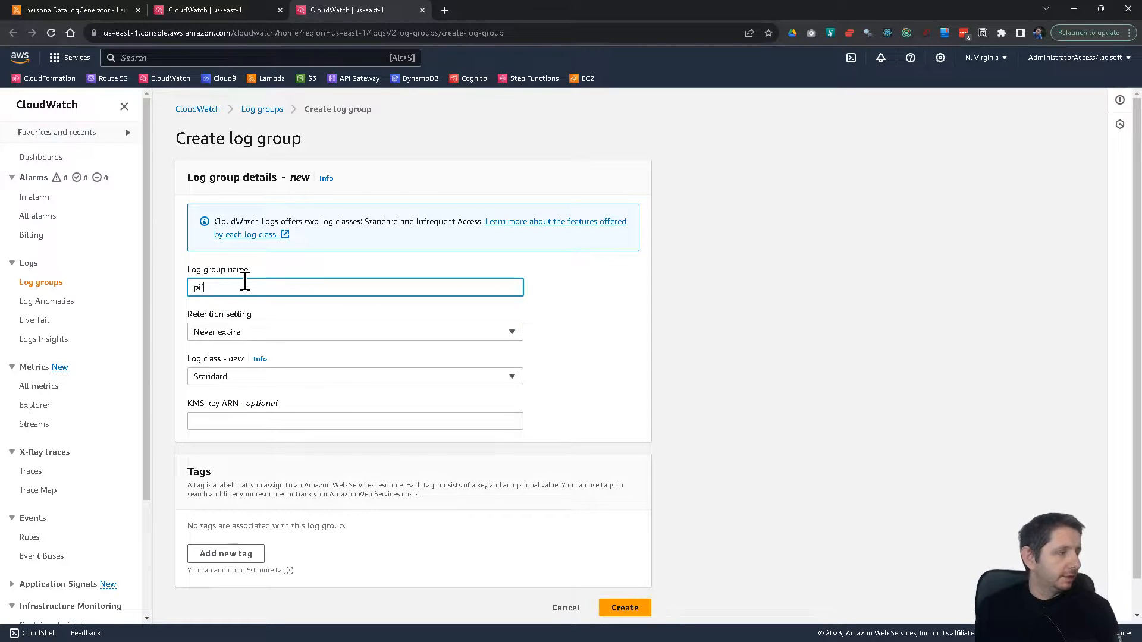
{"action": "left_click", "coordinate": [354, 332]}
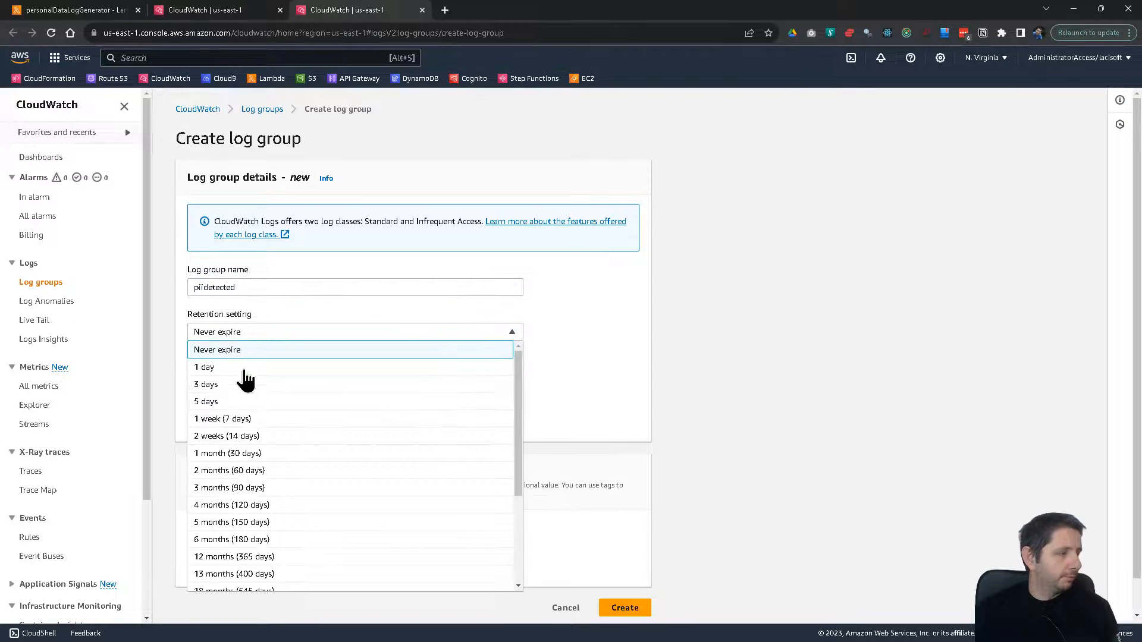
{"action": "mouse_move", "coordinate": [247, 453]}
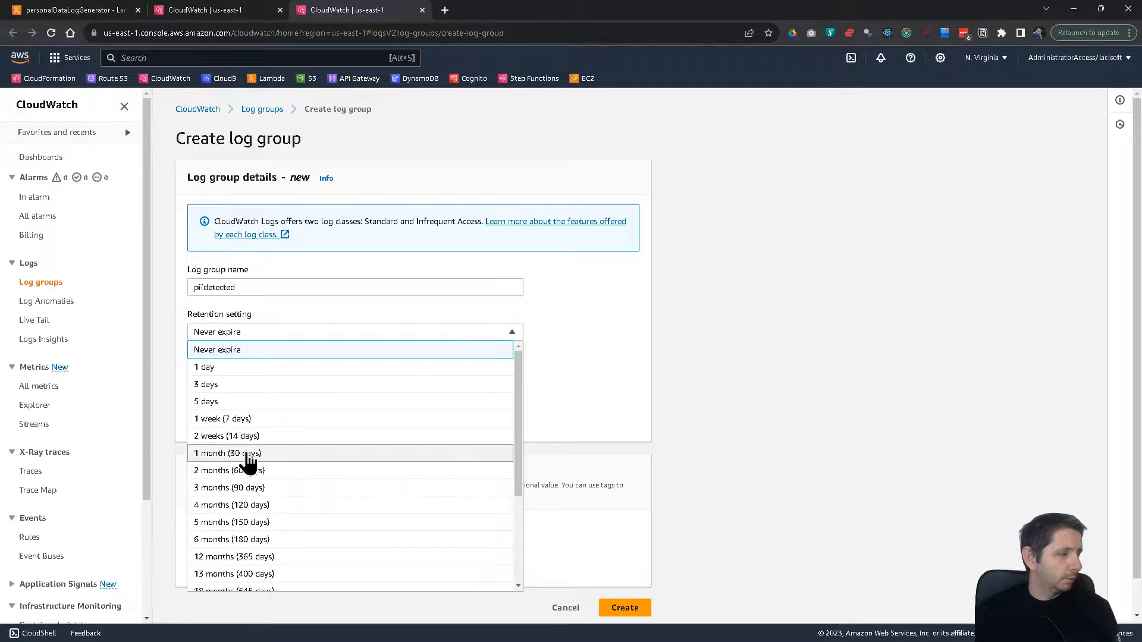
{"action": "left_click", "coordinate": [226, 453]}
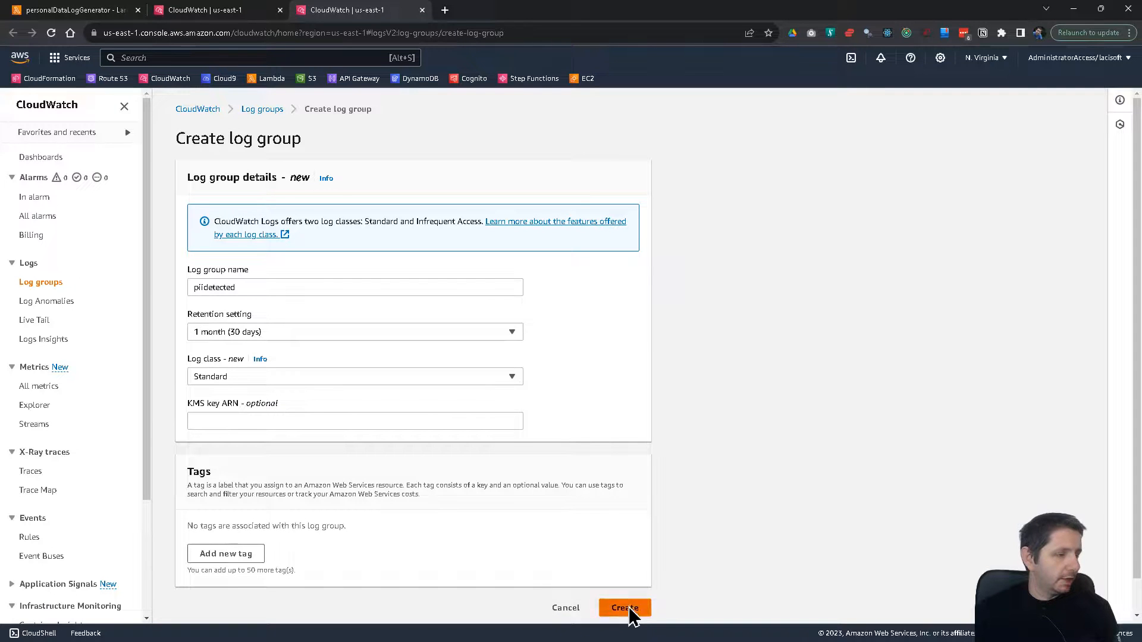
{"action": "left_click", "coordinate": [624, 608]}
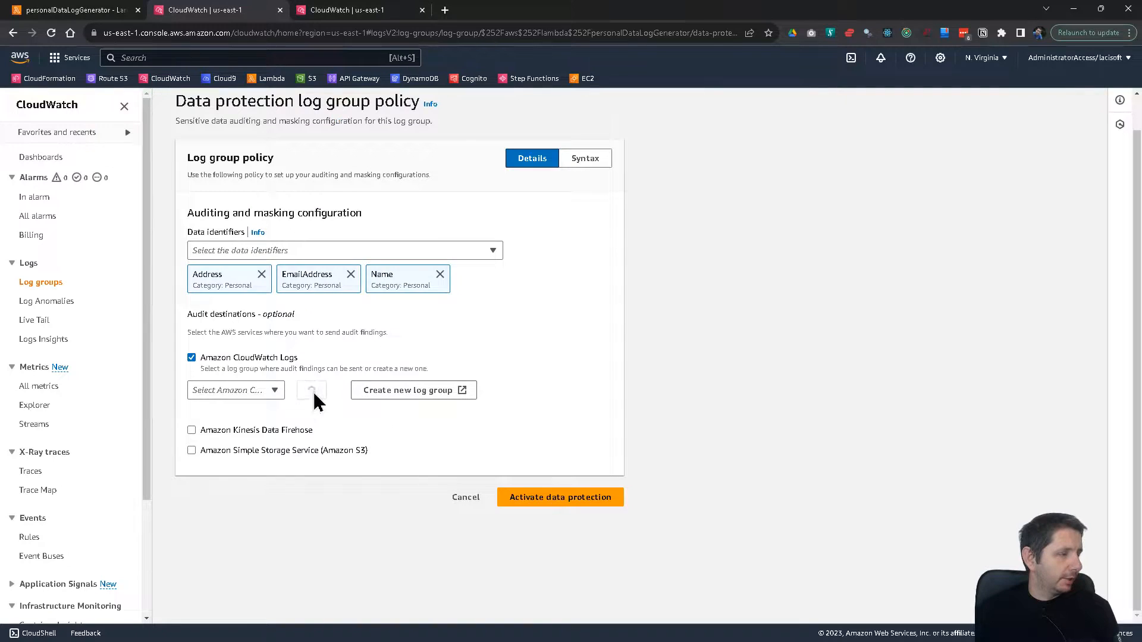
Step: Send audit findings to piidetected and activate the data protection policy
{"action": "left_click", "coordinate": [236, 390]}
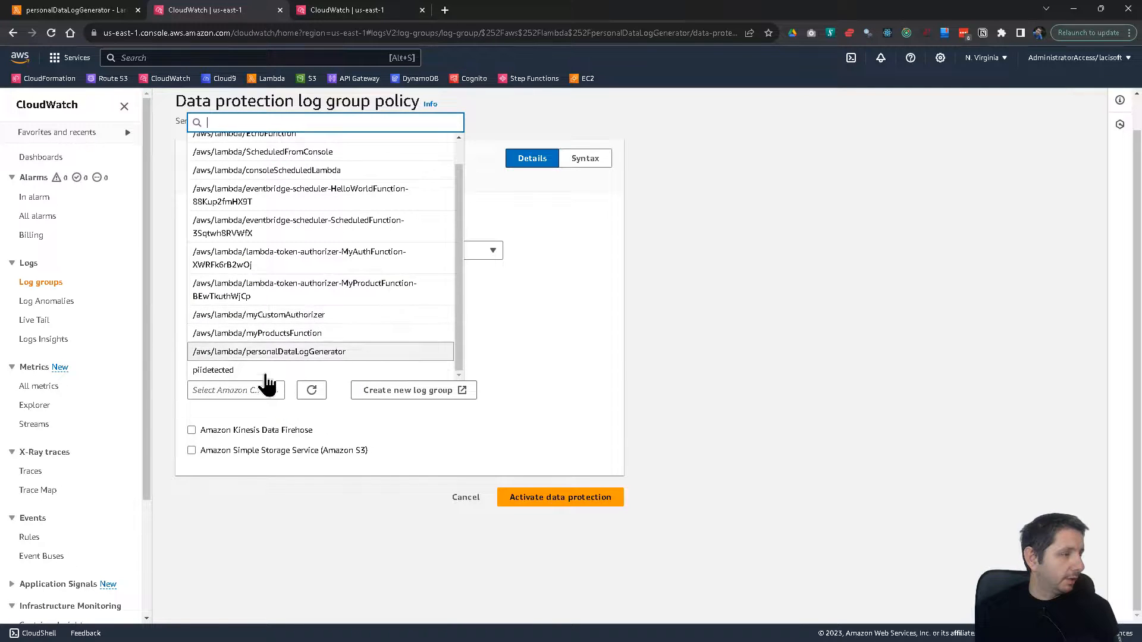
{"action": "left_click", "coordinate": [213, 370]}
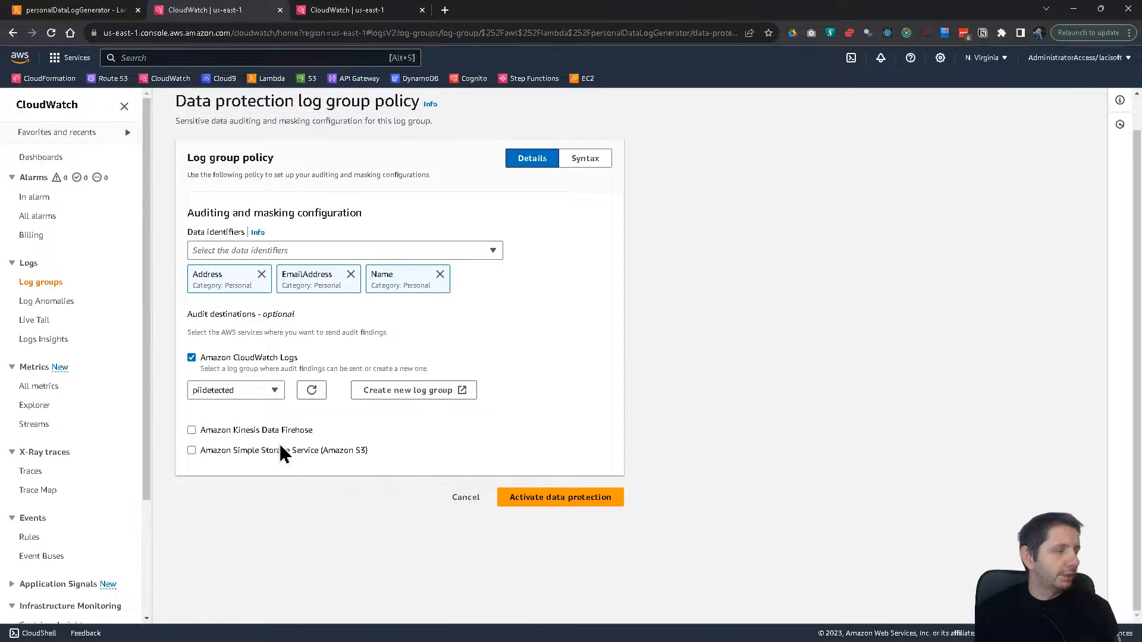
{"action": "mouse_move", "coordinate": [425, 408]}
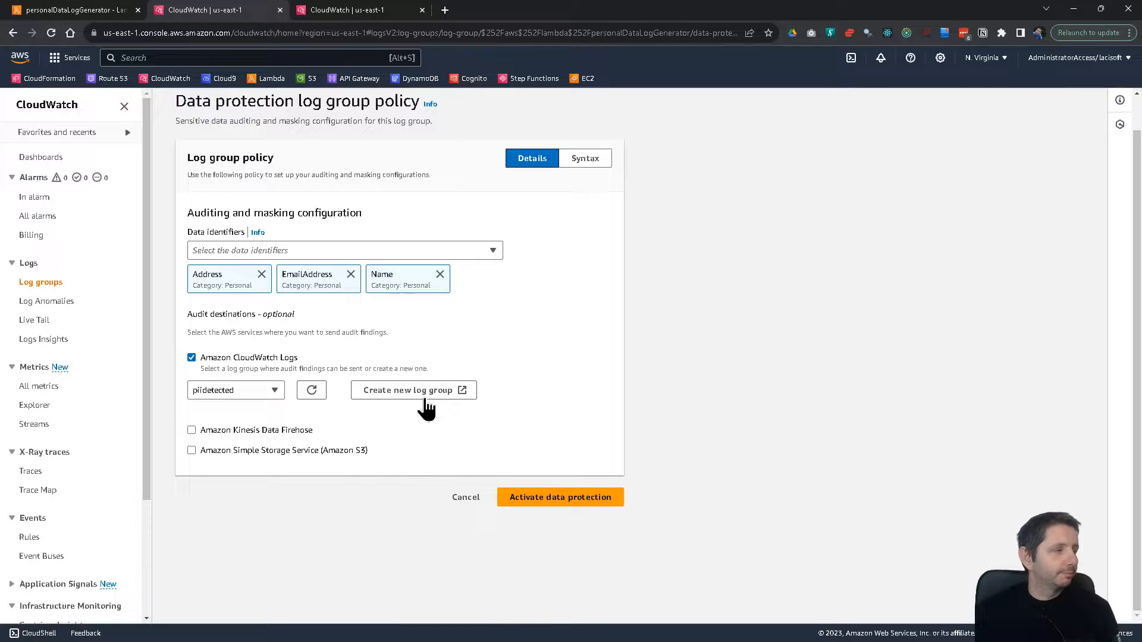
{"action": "mouse_move", "coordinate": [257, 466]}
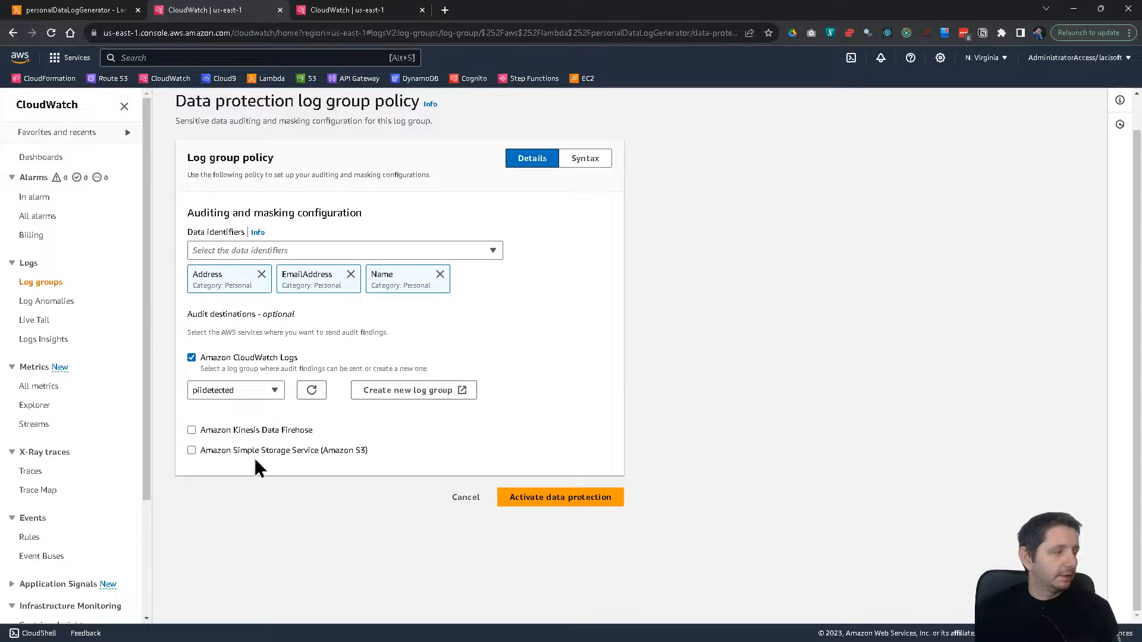
{"action": "left_click", "coordinate": [559, 497]}
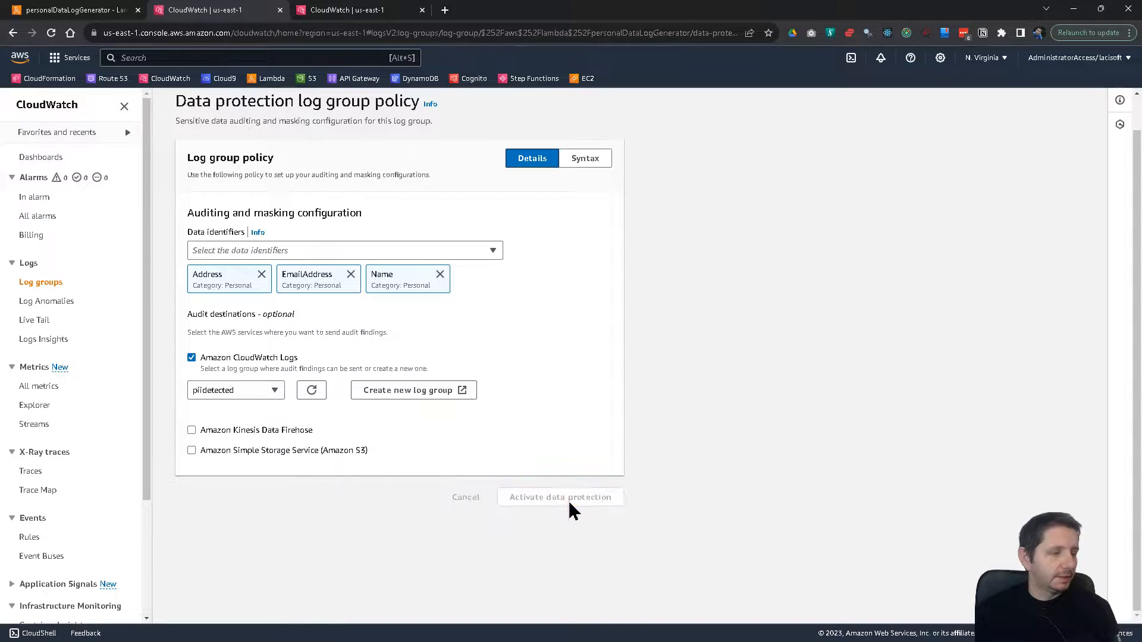
{"action": "left_click", "coordinate": [560, 497]}
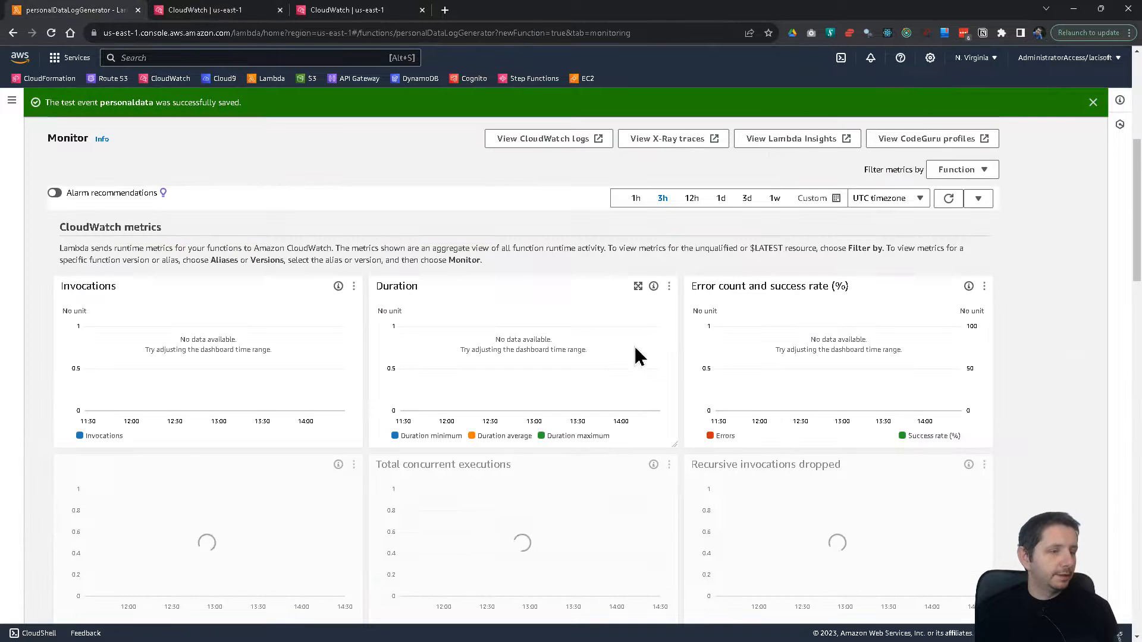
Step: View the index.mjs handler source on the function's Code tab
{"action": "scroll", "scroll_direction": "up", "scroll_amount": 3}
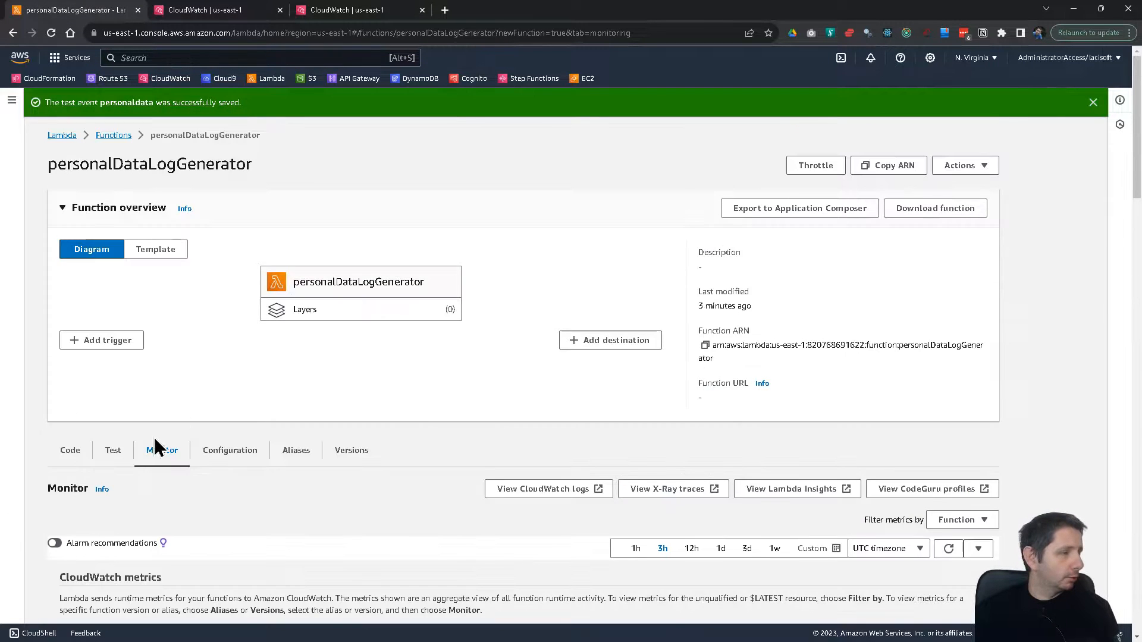
{"action": "left_click", "coordinate": [70, 449]}
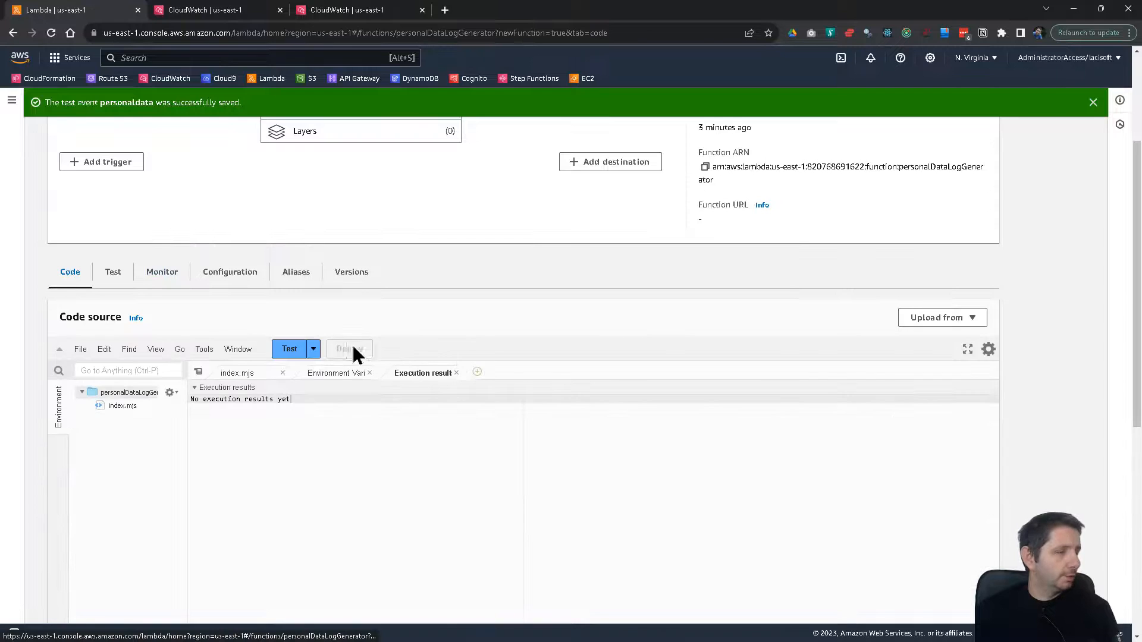
{"action": "left_click", "coordinate": [238, 372]}
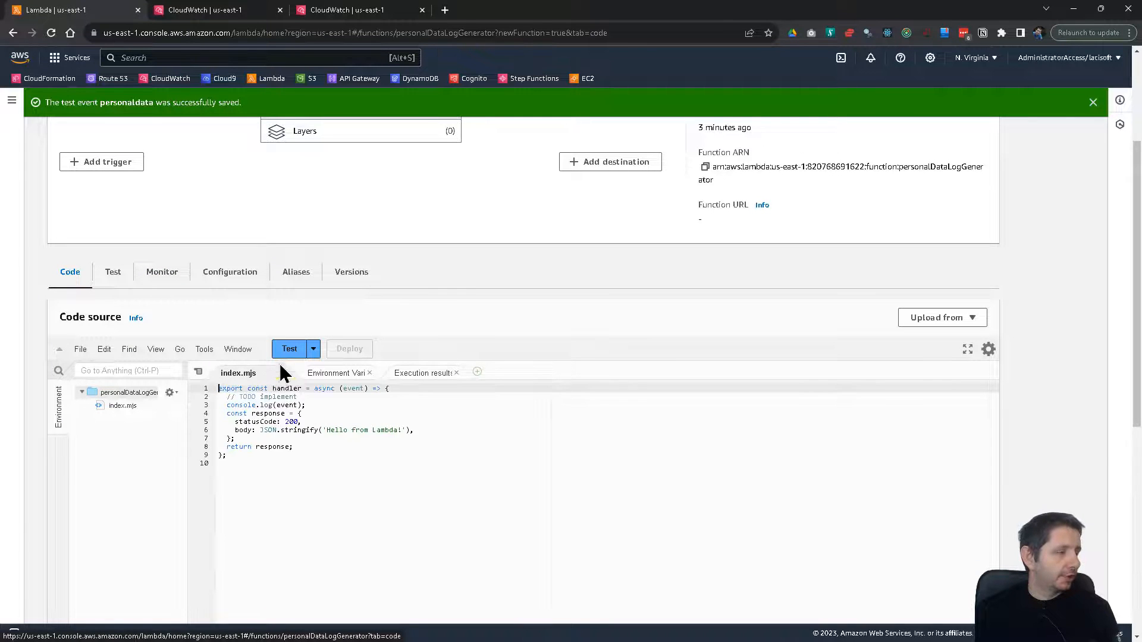
{"action": "left_click", "coordinate": [288, 349]}
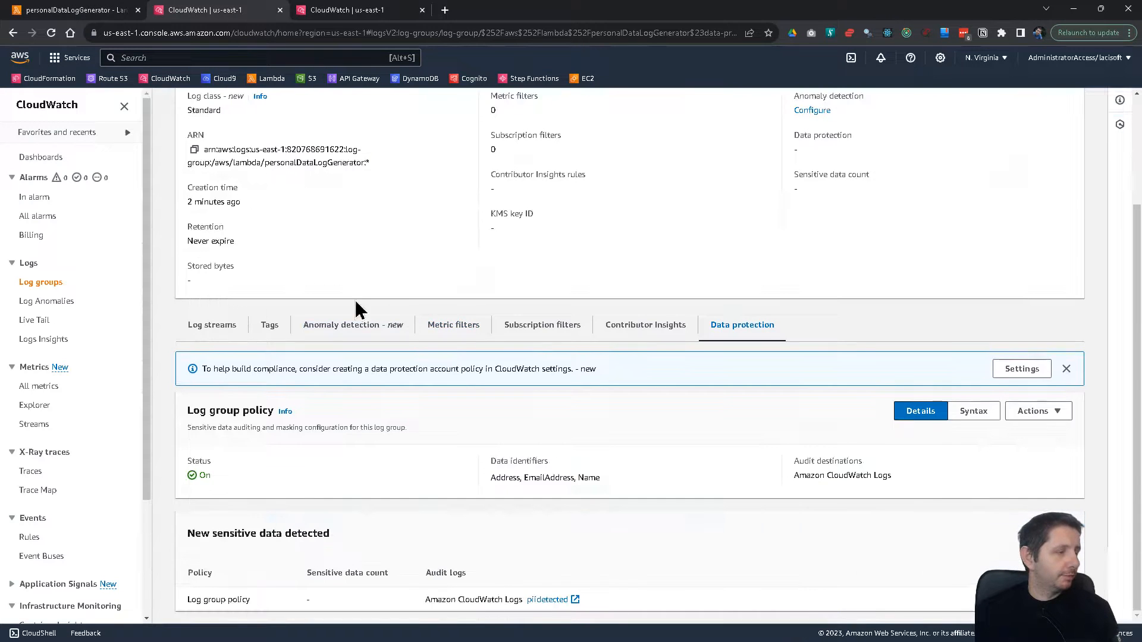
Step: From the stream list, load the latest log stream and expand the END request event
{"action": "left_click", "coordinate": [212, 399]}
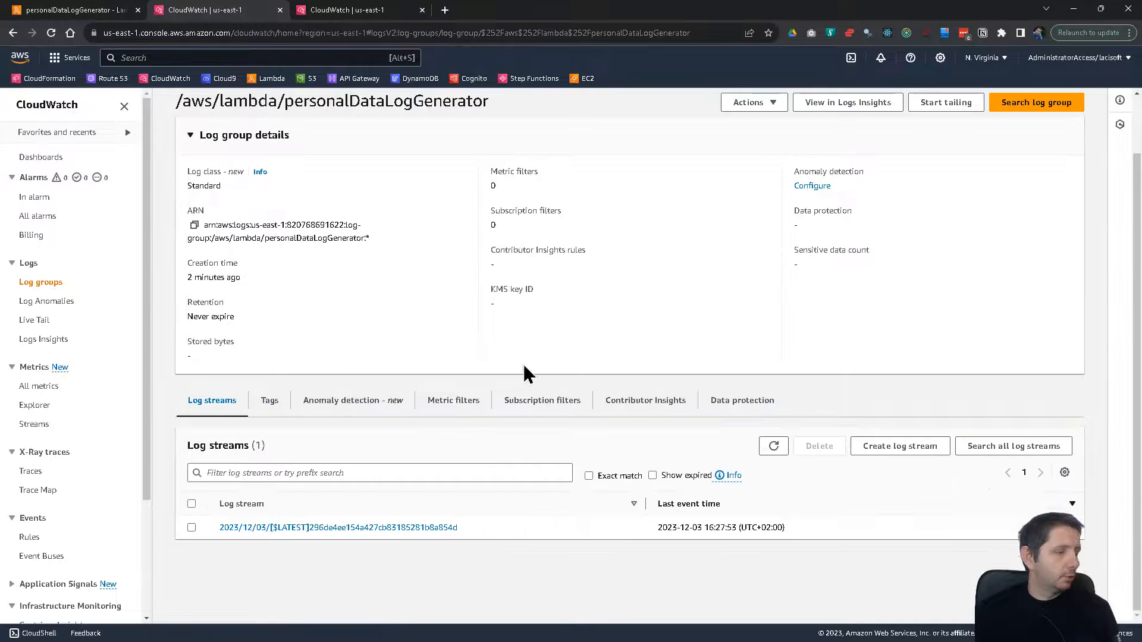
{"action": "mouse_move", "coordinate": [351, 547]}
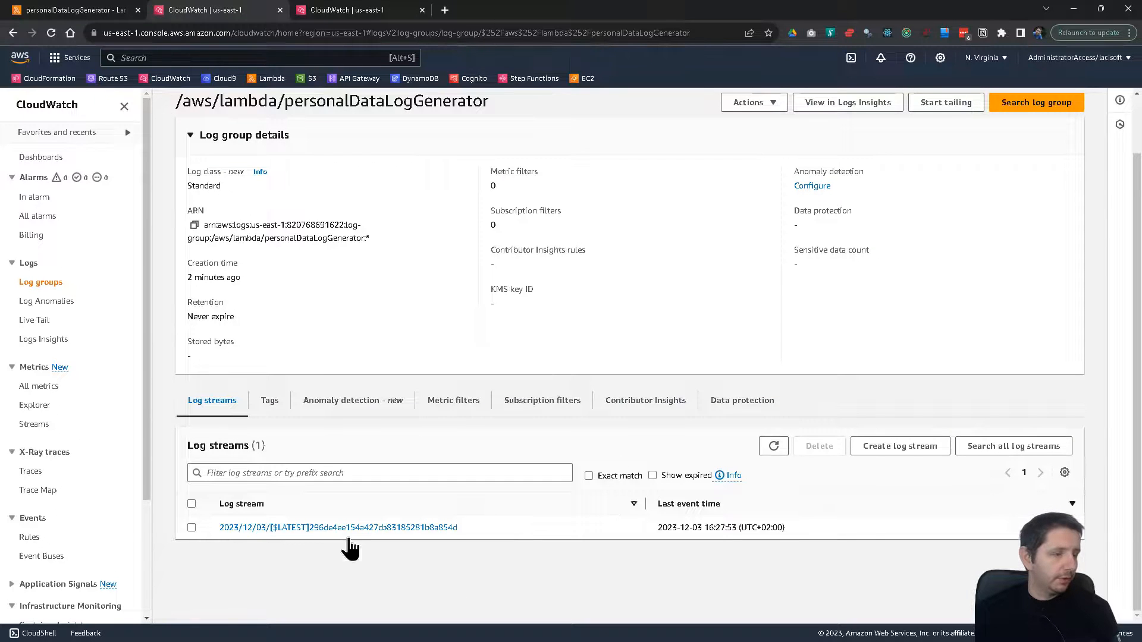
{"action": "mouse_move", "coordinate": [362, 526]}
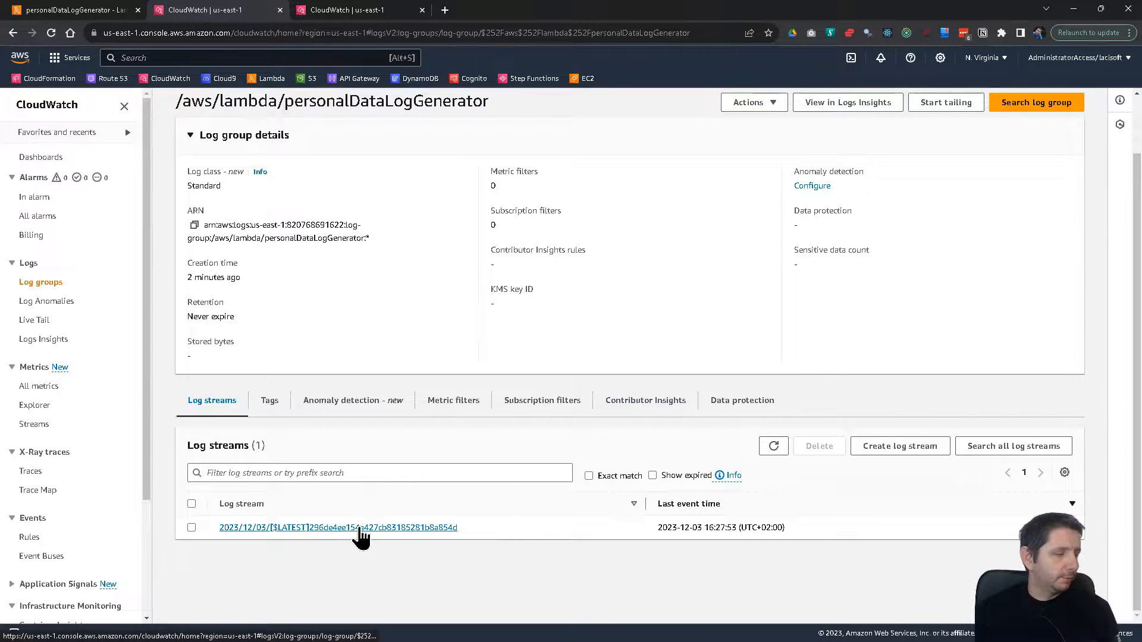
{"action": "left_click", "coordinate": [337, 527]}
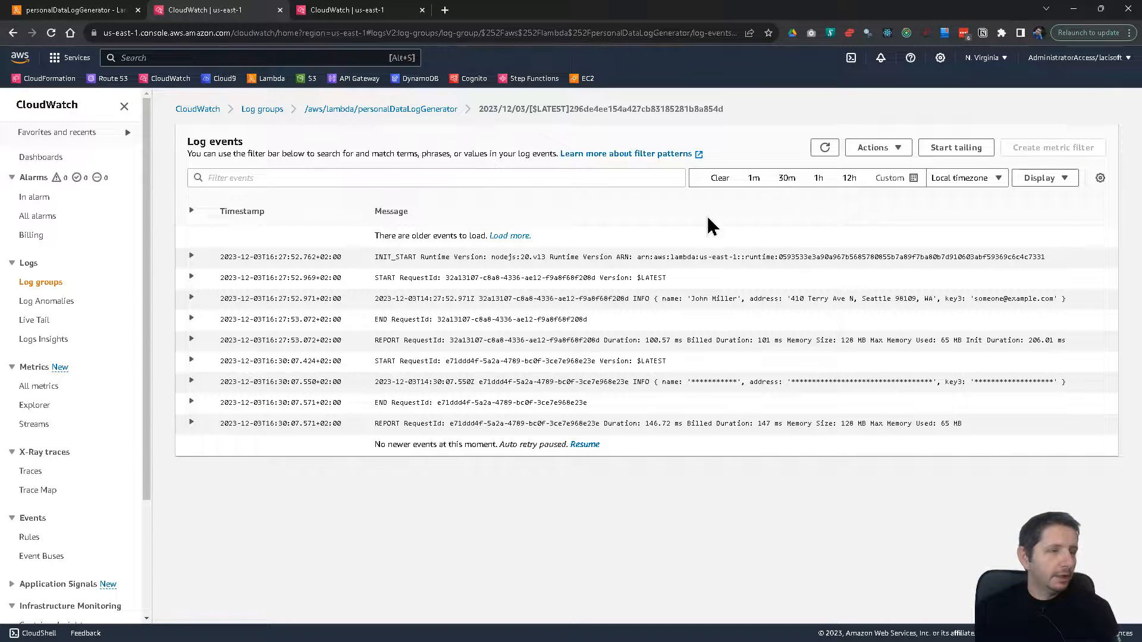
{"action": "left_click", "coordinate": [511, 235]}
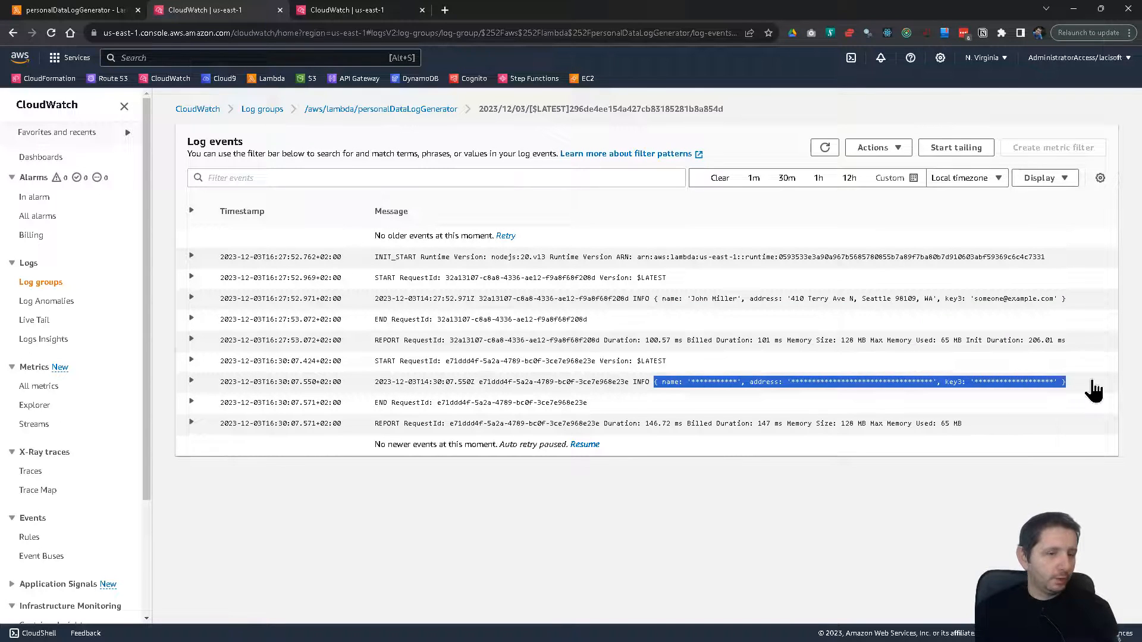
{"action": "left_click", "coordinate": [191, 402]}
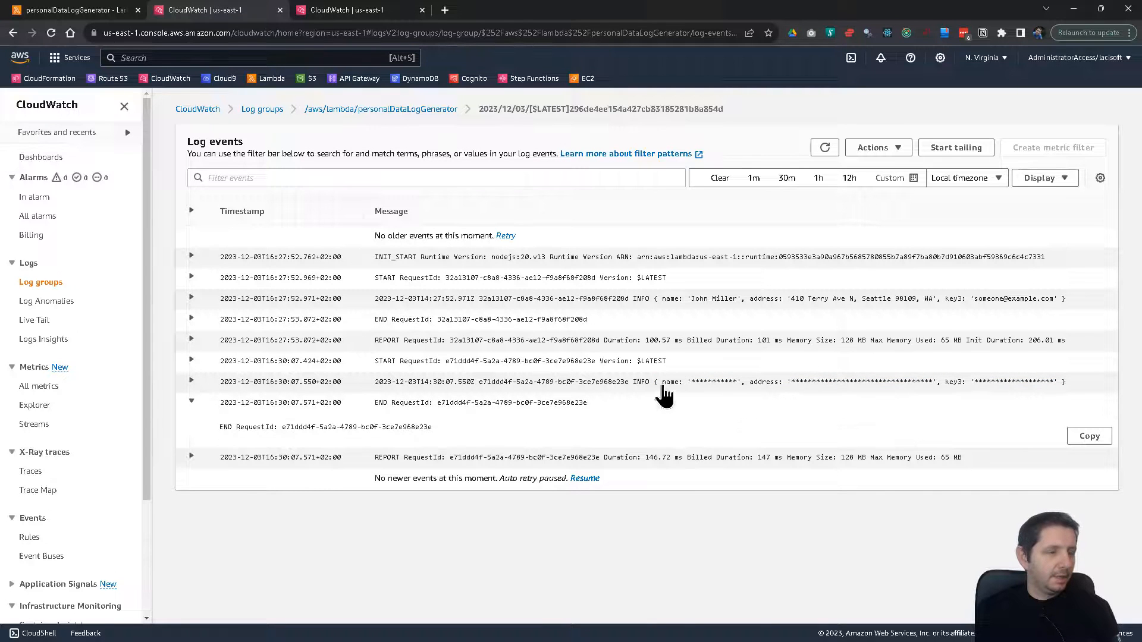
{"action": "double_click", "coordinate": [713, 382]}
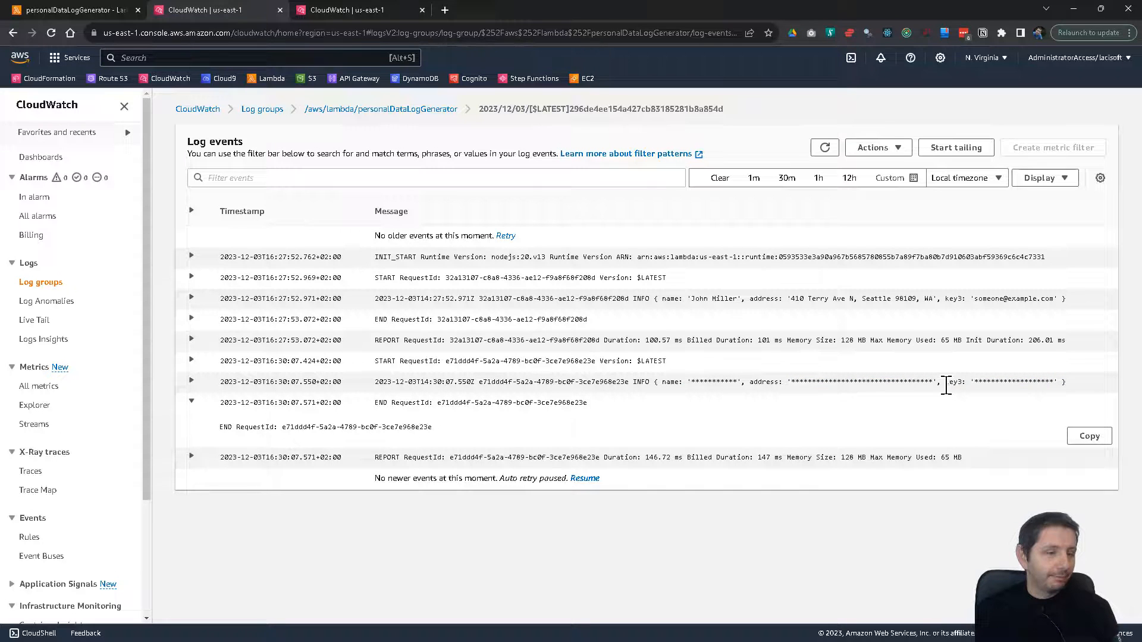
Step: Expand the invocation event whose key3 name, address and email values appear as asterisks
{"action": "double_click", "coordinate": [953, 382]}
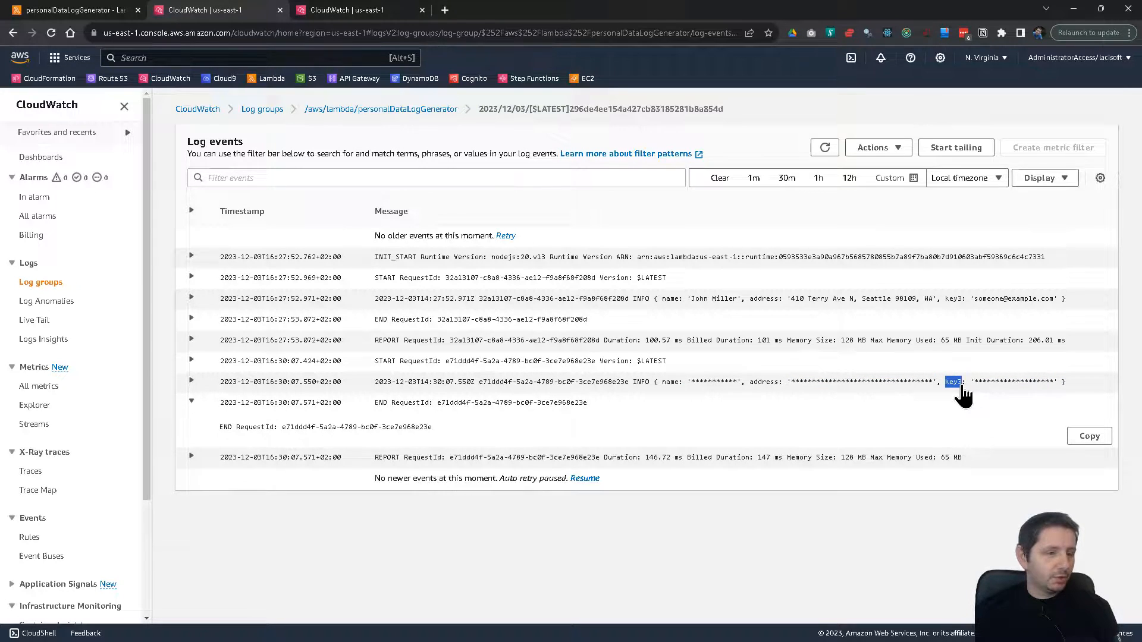
{"action": "mouse_move", "coordinate": [943, 390]}
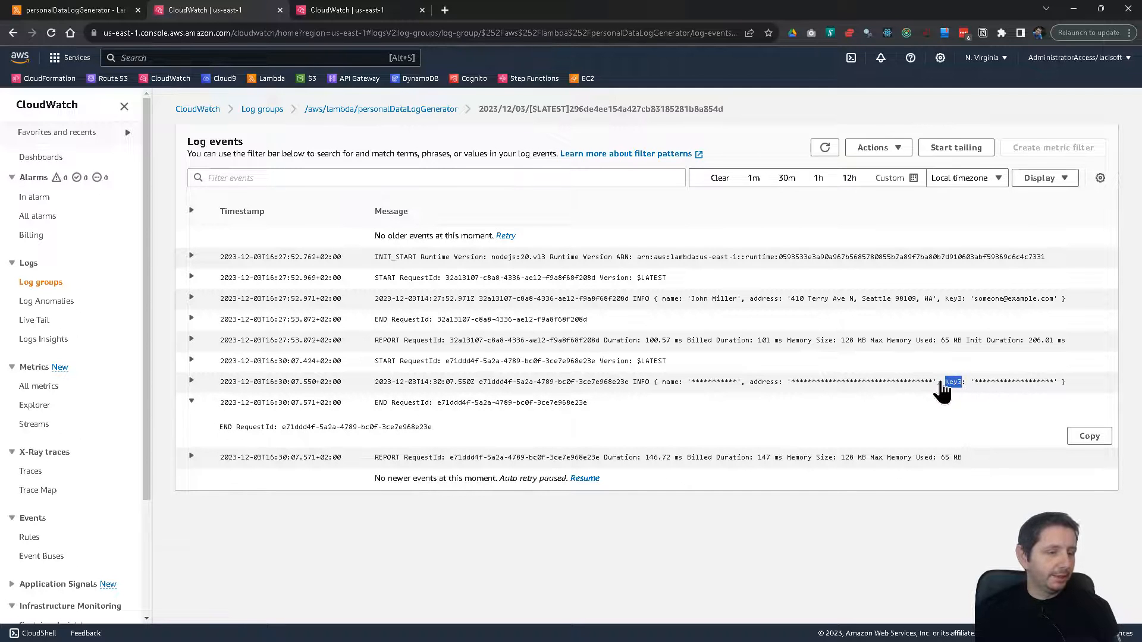
{"action": "mouse_move", "coordinate": [1018, 390]}
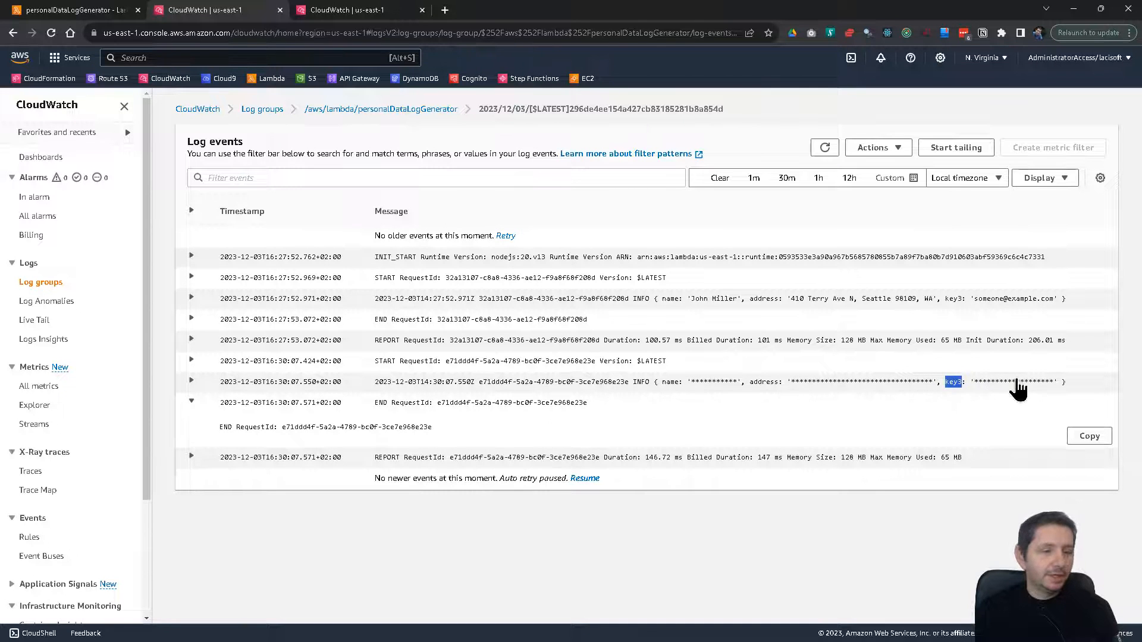
{"action": "left_click", "coordinate": [190, 381]}
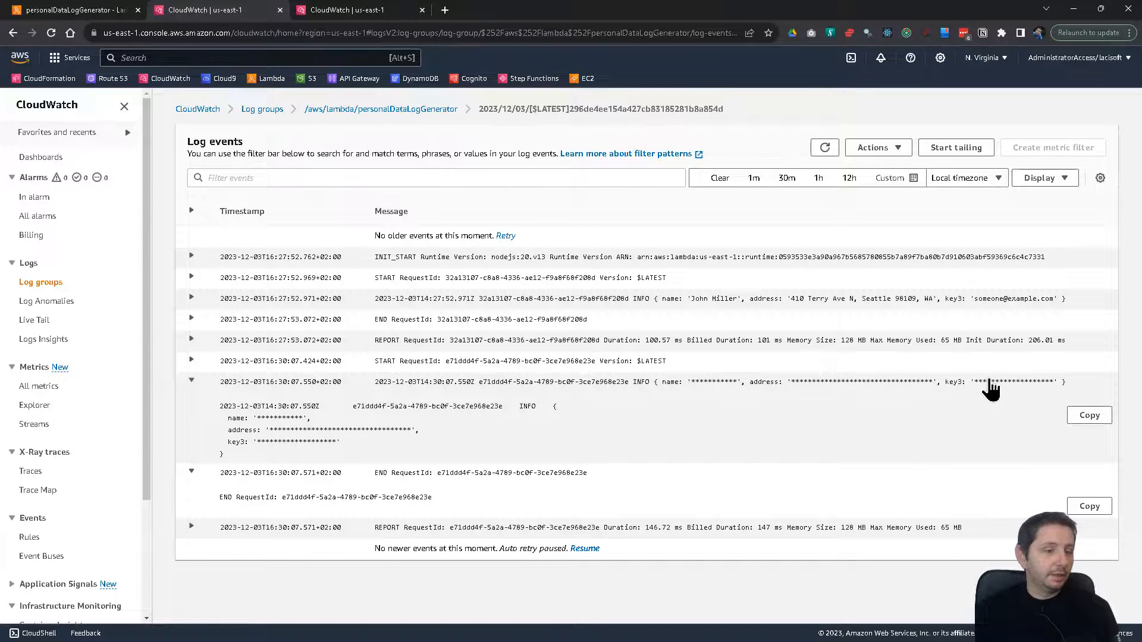
{"action": "double_click", "coordinate": [1012, 381]}
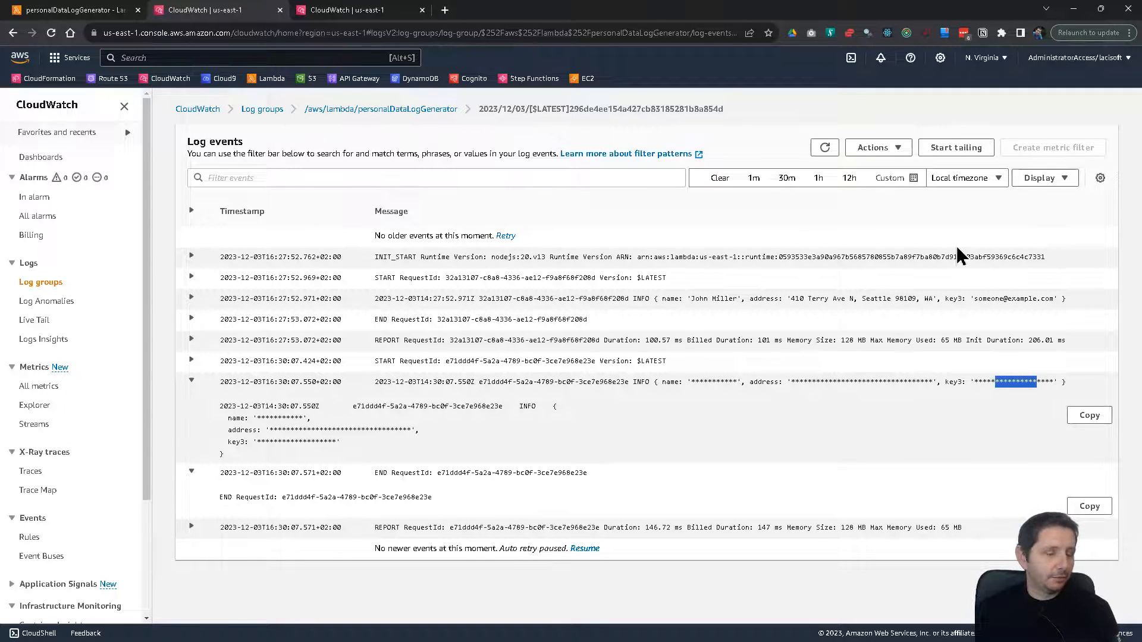
{"action": "left_click", "coordinate": [192, 381]}
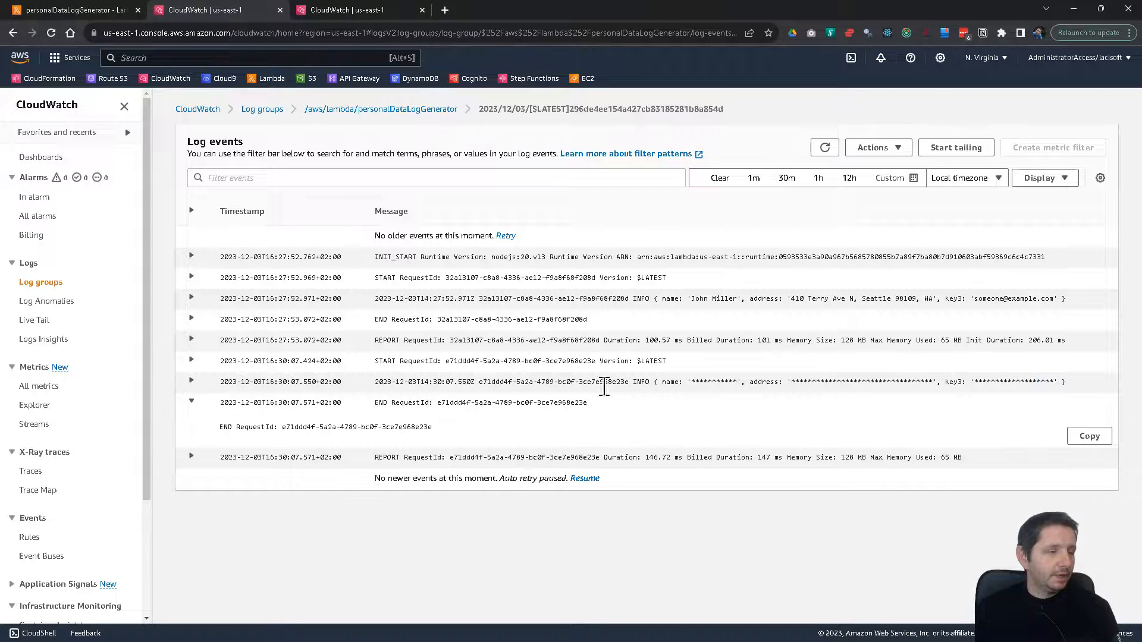
{"action": "left_click", "coordinate": [191, 381]}
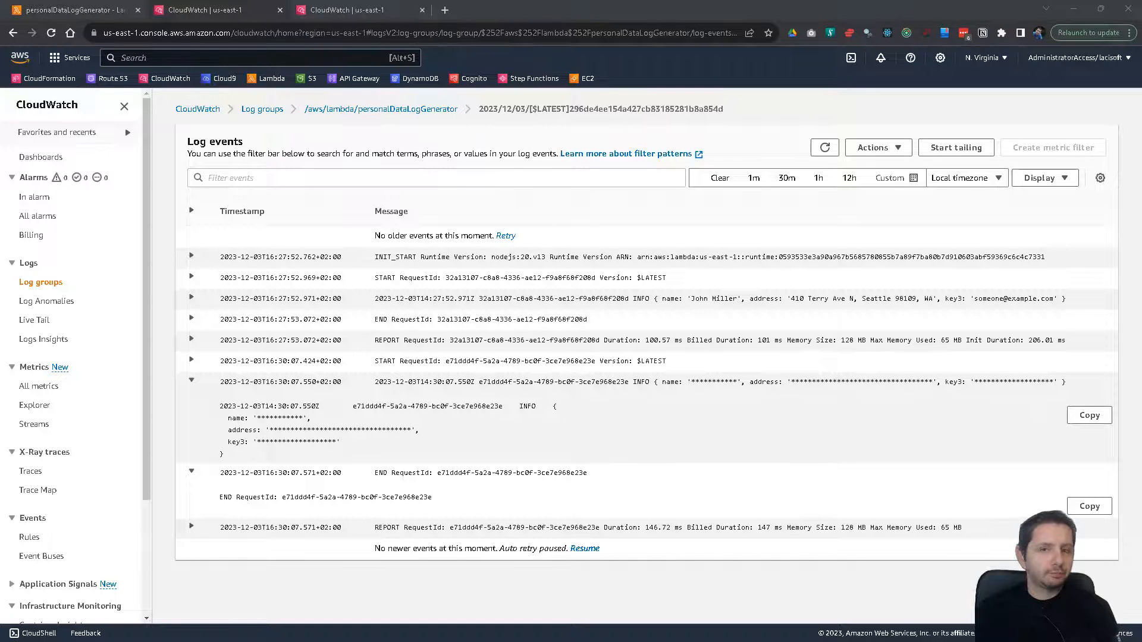
{"action": "mouse_move", "coordinate": [908, 287]}
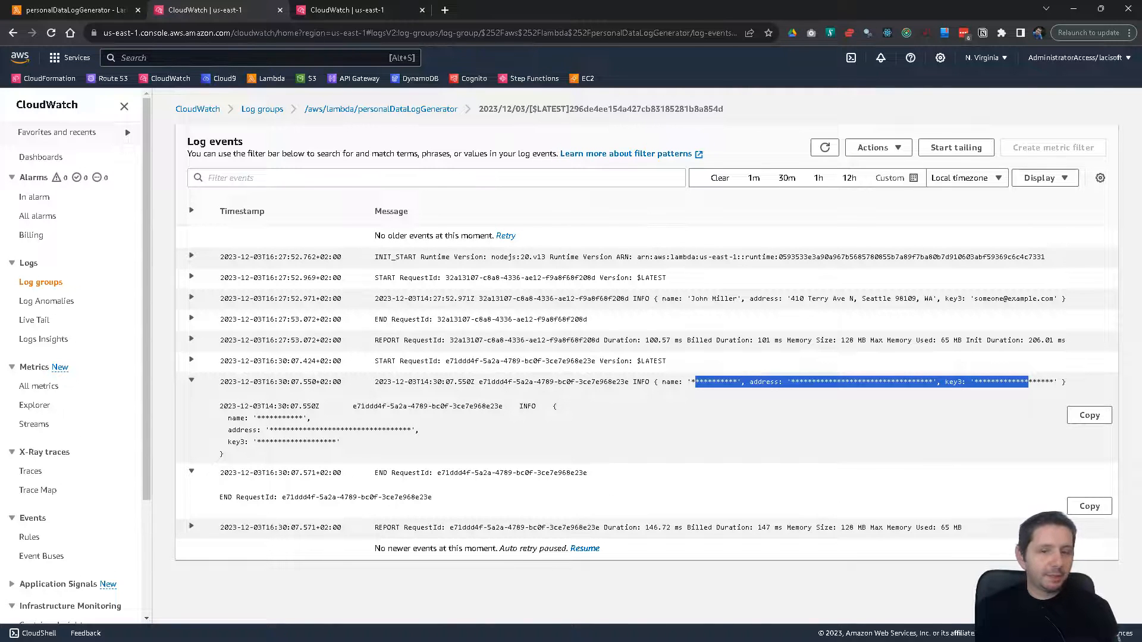
{"action": "mouse_move", "coordinate": [895, 302]}
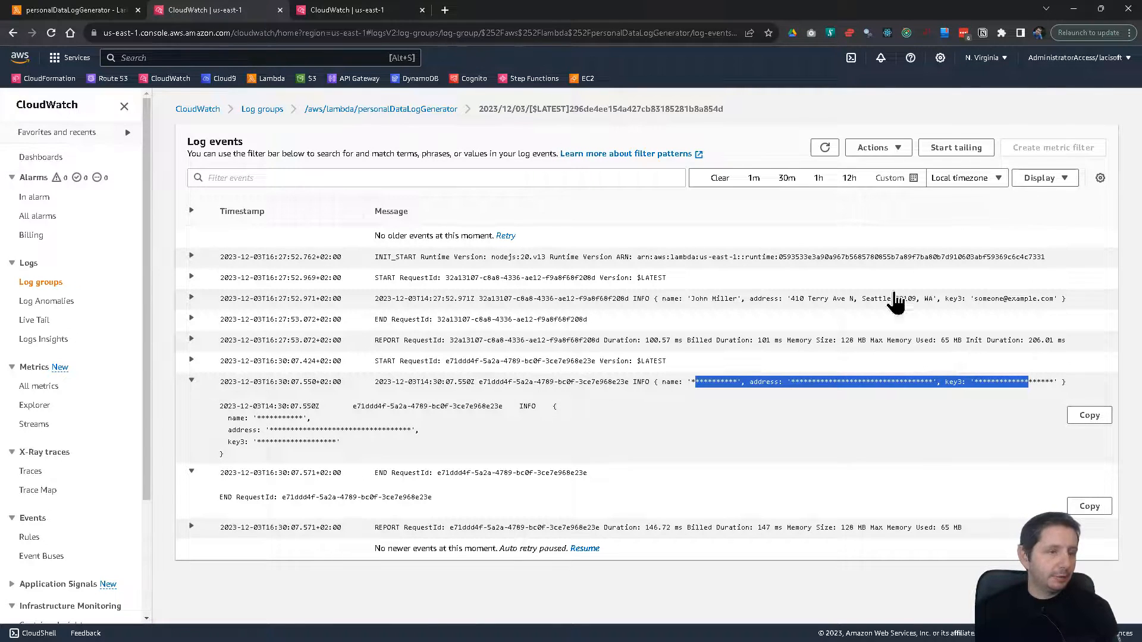
Step: Temporarily unmask the protected values via Display, then mask the protected data again
{"action": "left_click", "coordinate": [1044, 177]}
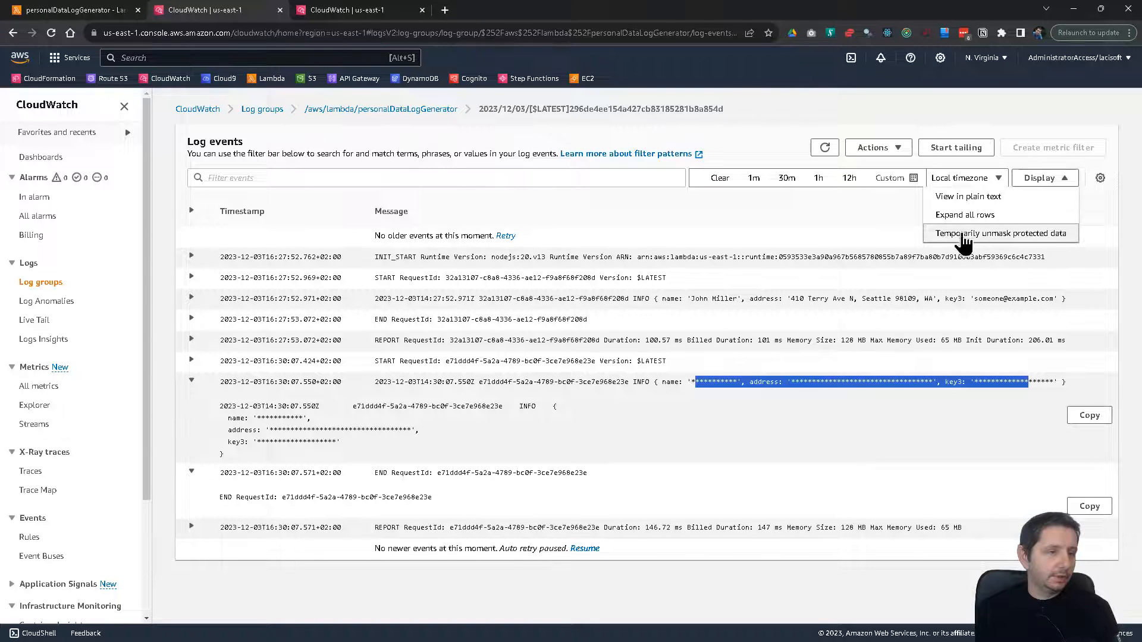
{"action": "mouse_move", "coordinate": [1052, 243]}
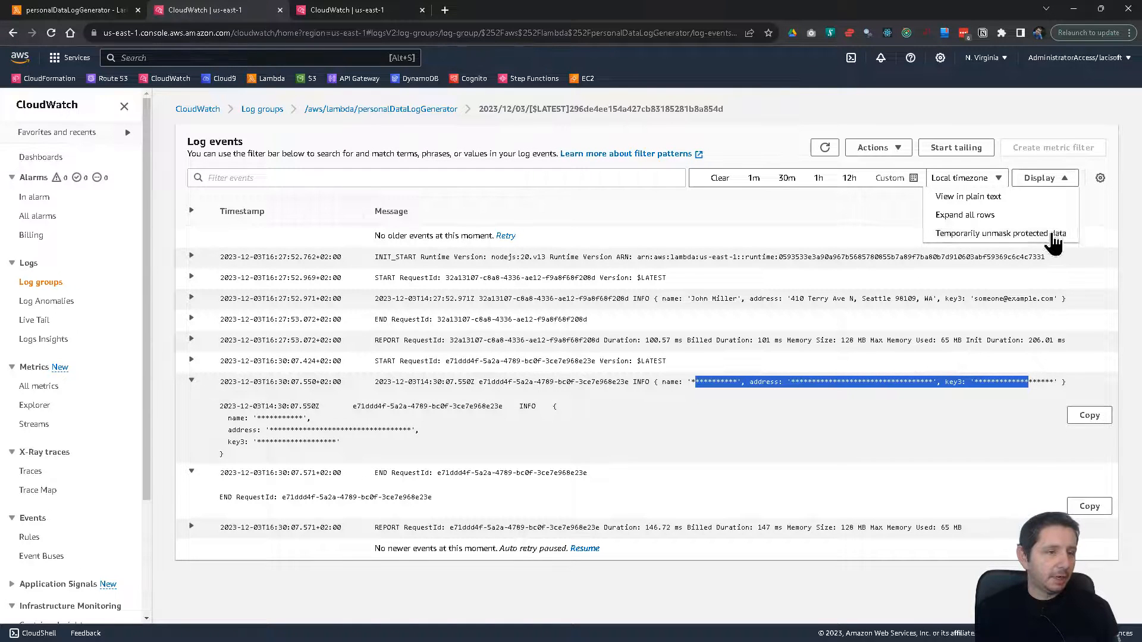
{"action": "left_click", "coordinate": [998, 233]}
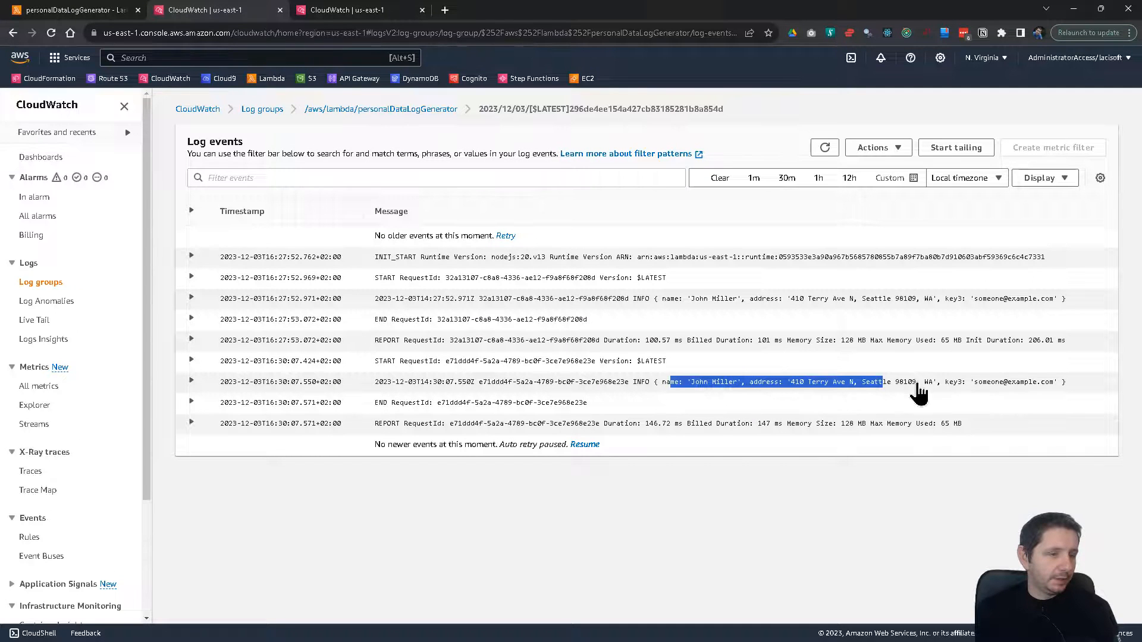
{"action": "left_click", "coordinate": [1044, 177]}
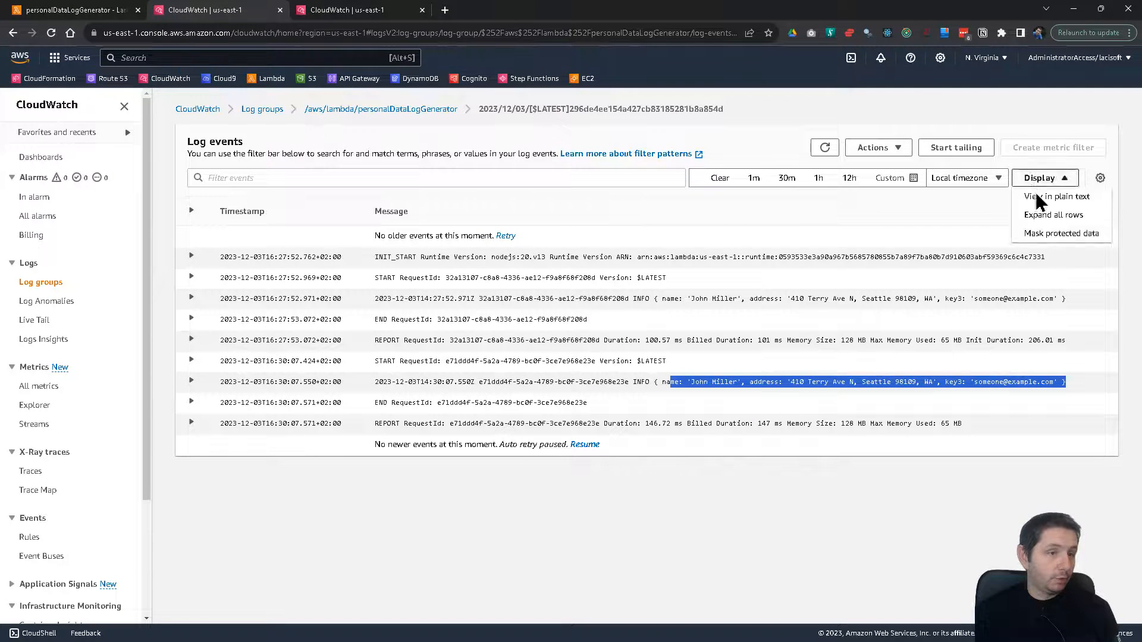
{"action": "left_click", "coordinate": [1062, 233]}
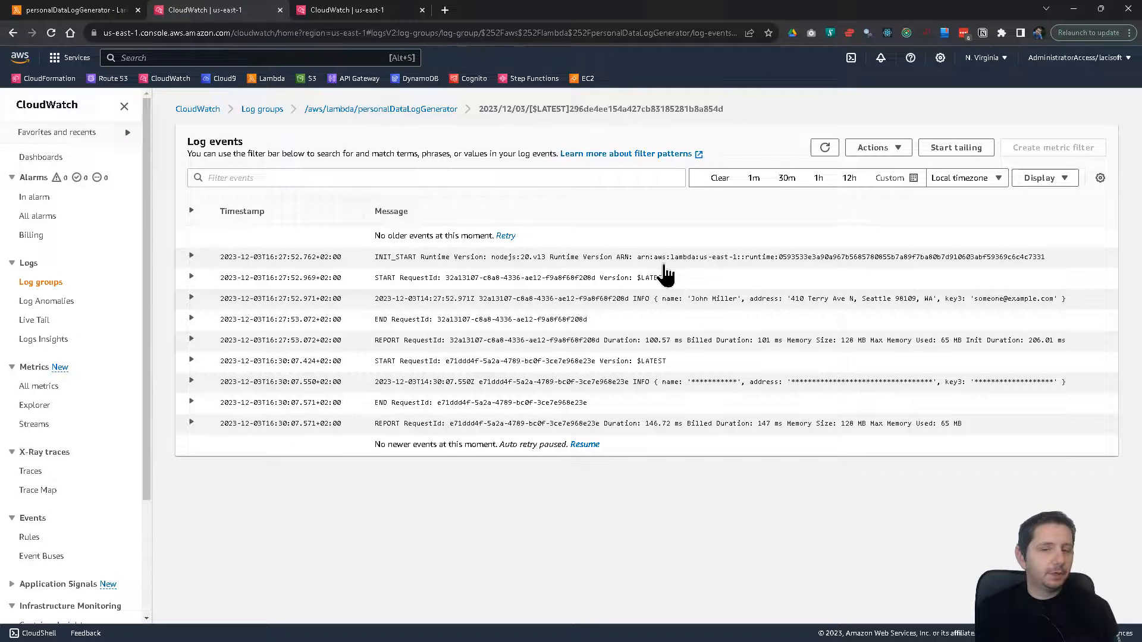
{"action": "mouse_move", "coordinate": [595, 291]}
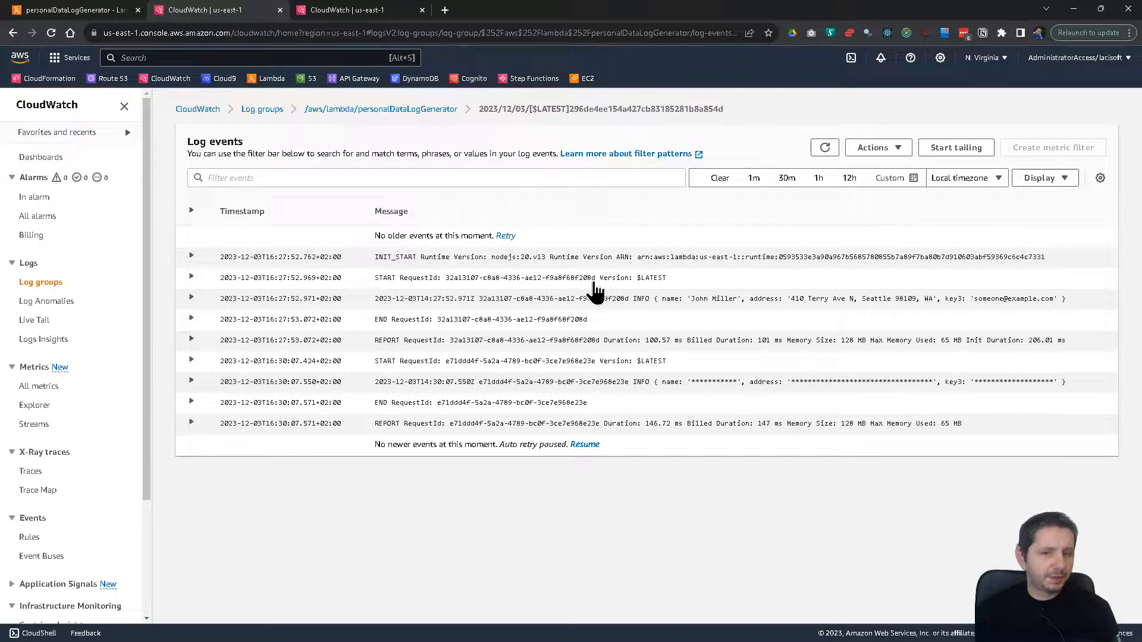
{"action": "mouse_move", "coordinate": [408, 157]}
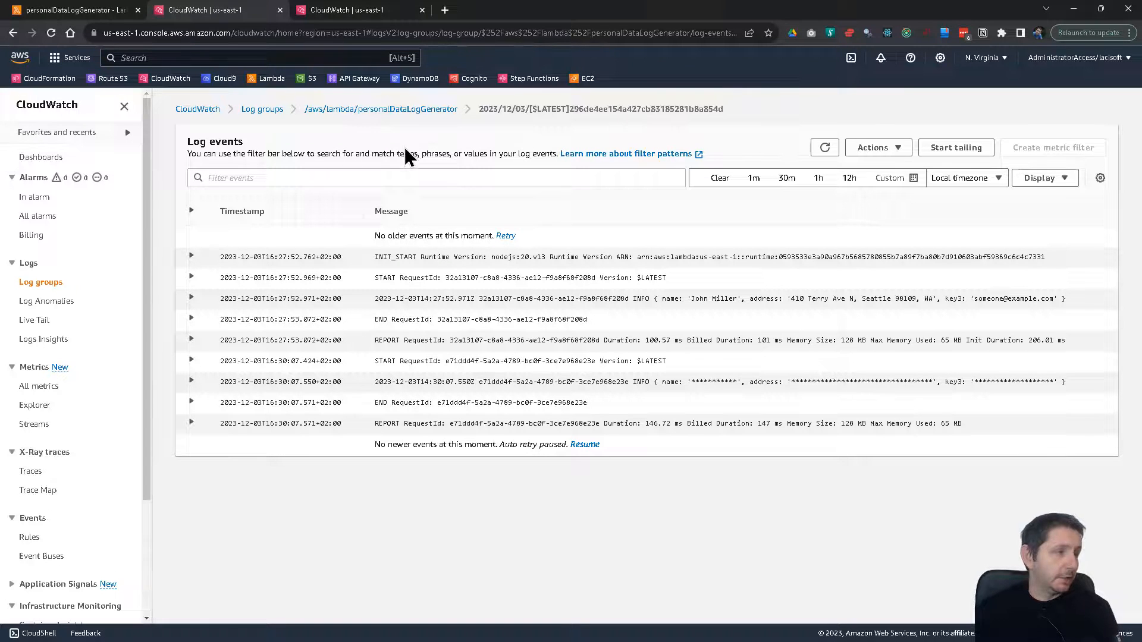
{"action": "mouse_move", "coordinate": [397, 135]}
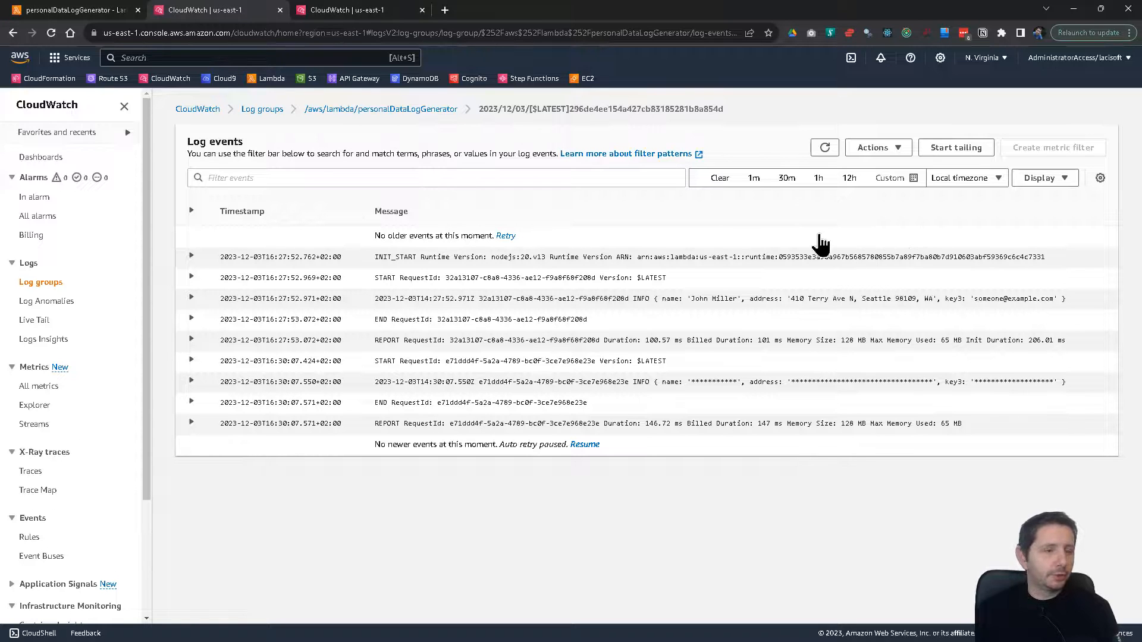
{"action": "mouse_move", "coordinate": [933, 385]}
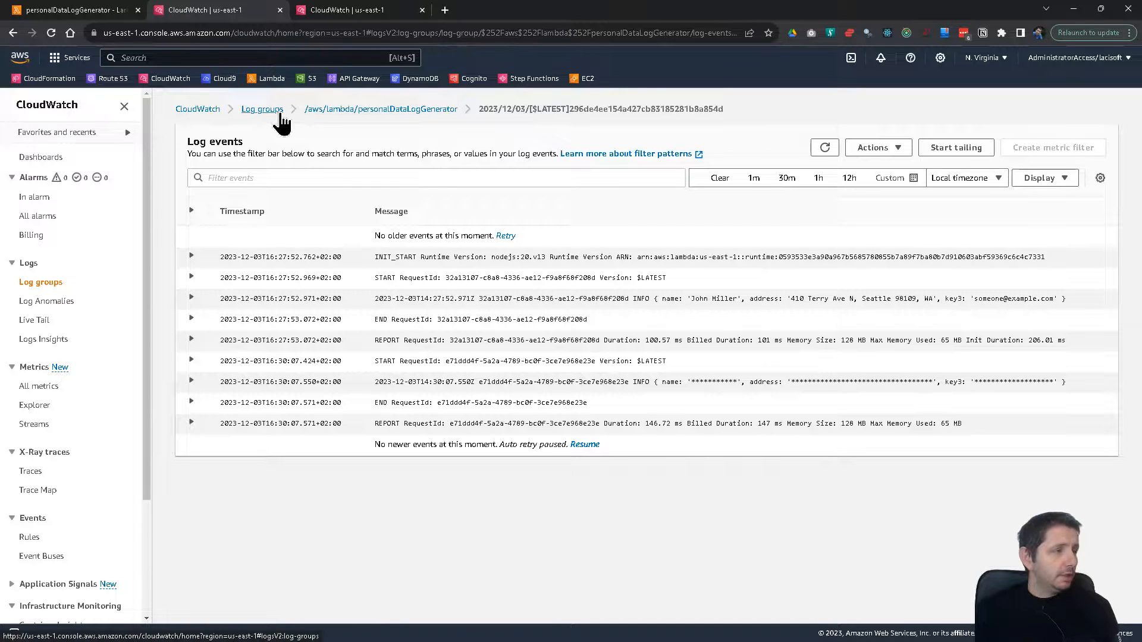
Step: Return to the log groups list showing personalDataLogGenerator with data protection On and one finding
{"action": "left_click", "coordinate": [261, 109]}
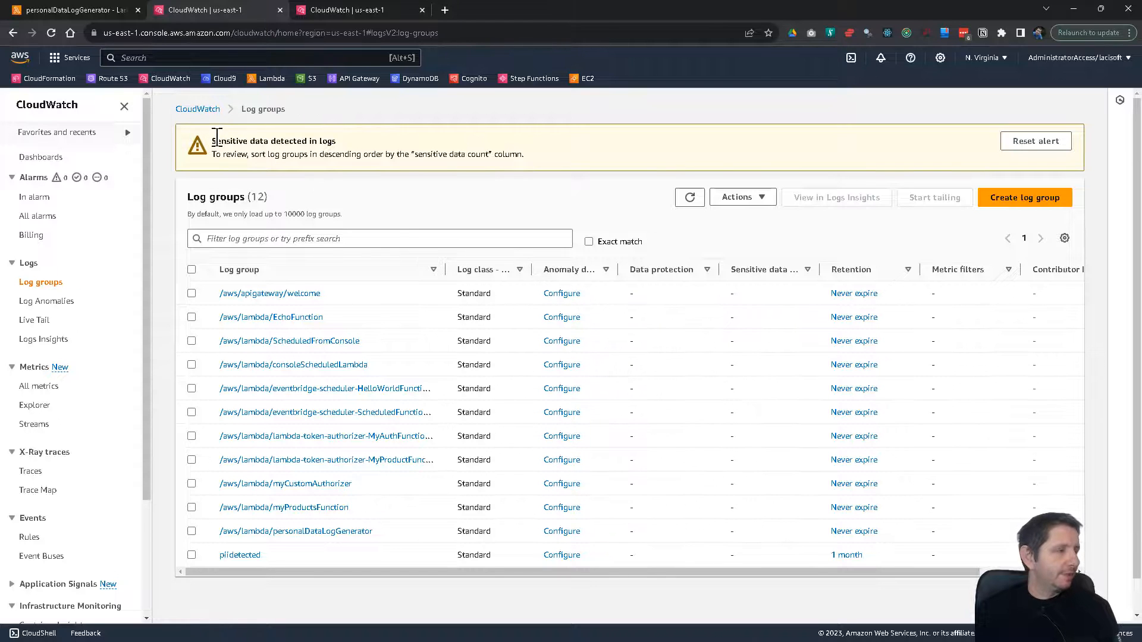
{"action": "mouse_move", "coordinate": [270, 171]}
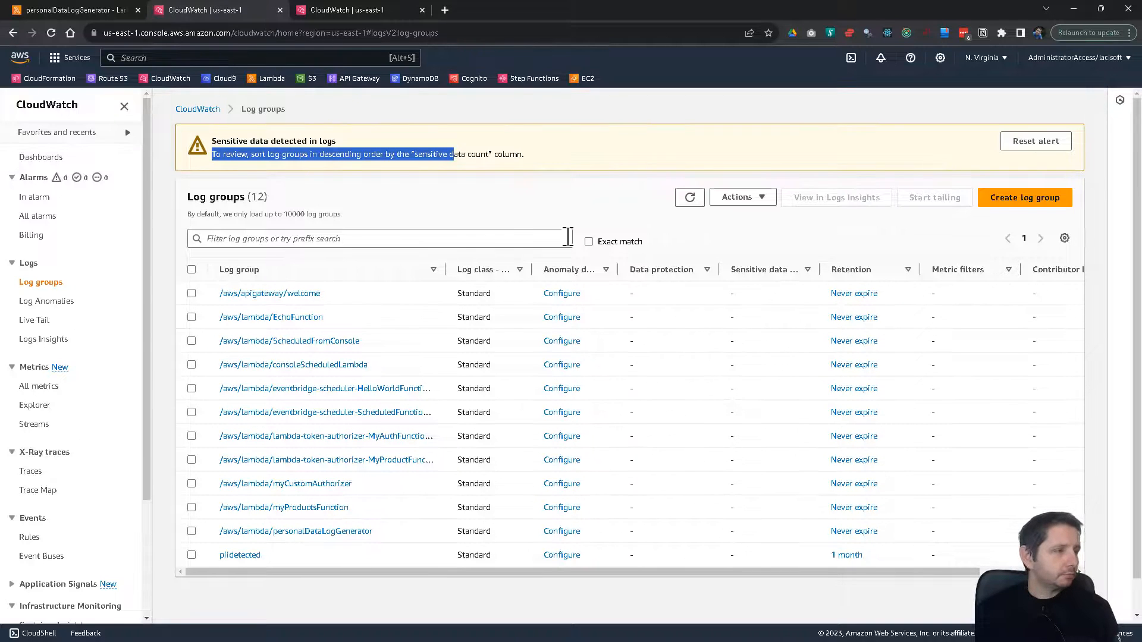
{"action": "left_click", "coordinate": [688, 196]}
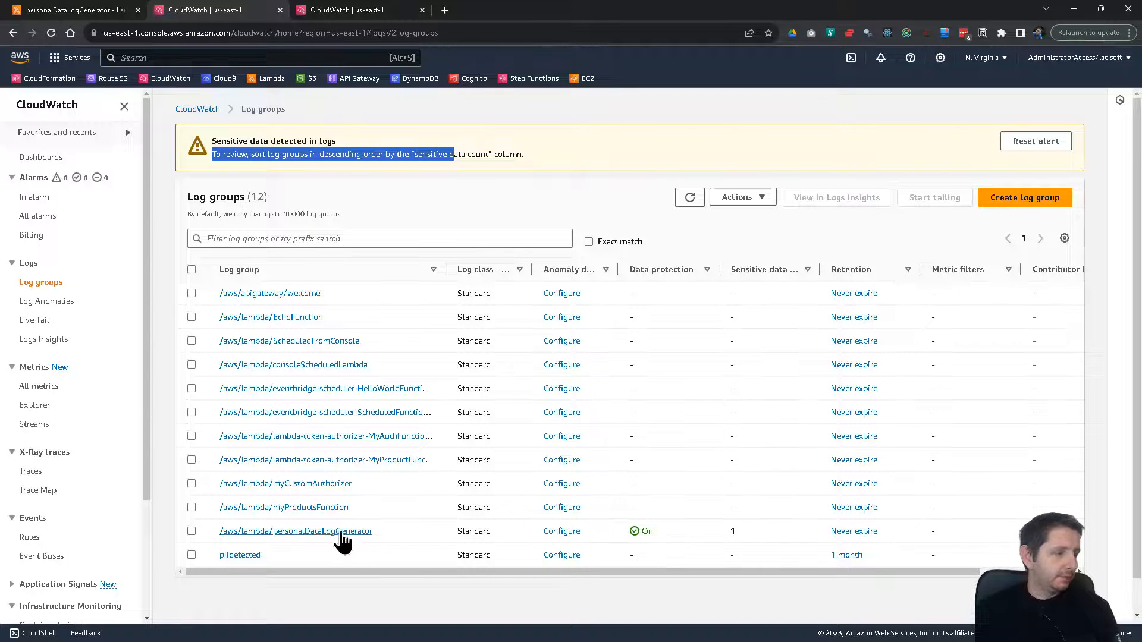
{"action": "mouse_move", "coordinate": [733, 542]}
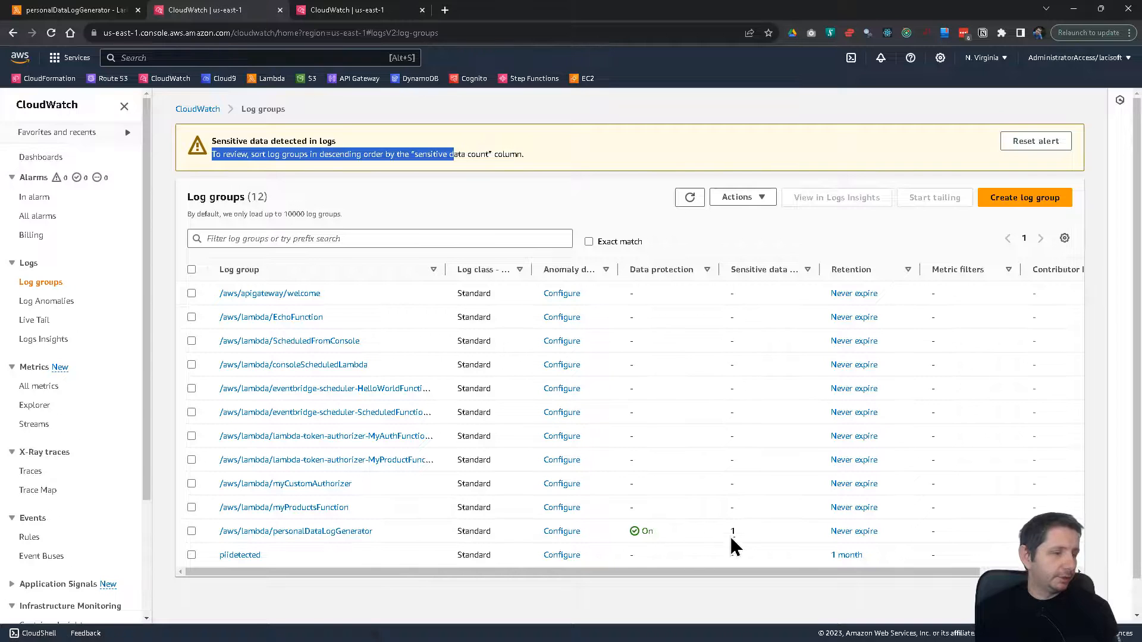
{"action": "mouse_move", "coordinate": [277, 542]}
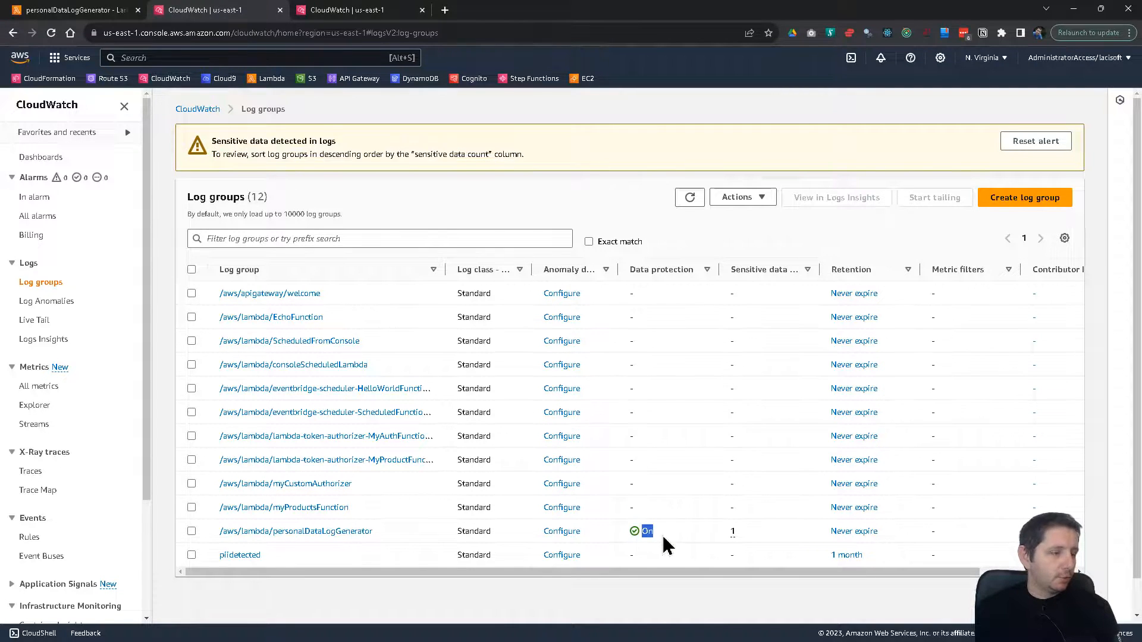
{"action": "mouse_move", "coordinate": [211, 597]}
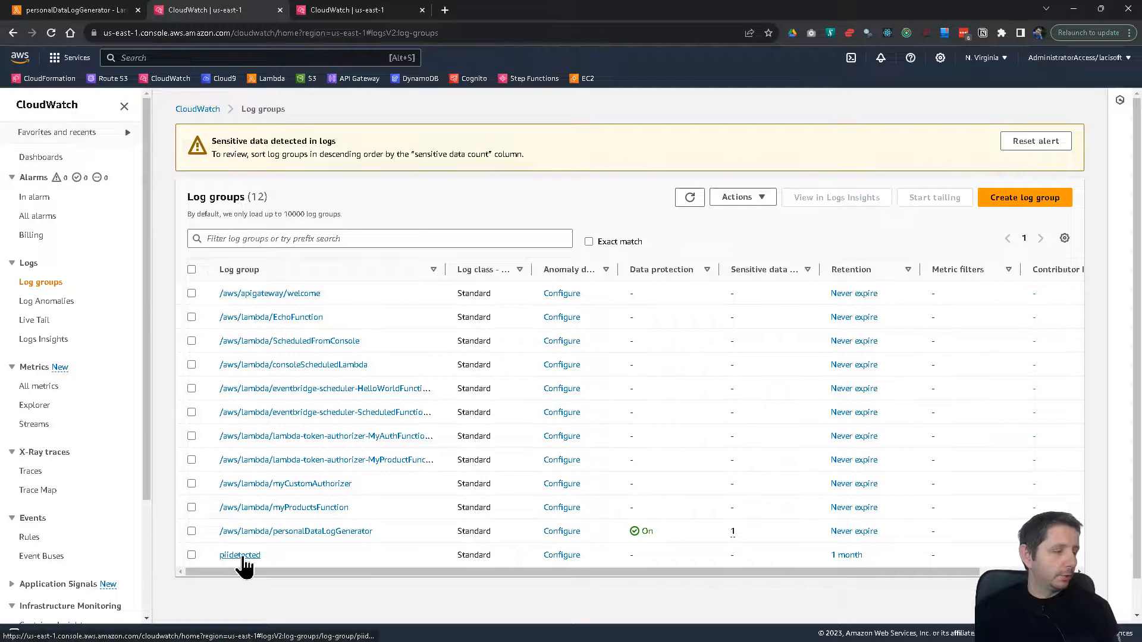
Step: Expand the piidetected audit finding listing Address, EmailAddress and Name detections
{"action": "left_click", "coordinate": [239, 554]}
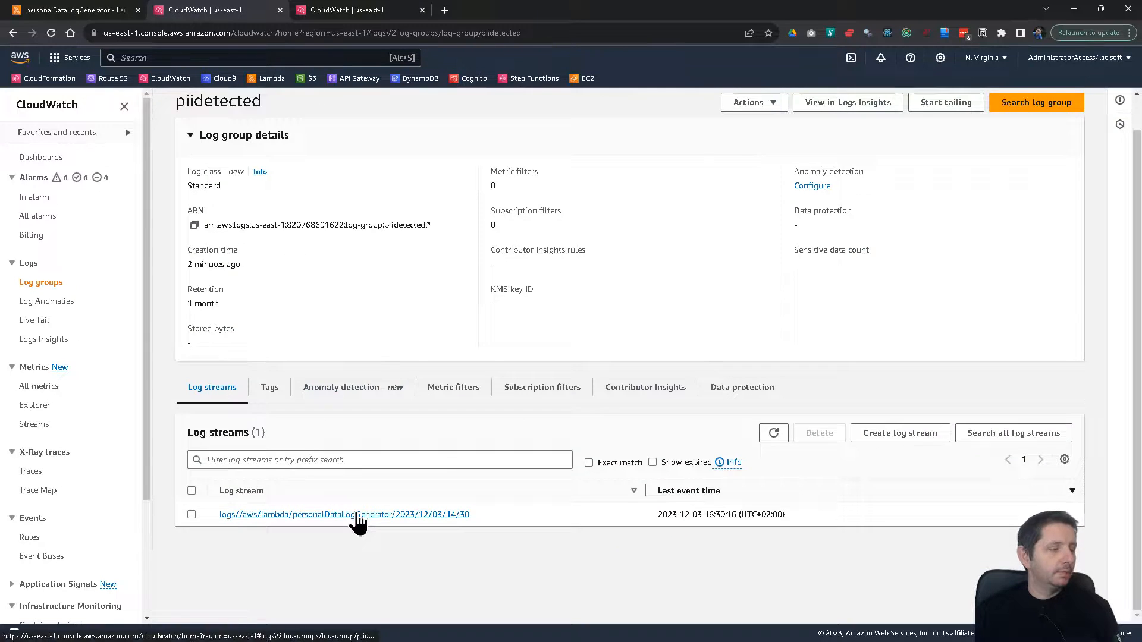
{"action": "left_click", "coordinate": [343, 513]}
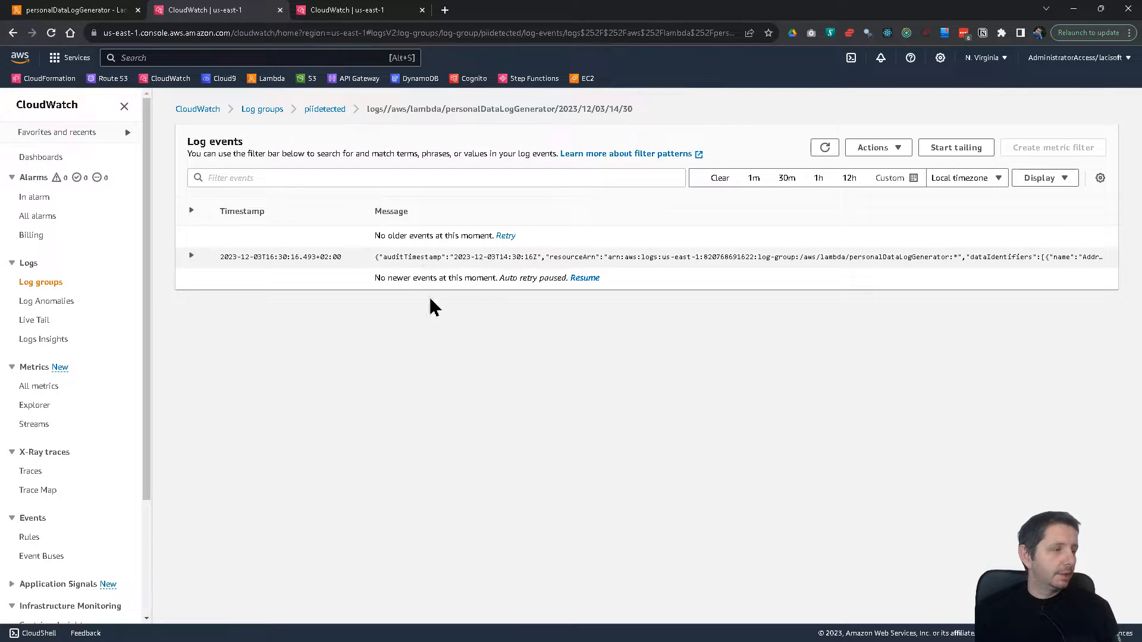
{"action": "left_click", "coordinate": [190, 256]}
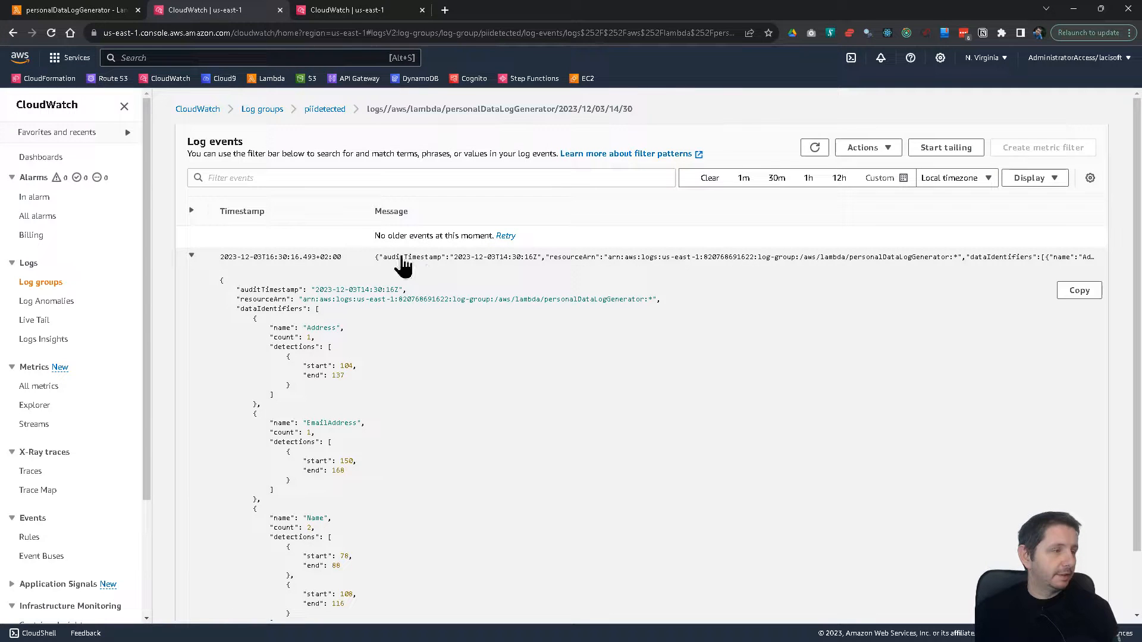
{"action": "scroll", "scroll_direction": "down", "scroll_amount": 3}
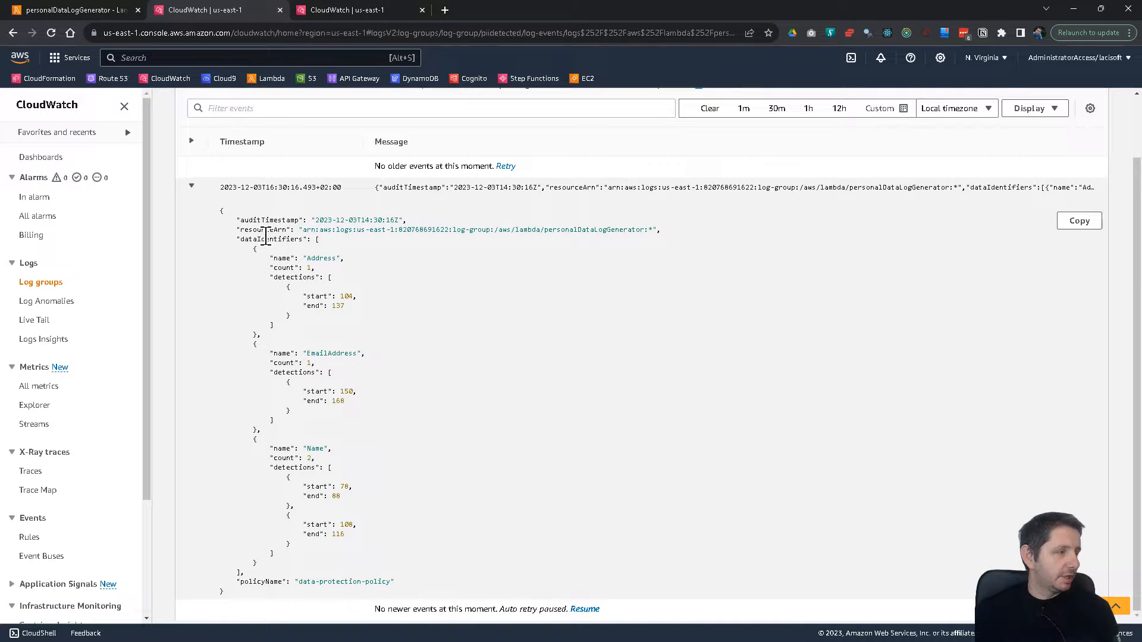
{"action": "mouse_move", "coordinate": [287, 245]}
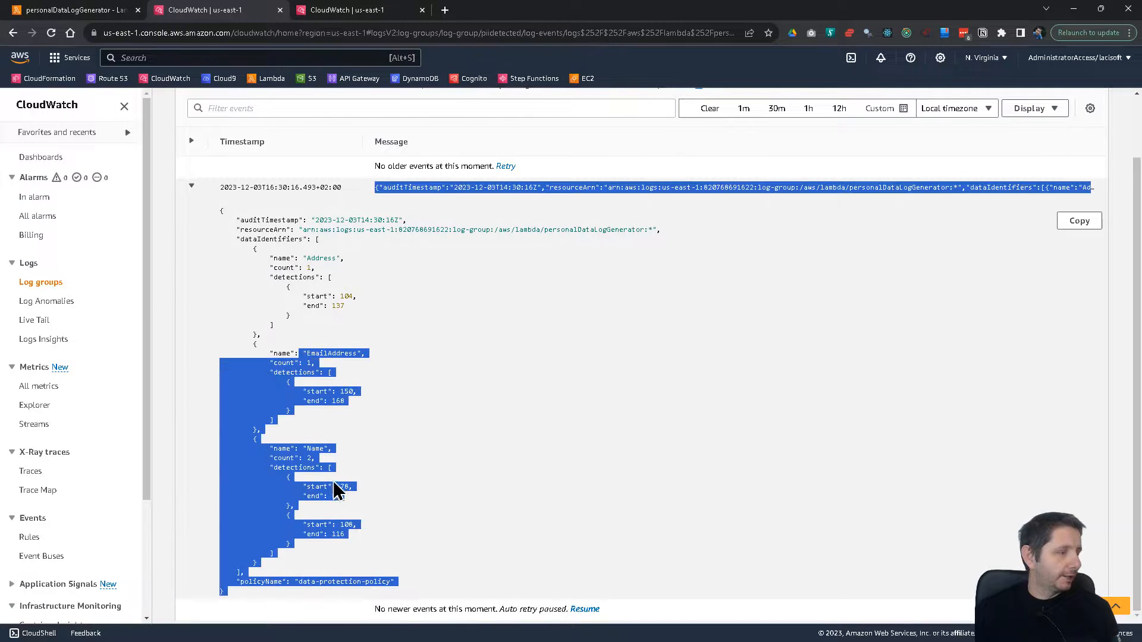
Step: Review the finding details and return to the piidetected log group page
{"action": "left_click", "coordinate": [316, 277]}
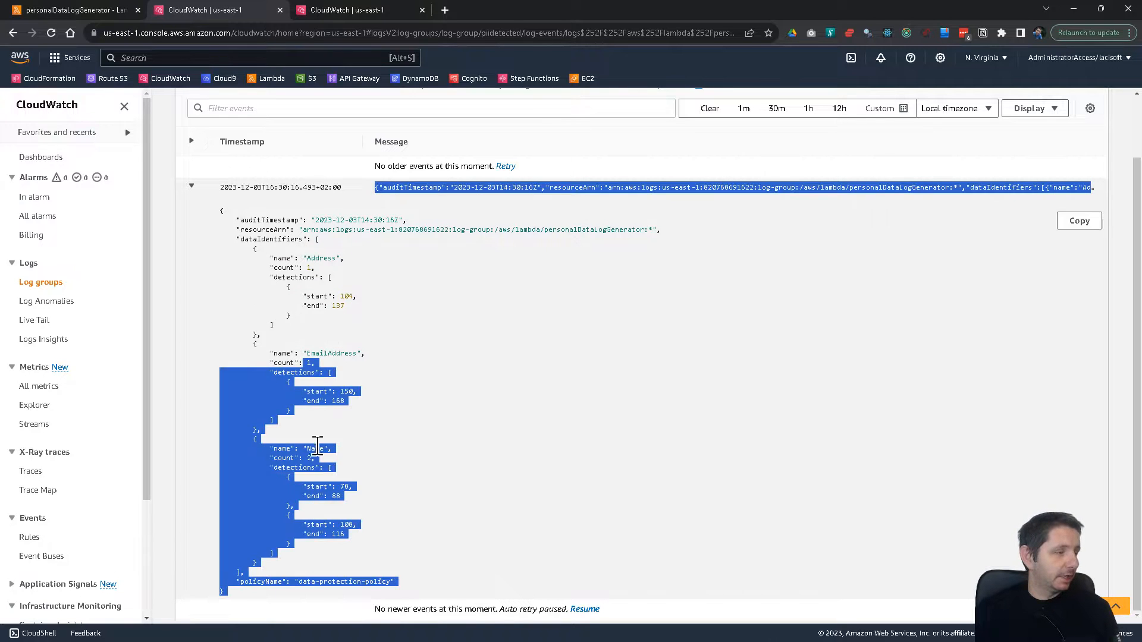
{"action": "left_click", "coordinate": [316, 525]}
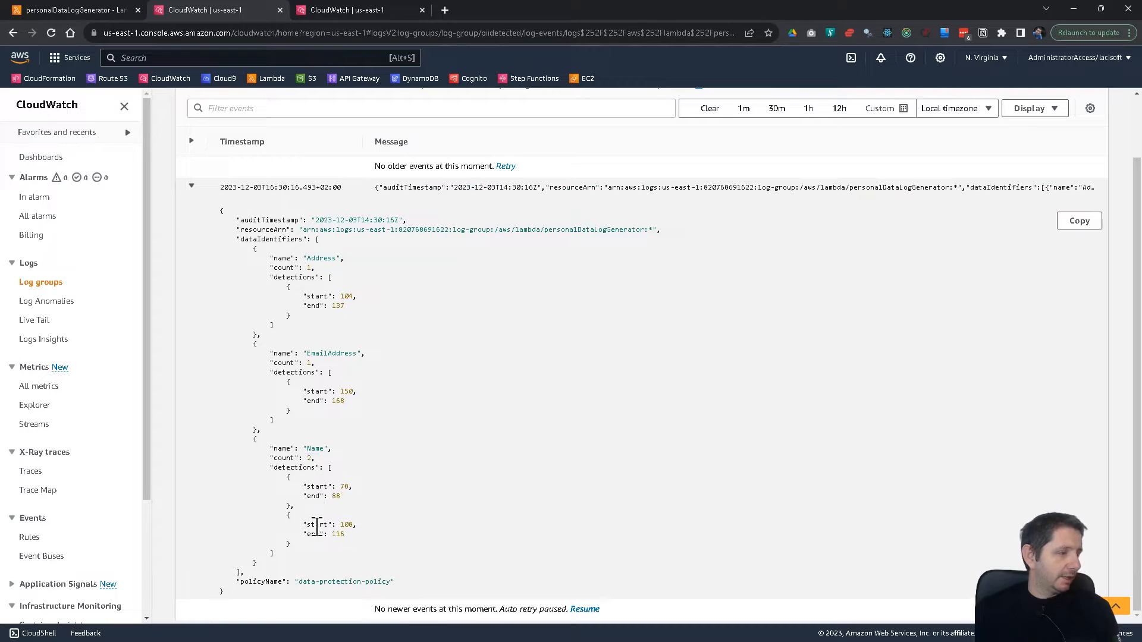
{"action": "mouse_move", "coordinate": [347, 422]}
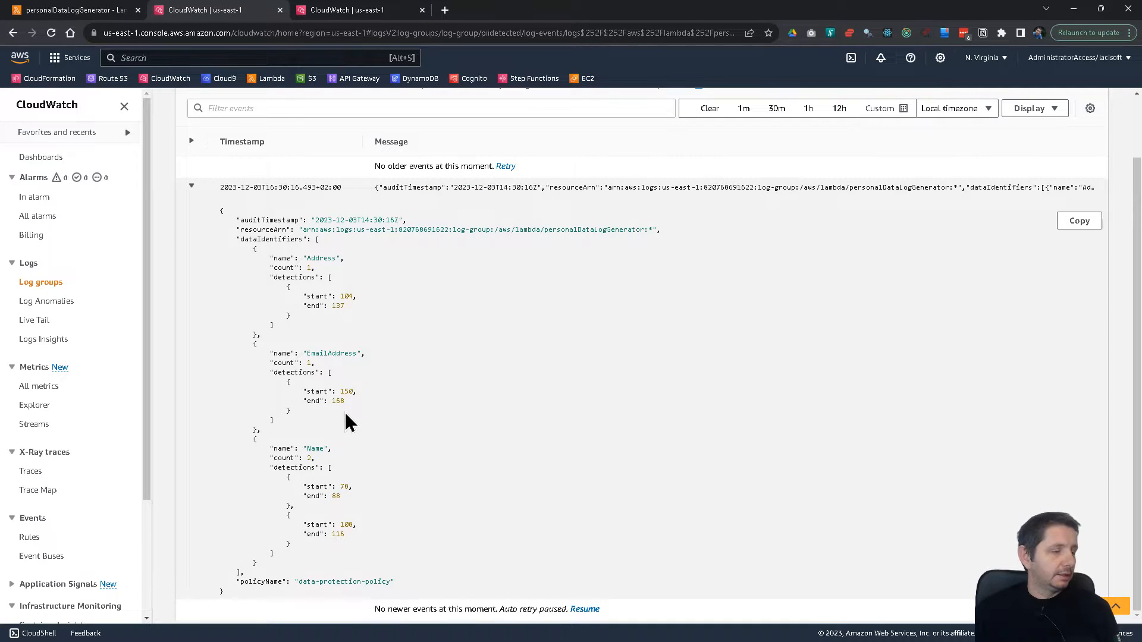
{"action": "scroll", "scroll_direction": "up", "scroll_amount": 3}
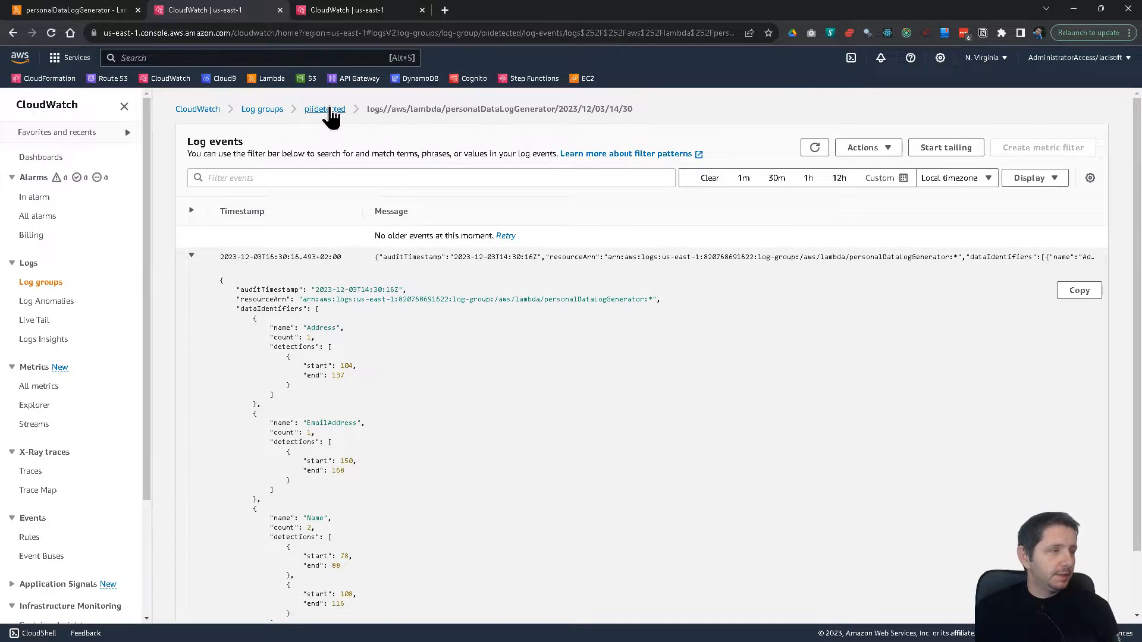
{"action": "left_click", "coordinate": [323, 108]}
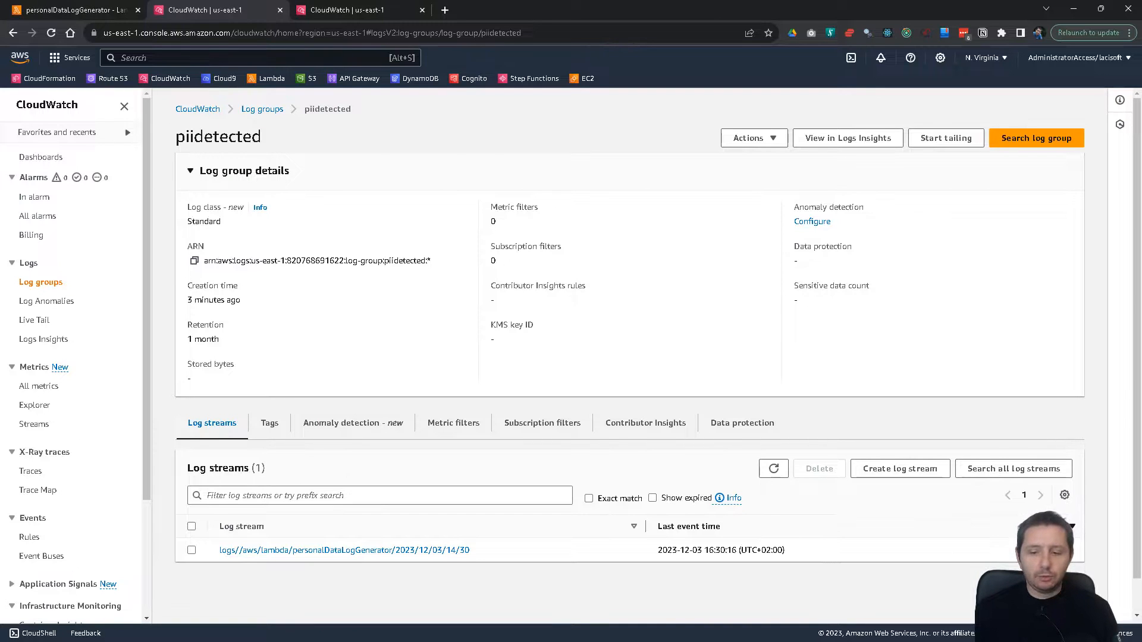